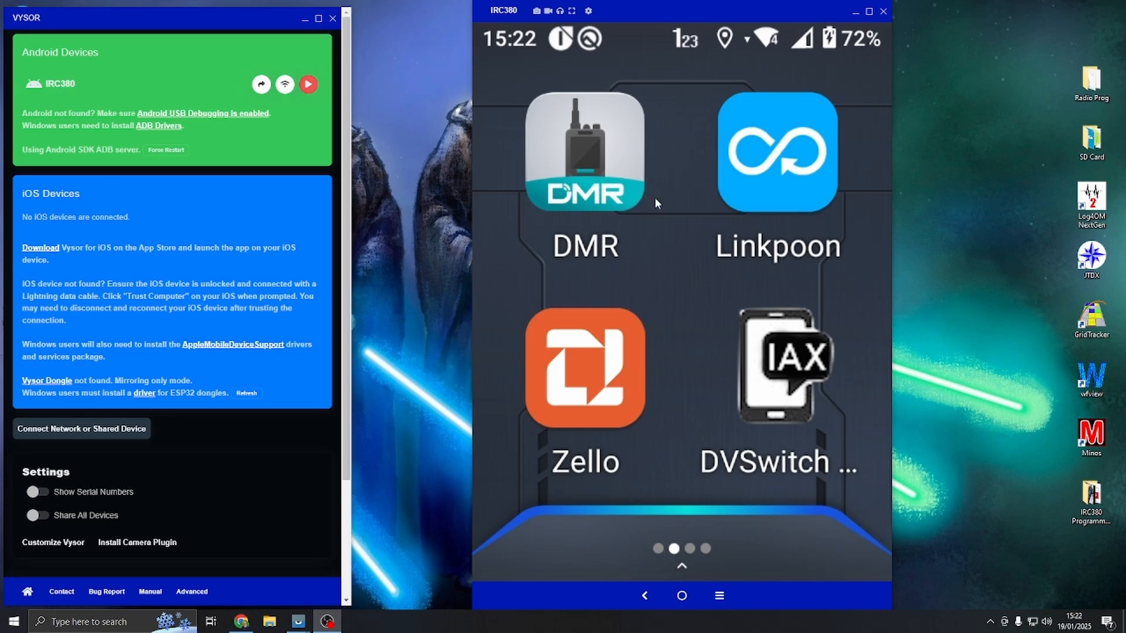
From the home screen's echo widget page, launch Zello.
{"action": "left_click", "coordinate": [586, 155]}
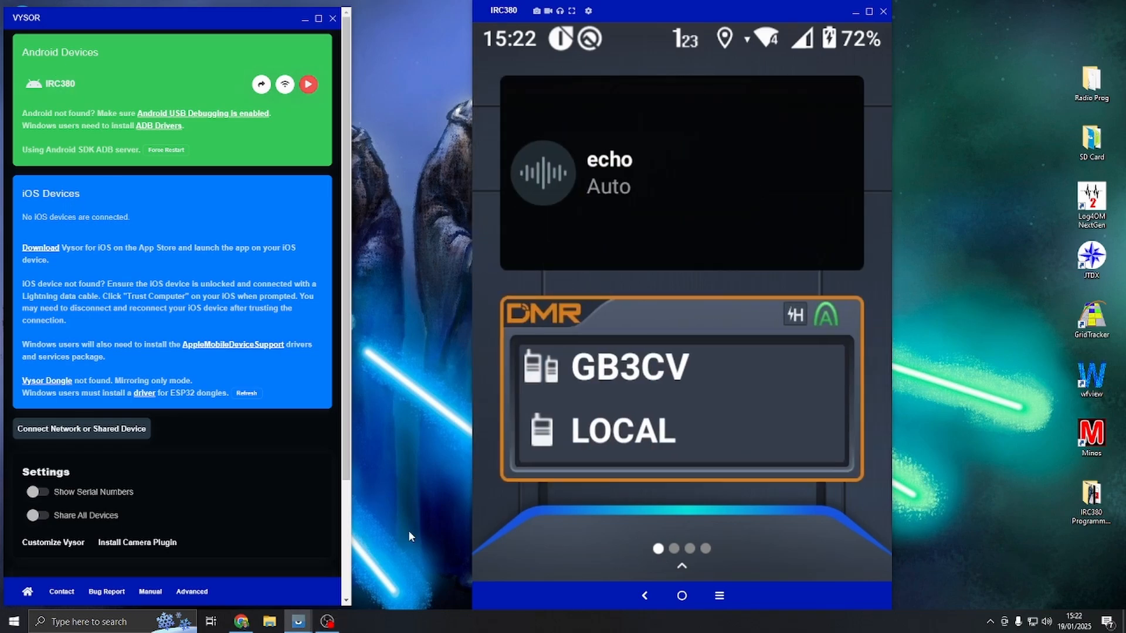
{"action": "mouse_move", "coordinate": [333, 159]}
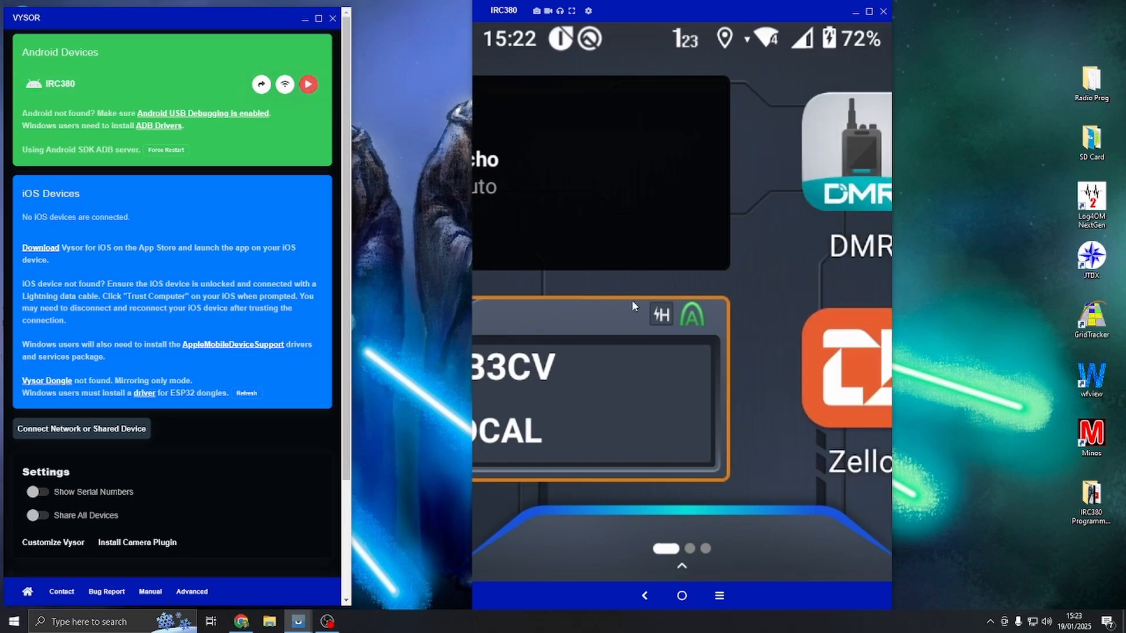
{"action": "scroll", "scroll_direction": "left", "scroll_amount": 3}
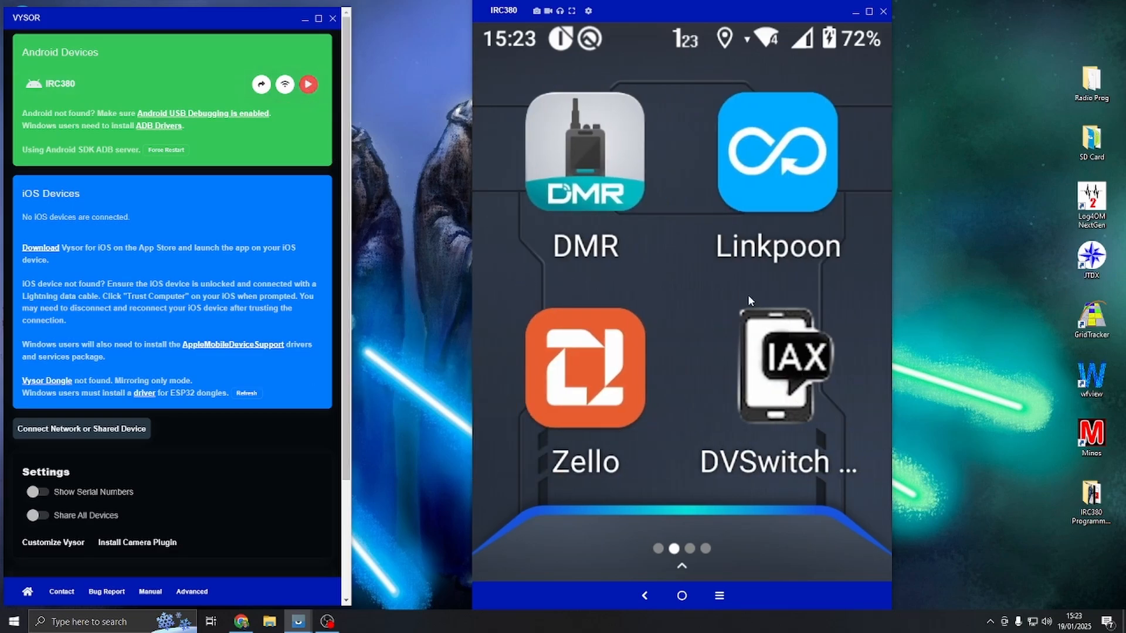
{"action": "left_click", "coordinate": [584, 157]}
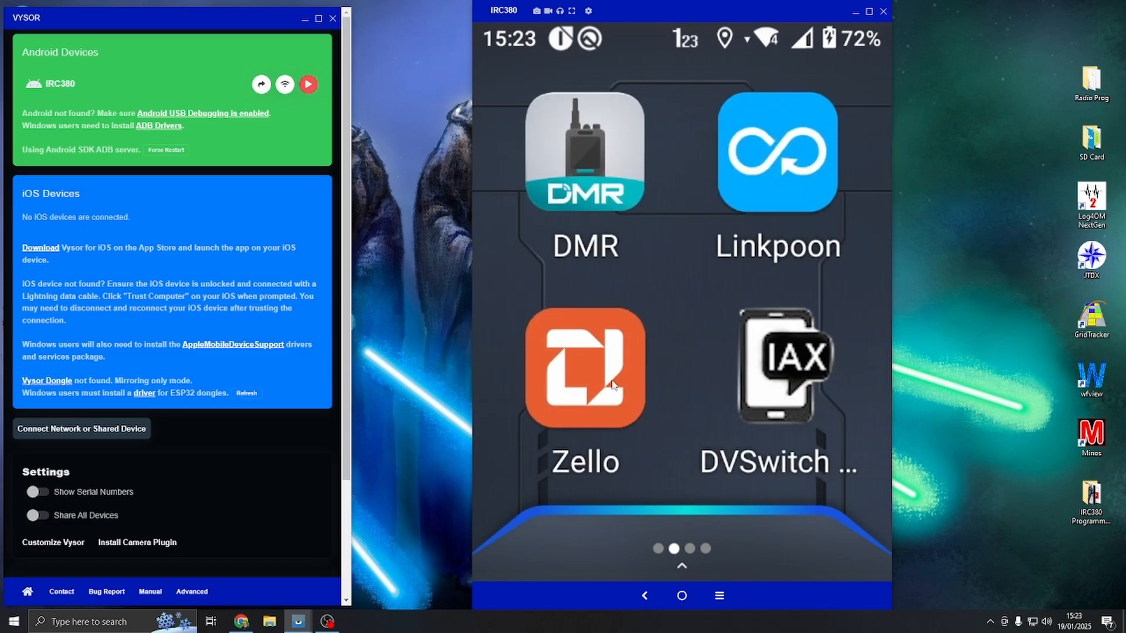
{"action": "mouse_move", "coordinate": [612, 416]}
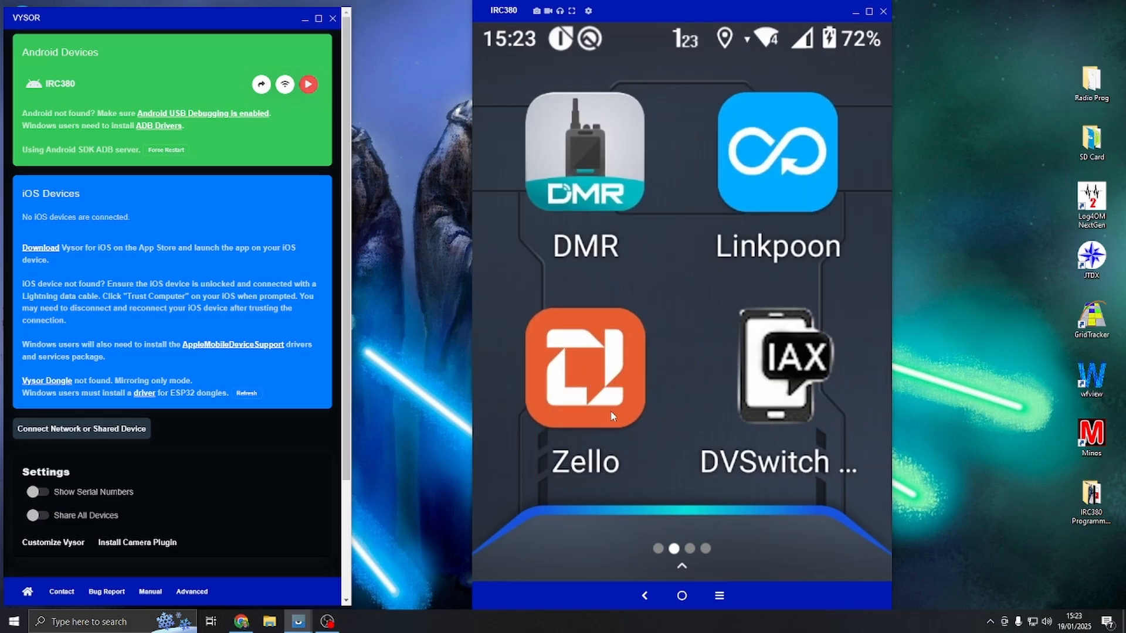
{"action": "left_click", "coordinate": [585, 159]}
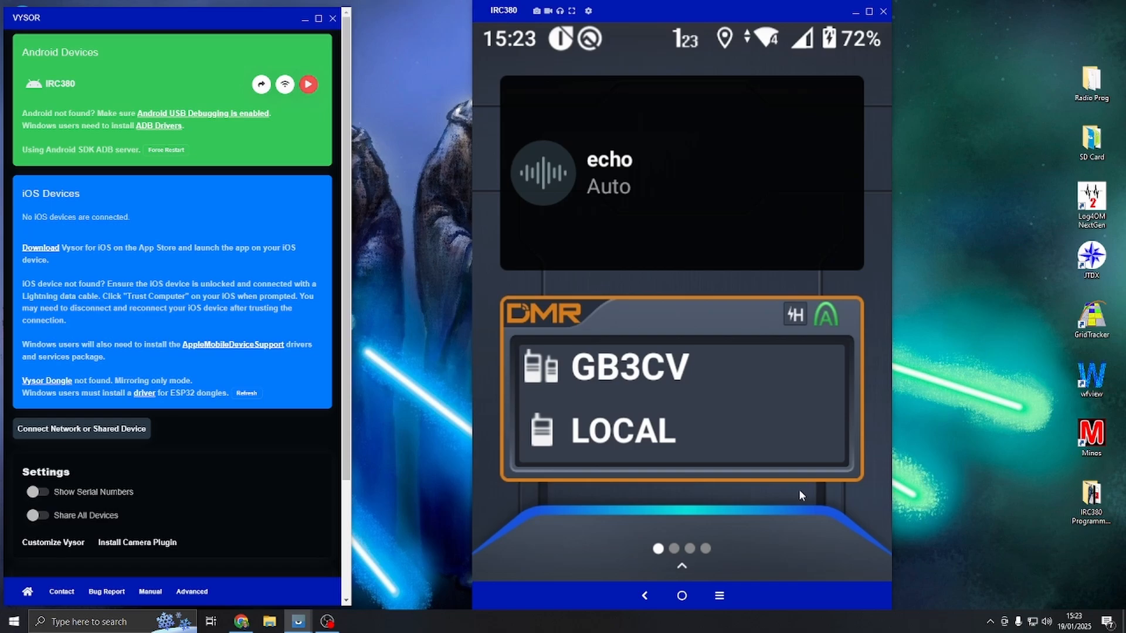
{"action": "mouse_move", "coordinate": [768, 404]}
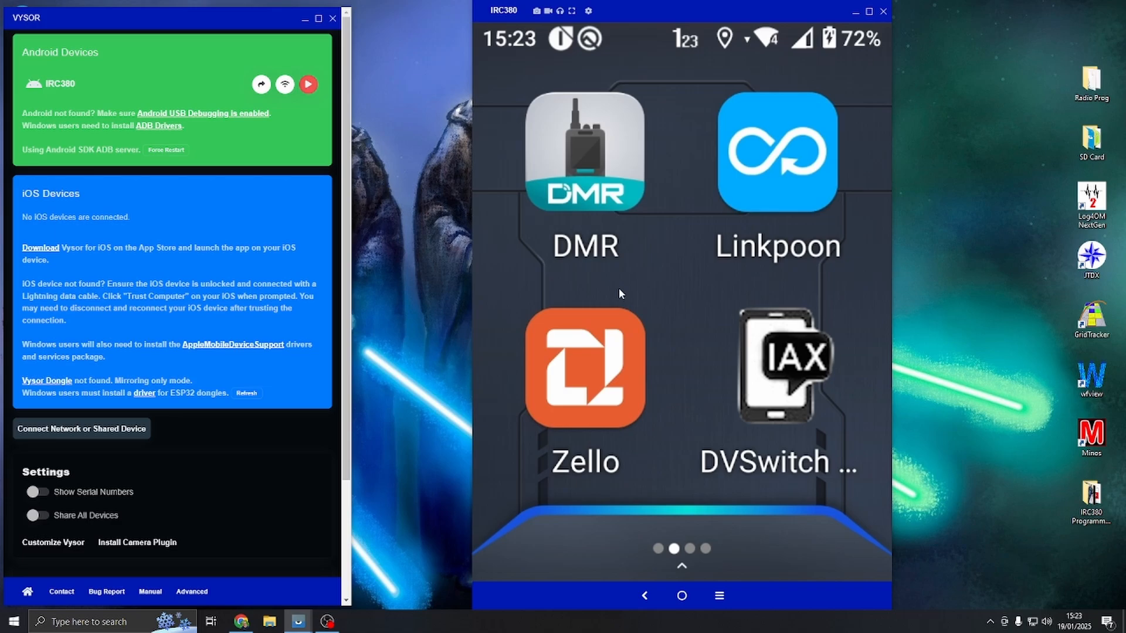
{"action": "mouse_move", "coordinate": [699, 278]}
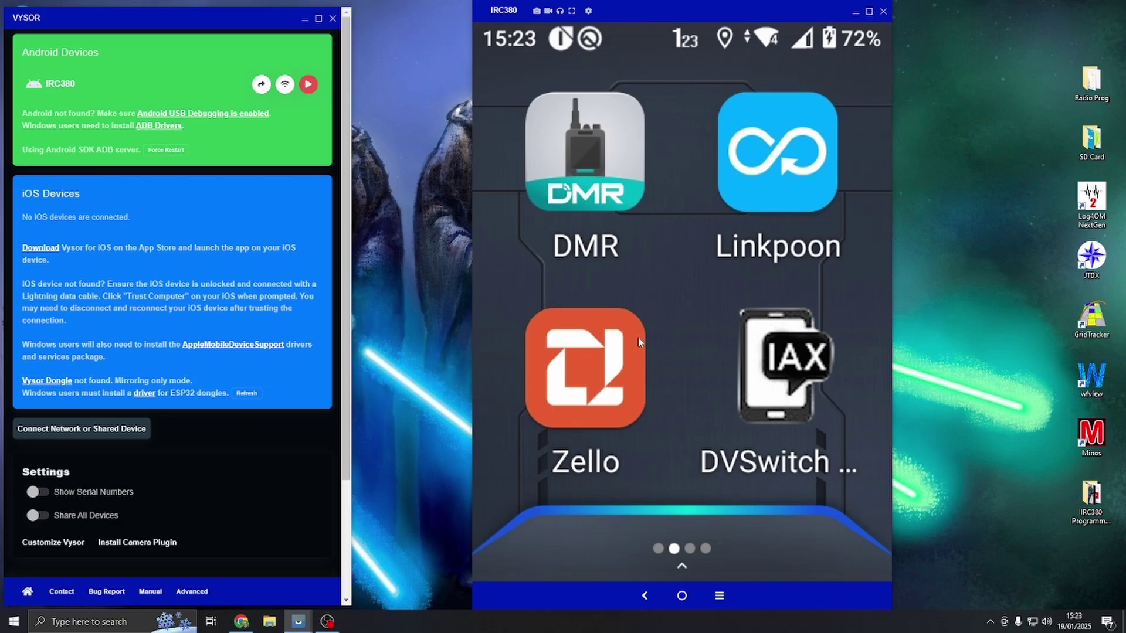
{"action": "mouse_move", "coordinate": [596, 382]}
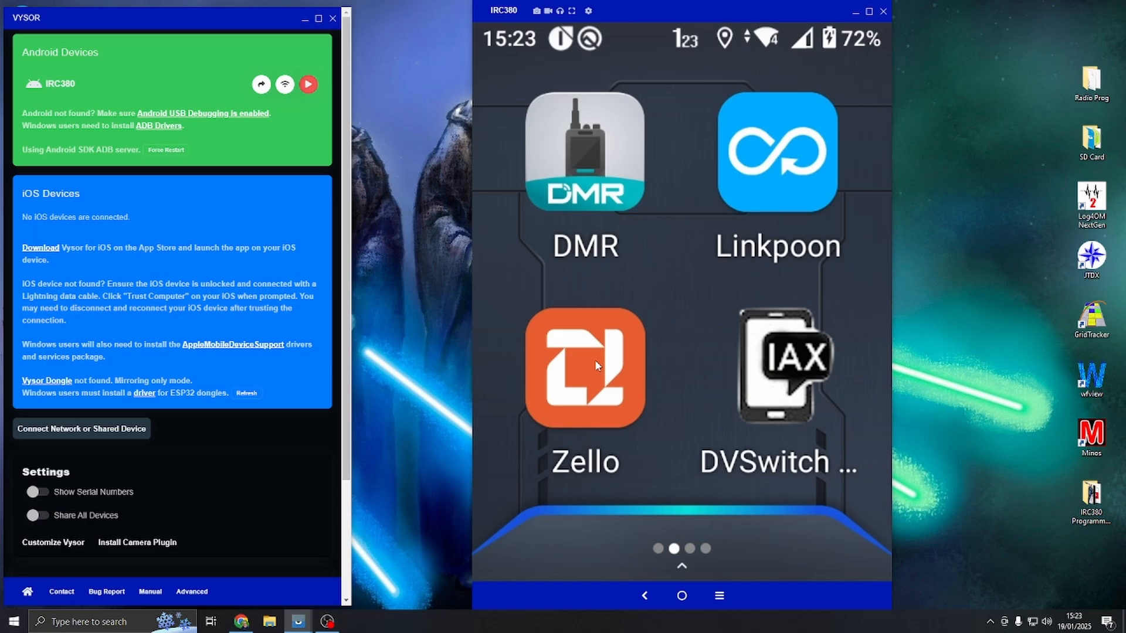
{"action": "mouse_move", "coordinate": [564, 398]}
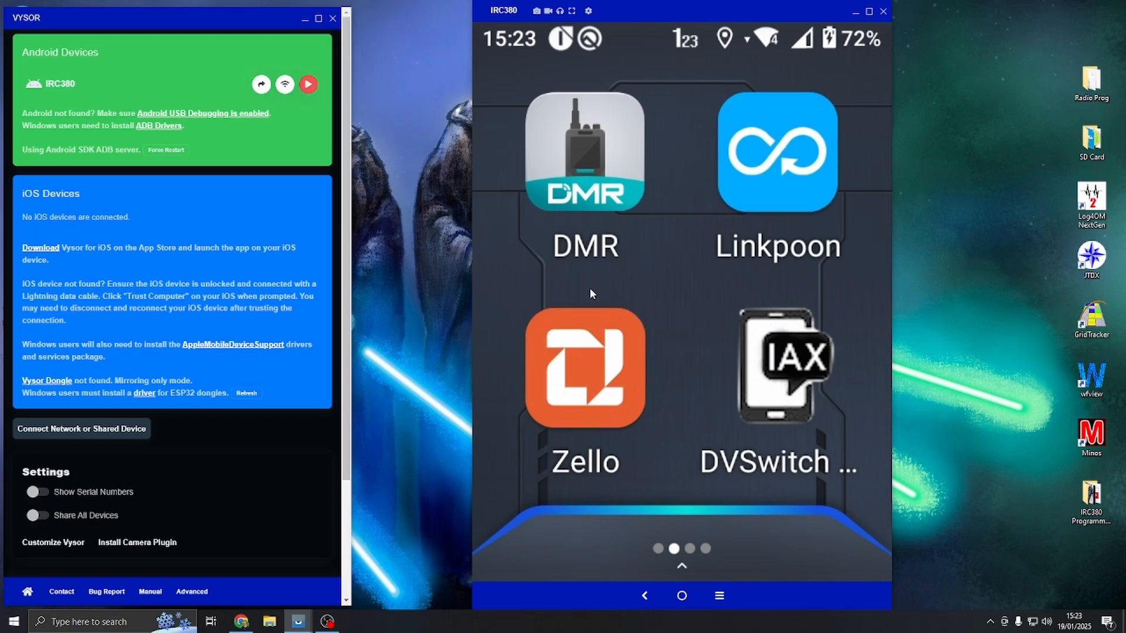
{"action": "mouse_move", "coordinate": [571, 326]}
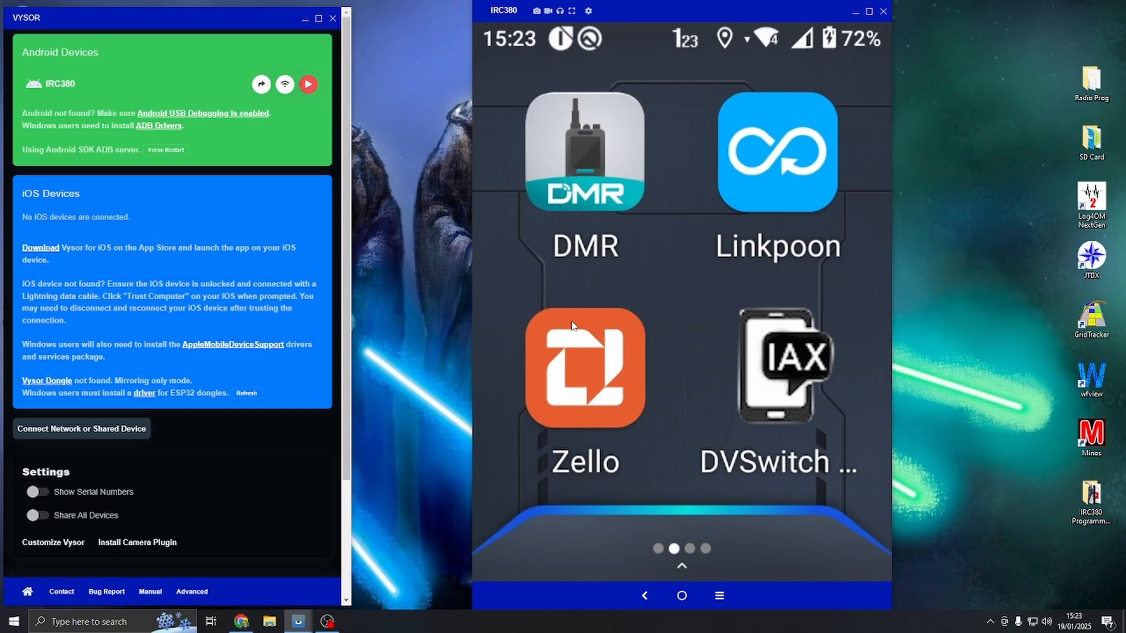
{"action": "left_click", "coordinate": [585, 370]}
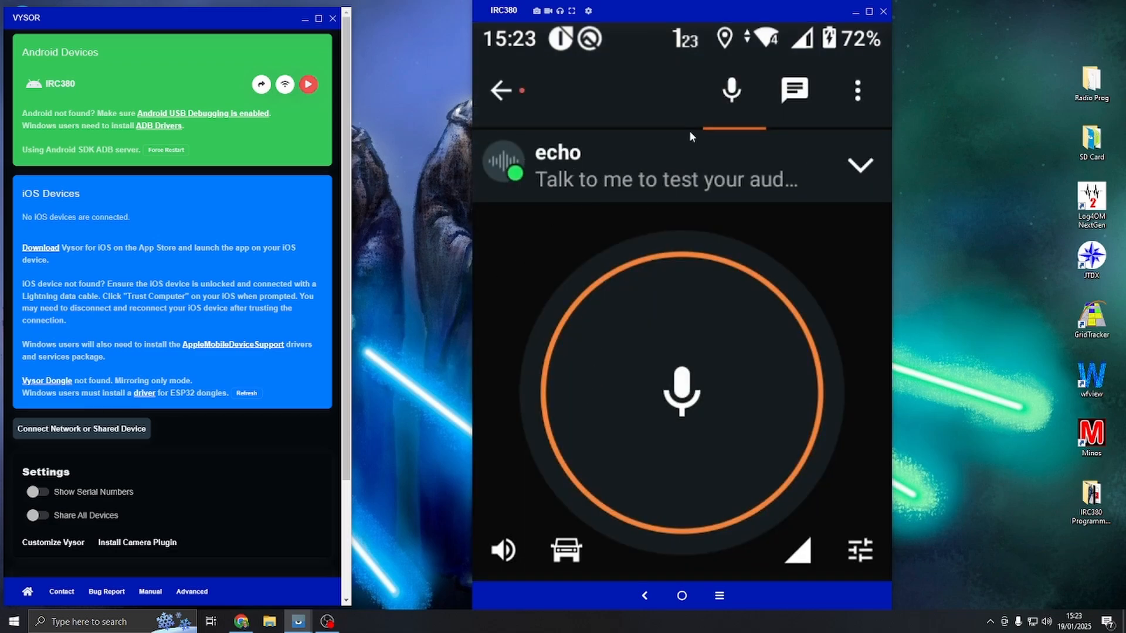
In Zello Options, add the radio's PTT key as a Hardware push-to-talk button, hold to talk.
{"action": "left_click", "coordinate": [858, 90]}
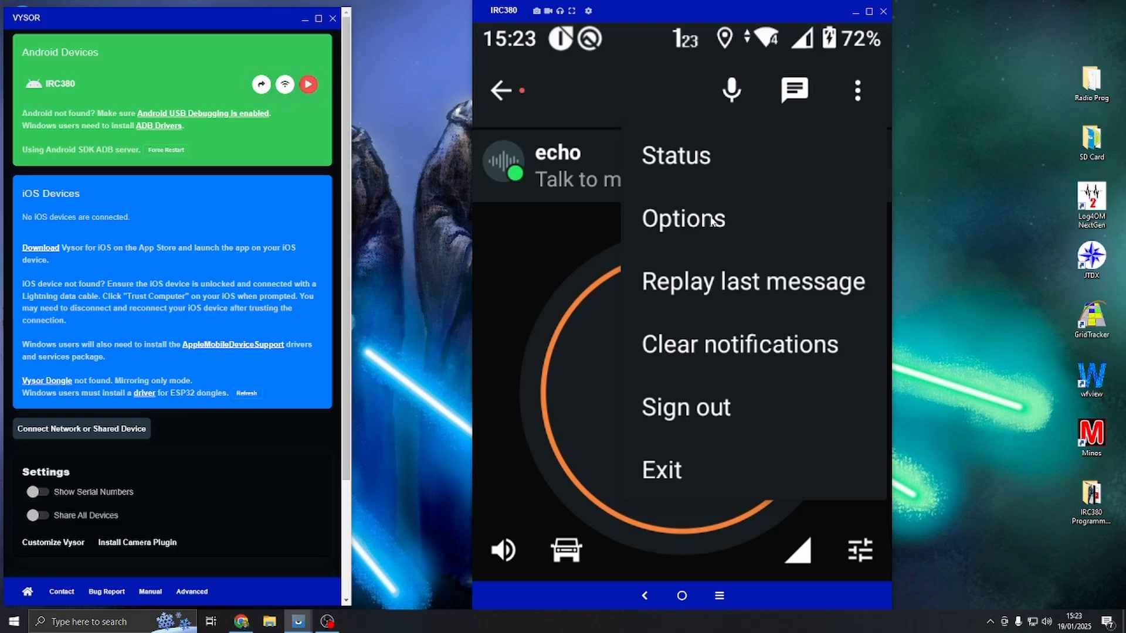
{"action": "left_click", "coordinate": [682, 218]}
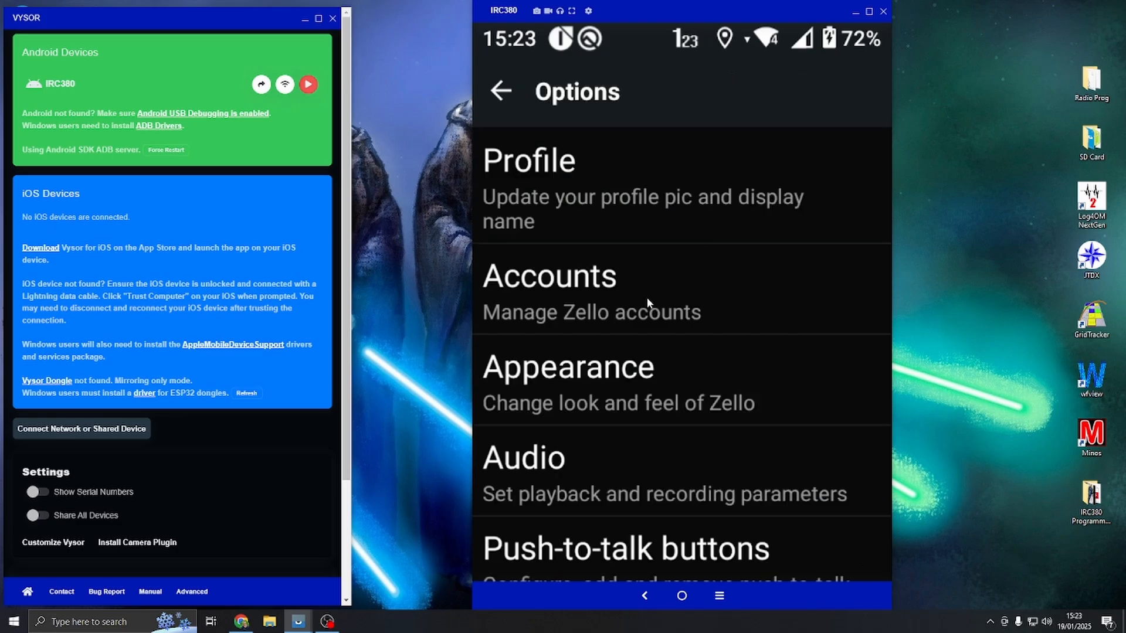
{"action": "scroll", "scroll_direction": "down", "scroll_amount": 3}
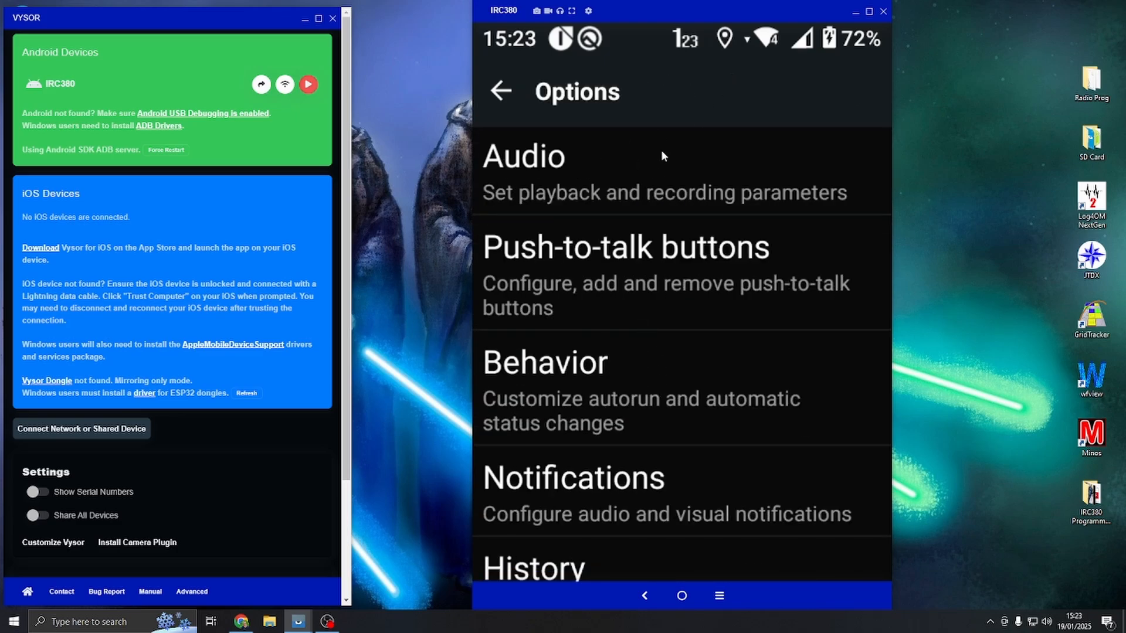
{"action": "left_click", "coordinate": [624, 246]}
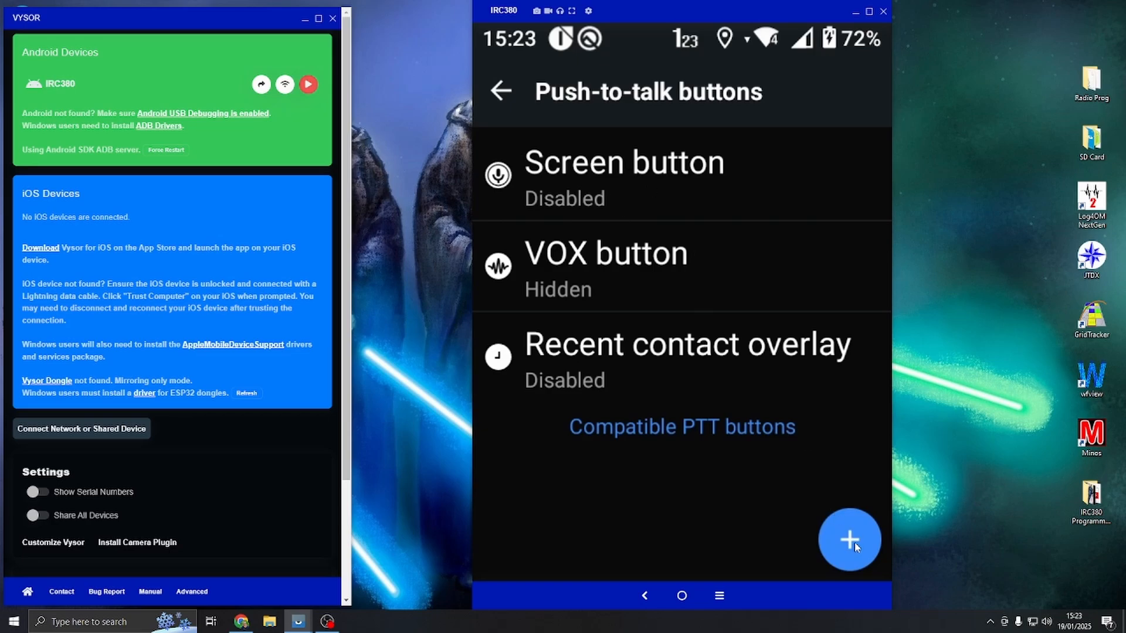
{"action": "mouse_move", "coordinate": [860, 558]}
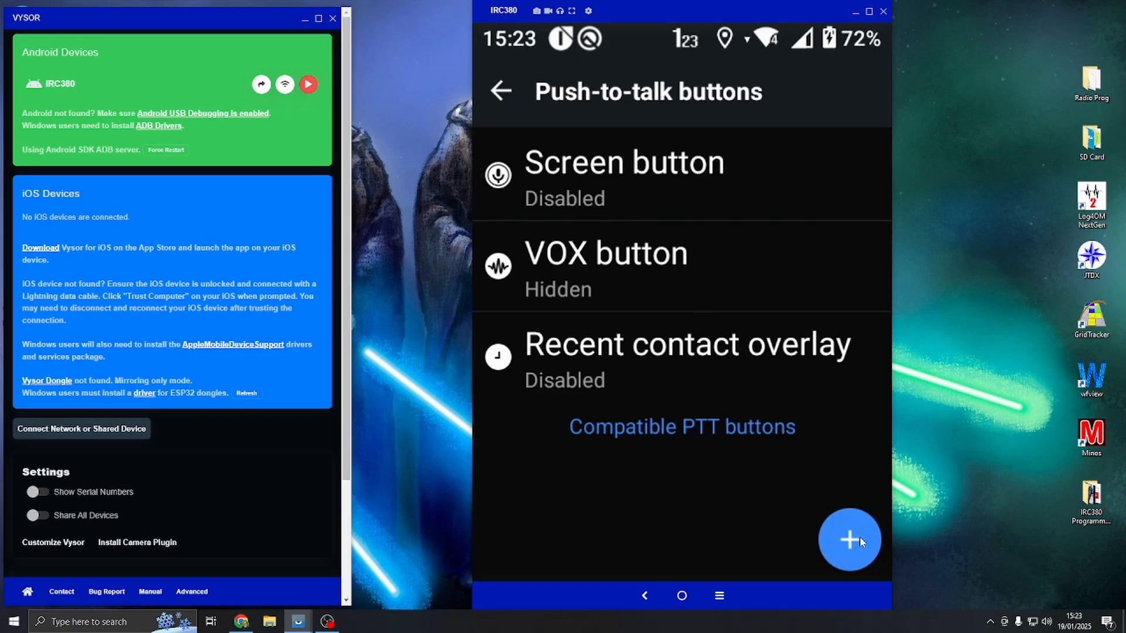
{"action": "left_click", "coordinate": [850, 540]}
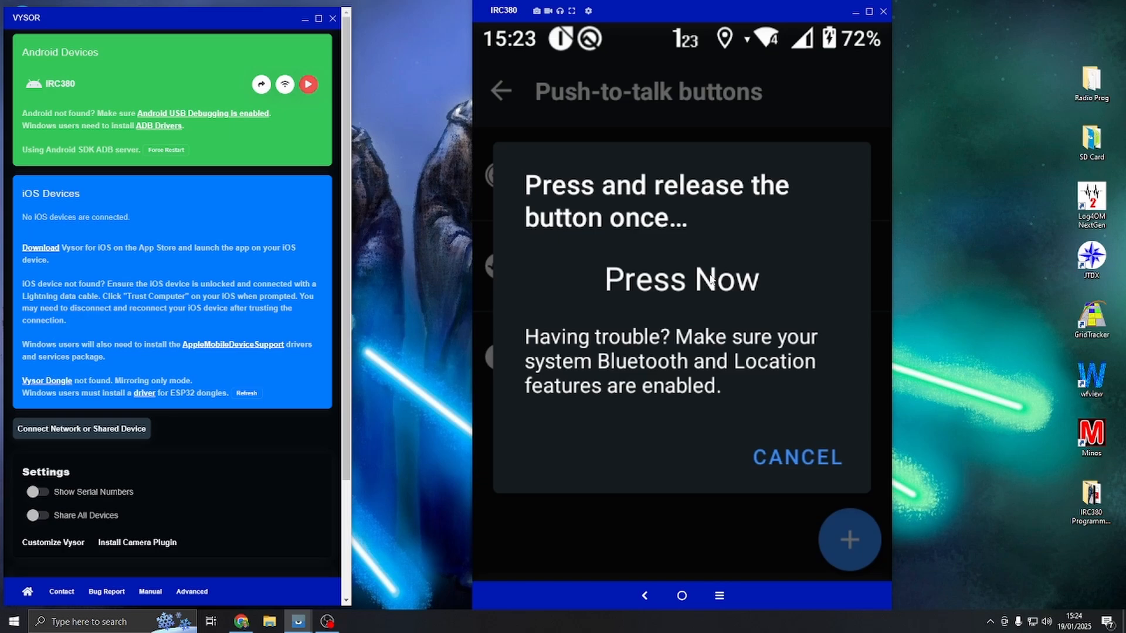
{"action": "left_click", "coordinate": [797, 458]}
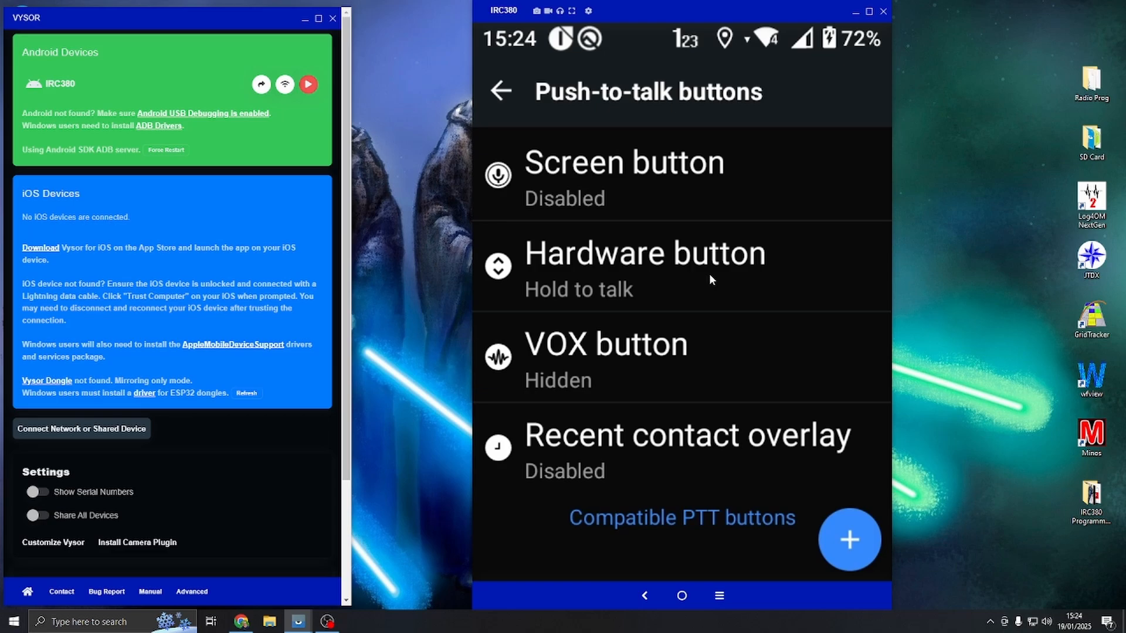
Turn off background handling for the Hardware button and reopen its settings.
{"action": "left_click", "coordinate": [645, 267]}
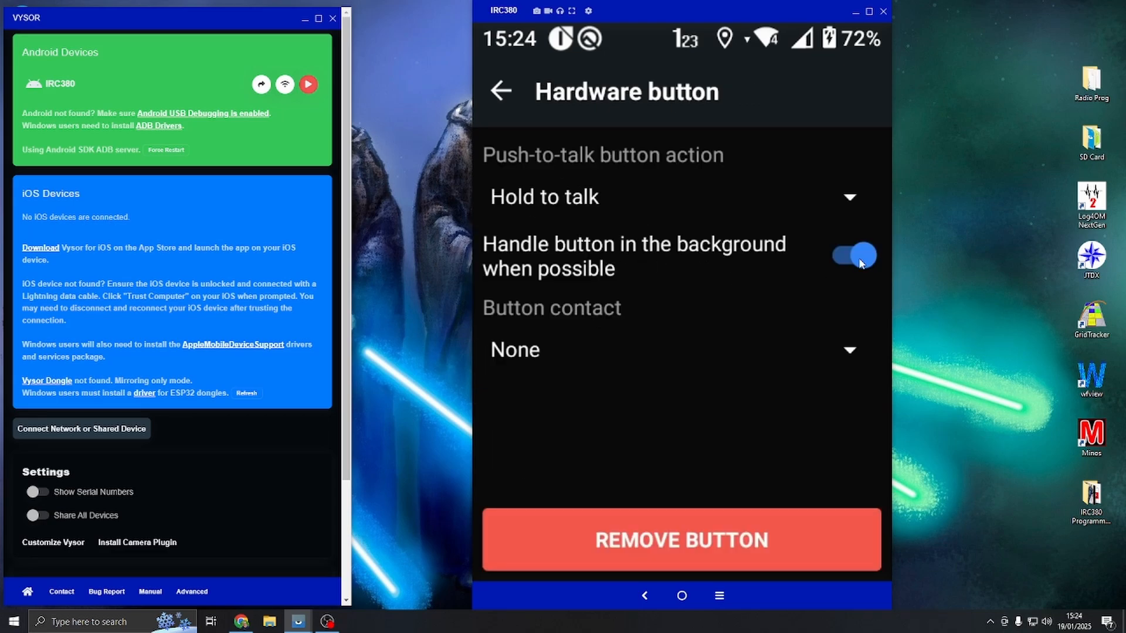
{"action": "mouse_move", "coordinate": [849, 261]}
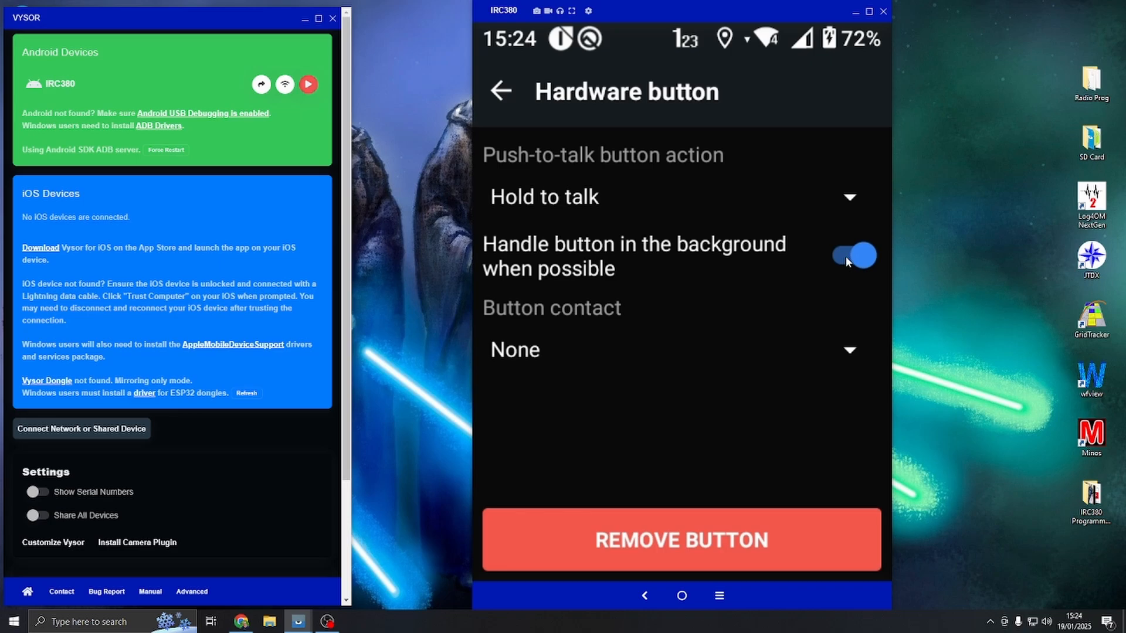
{"action": "left_click", "coordinate": [849, 256]}
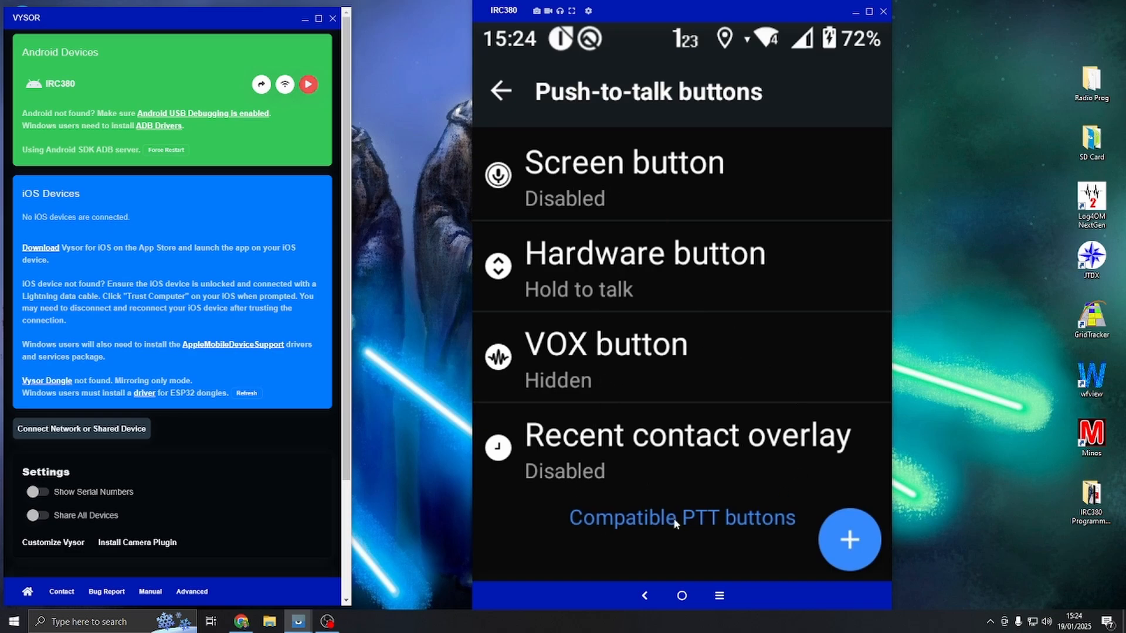
{"action": "mouse_move", "coordinate": [519, 382]}
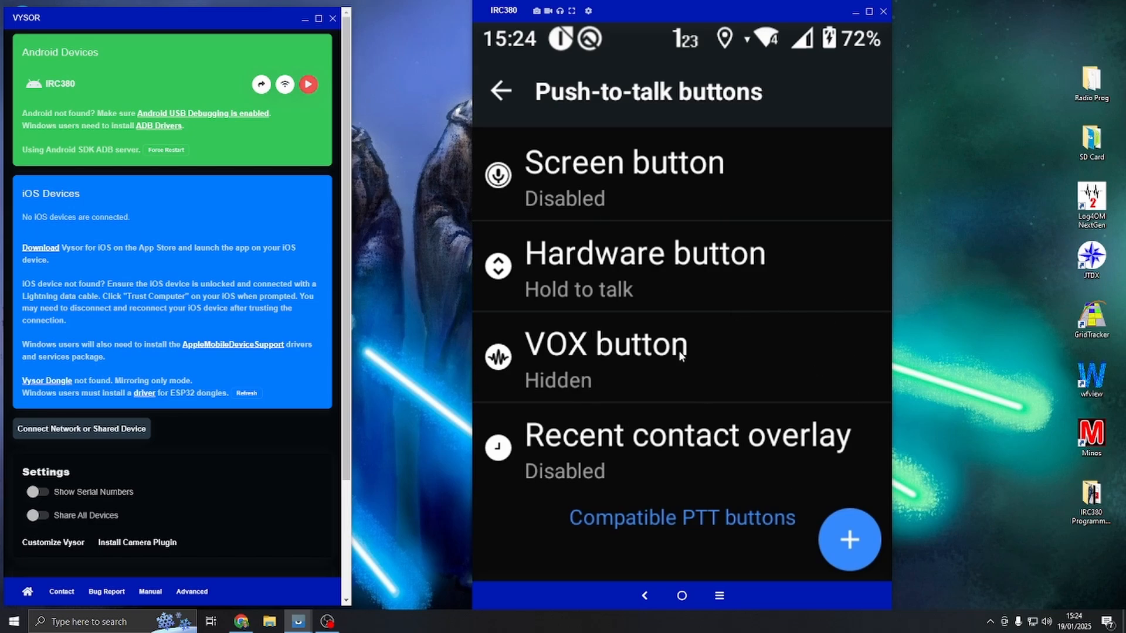
{"action": "left_click", "coordinate": [645, 267]}
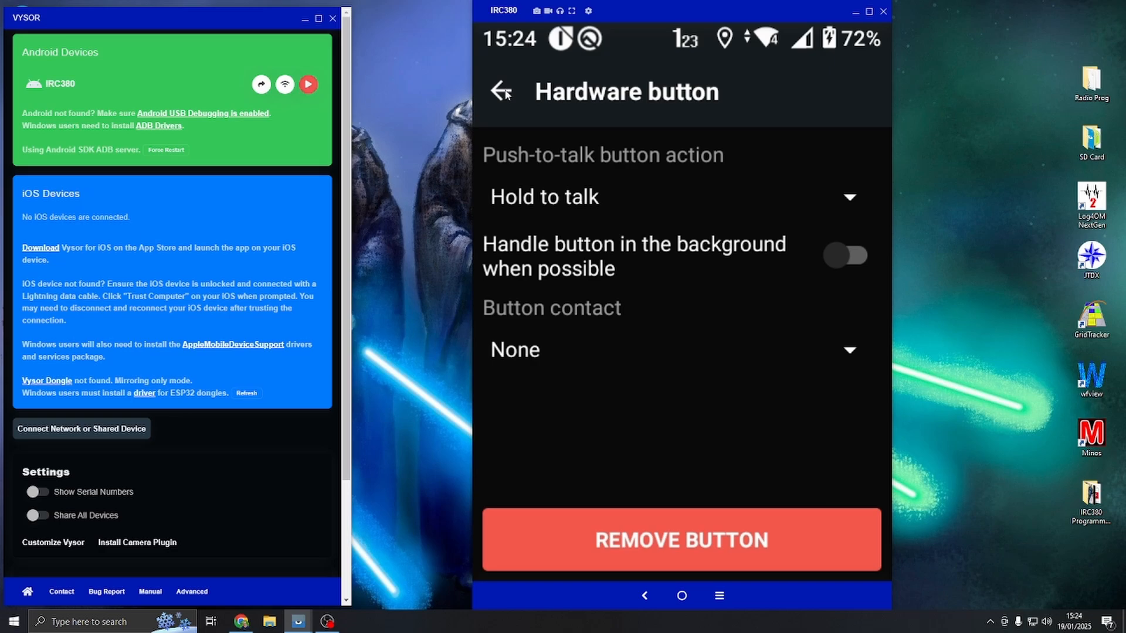
{"action": "left_click", "coordinate": [504, 91]}
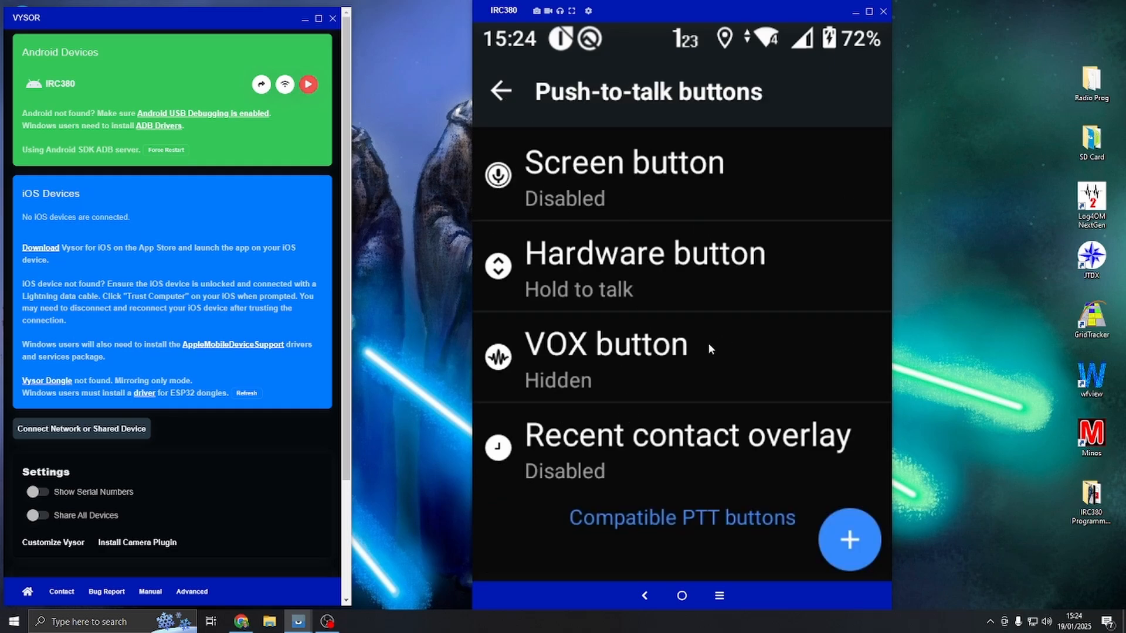
{"action": "left_click", "coordinate": [645, 253]}
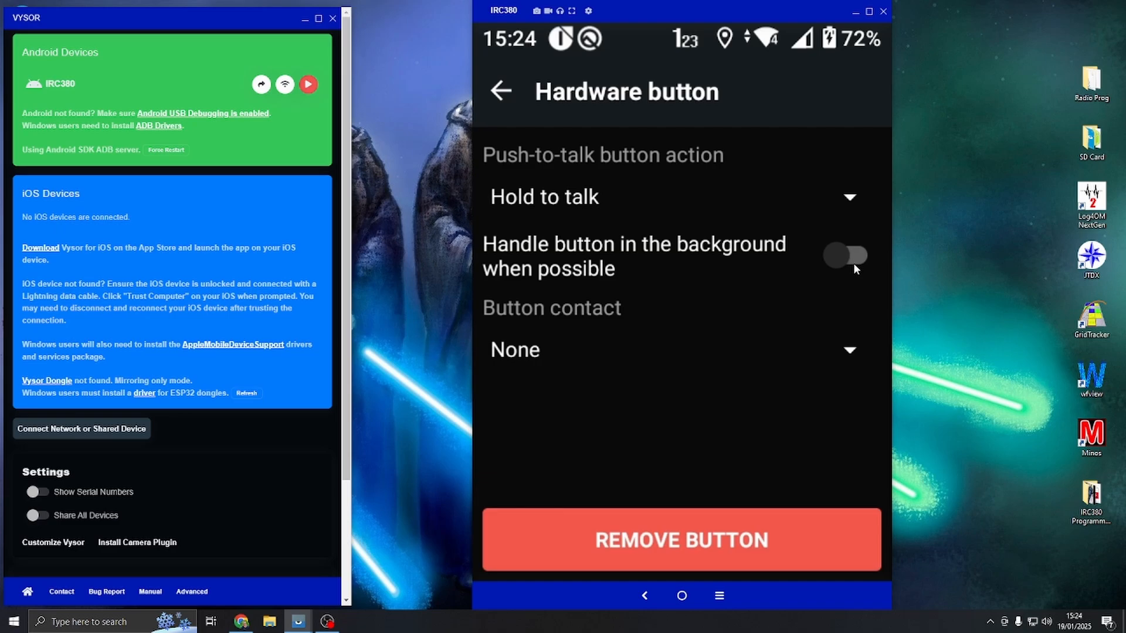
{"action": "mouse_move", "coordinate": [882, 263]}
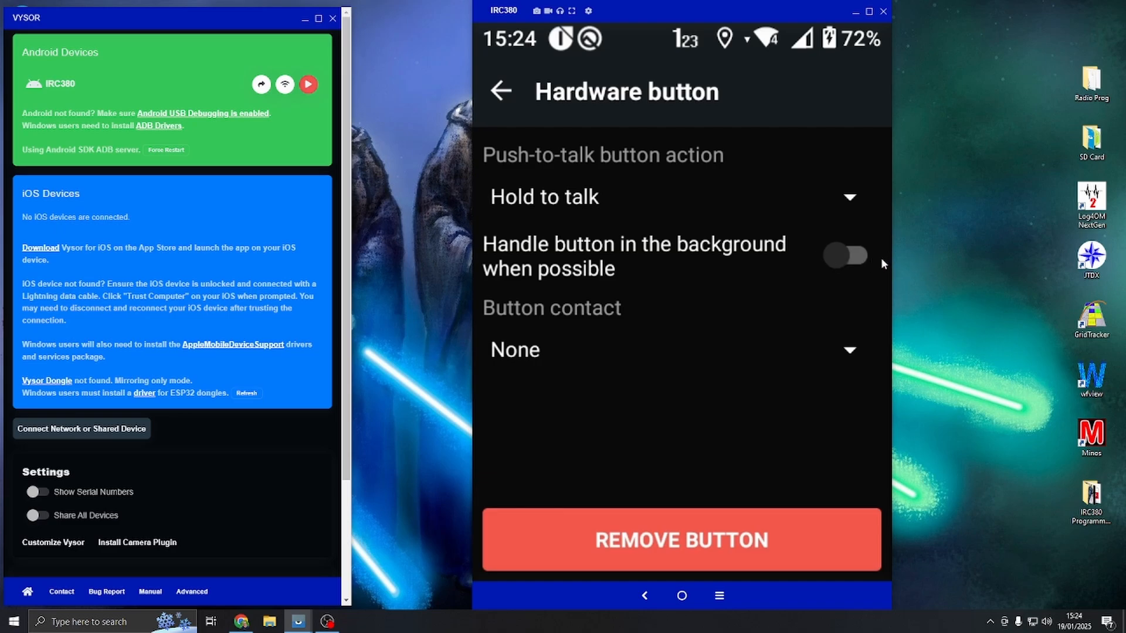
{"action": "mouse_move", "coordinate": [840, 256]}
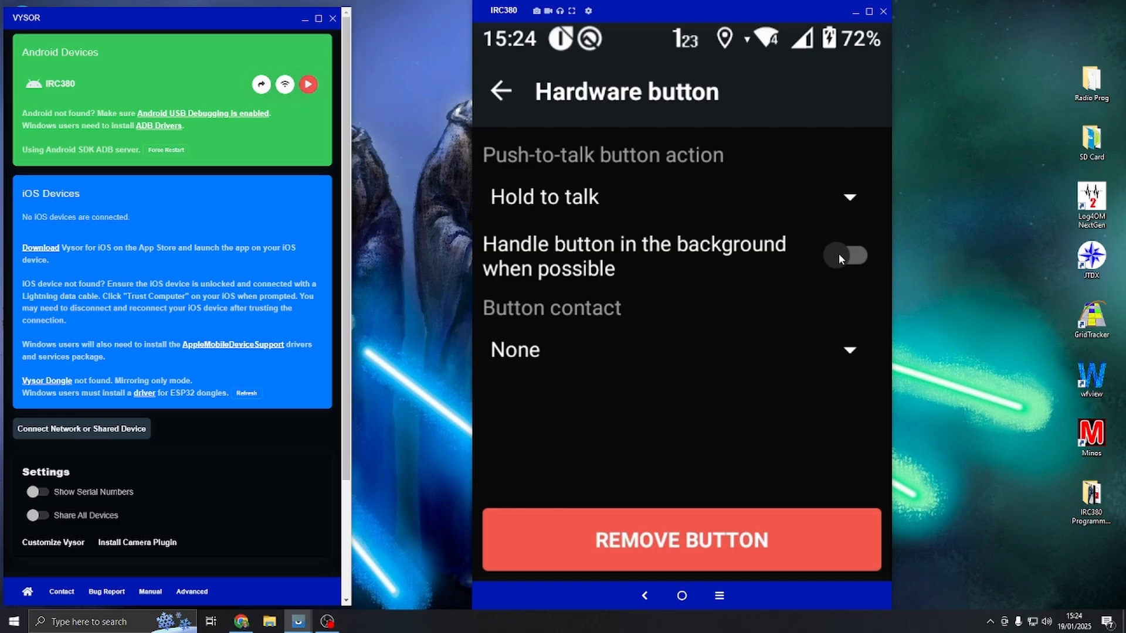
{"action": "mouse_move", "coordinate": [727, 269]}
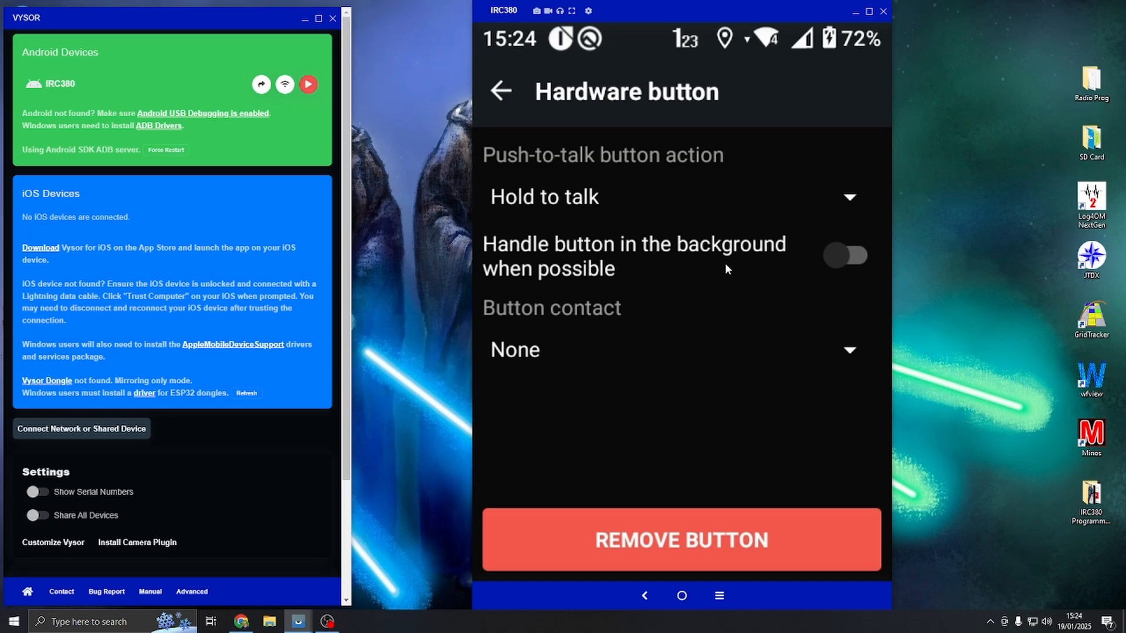
{"action": "mouse_move", "coordinate": [803, 268]}
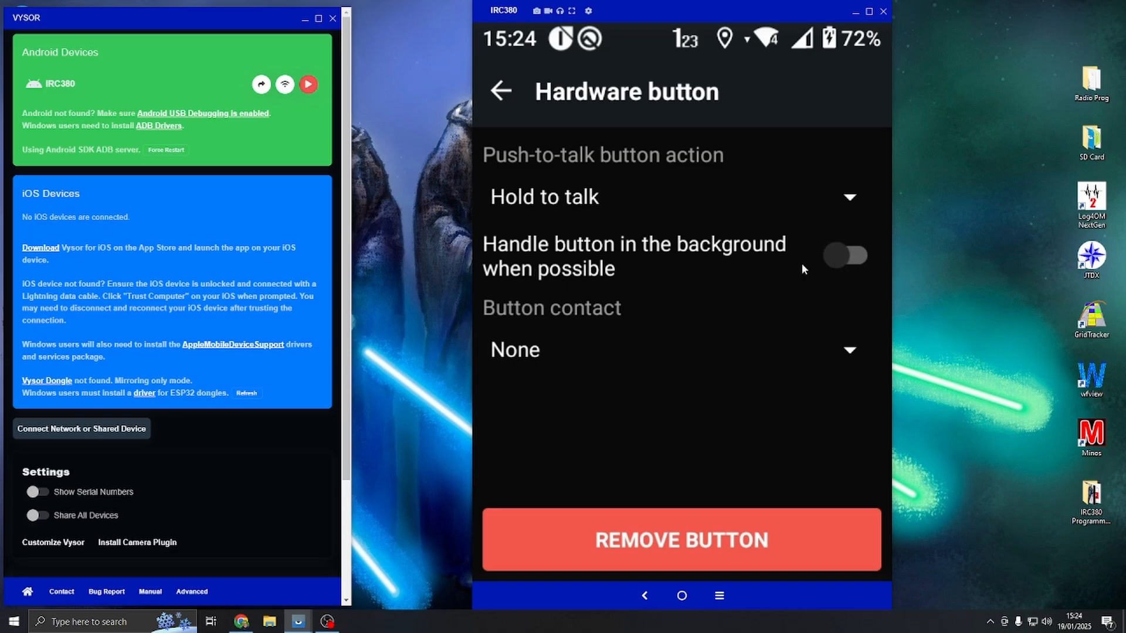
{"action": "mouse_move", "coordinate": [769, 249]}
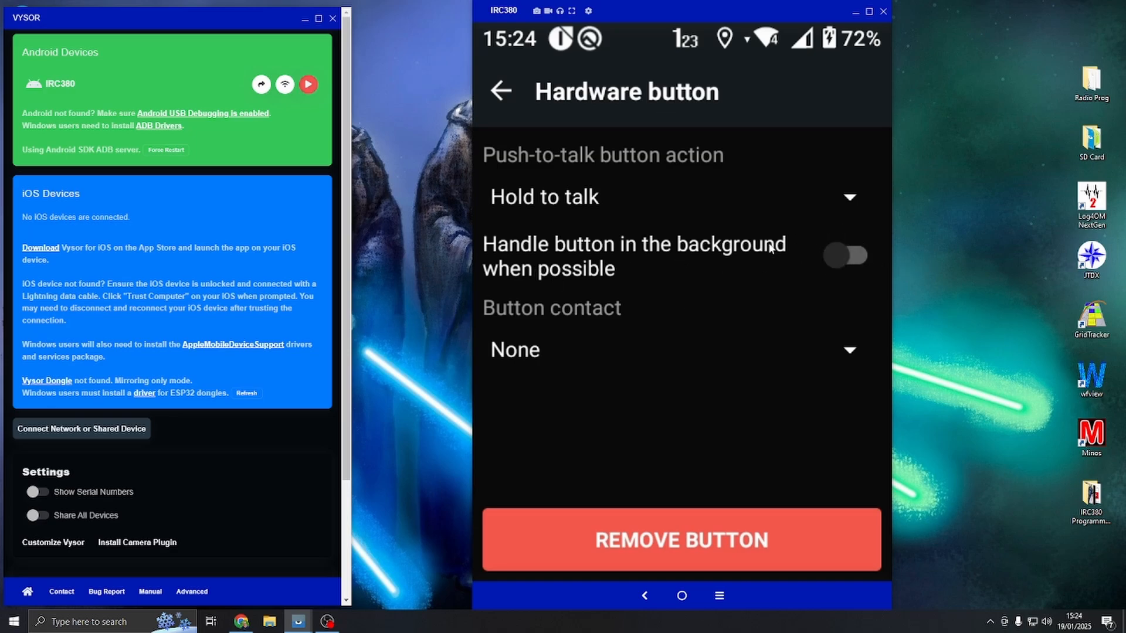
{"action": "mouse_move", "coordinate": [818, 302]}
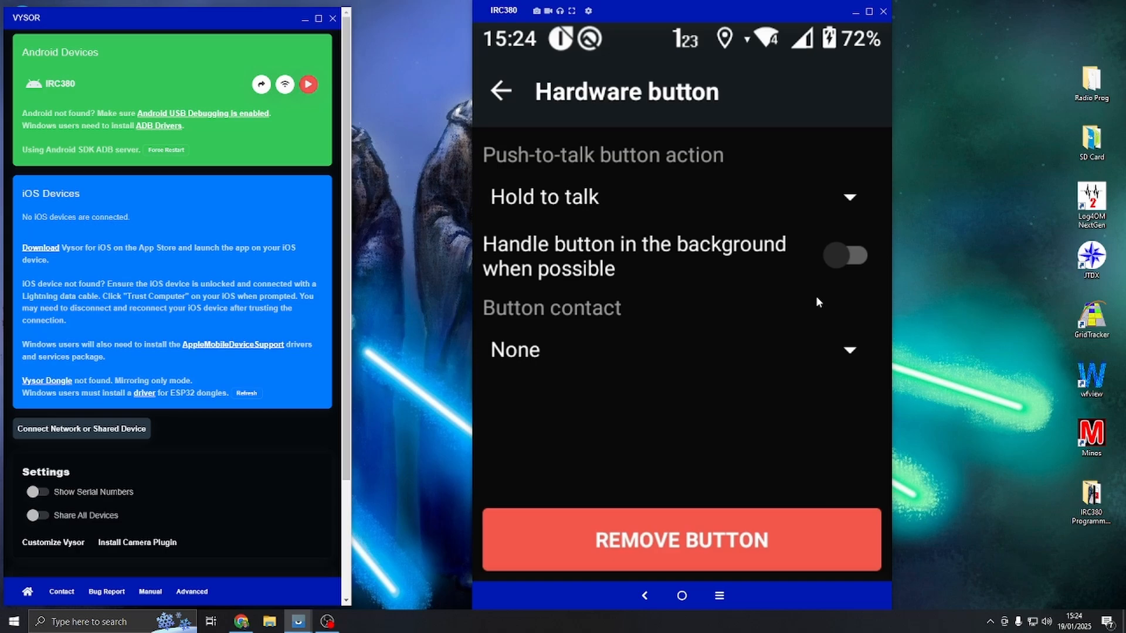
{"action": "mouse_move", "coordinate": [927, 257]}
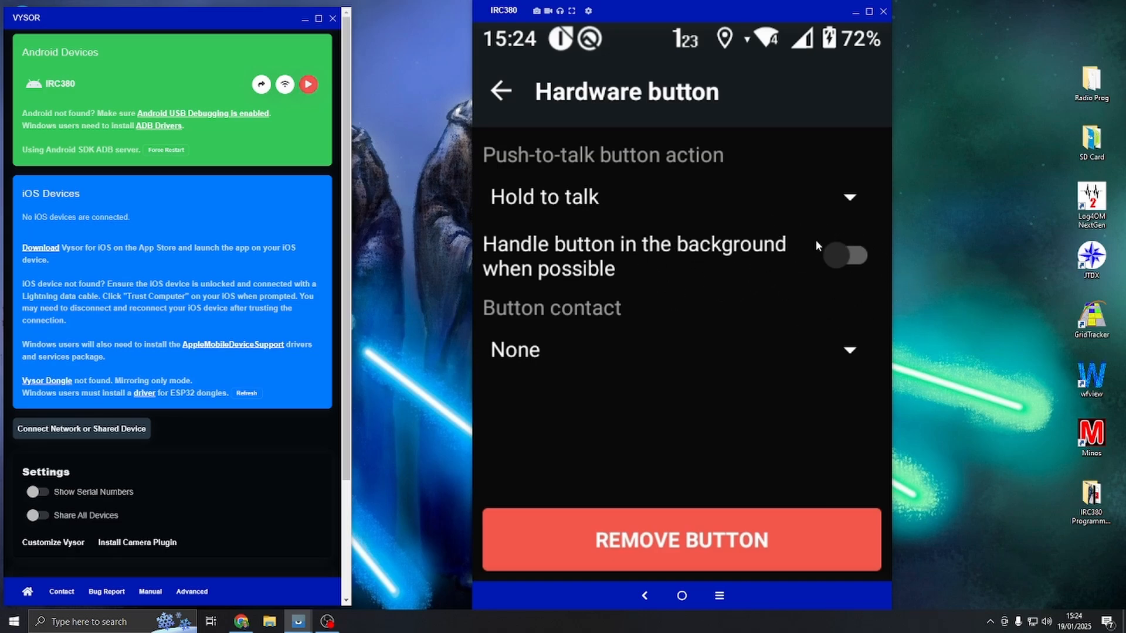
{"action": "mouse_move", "coordinate": [888, 239]}
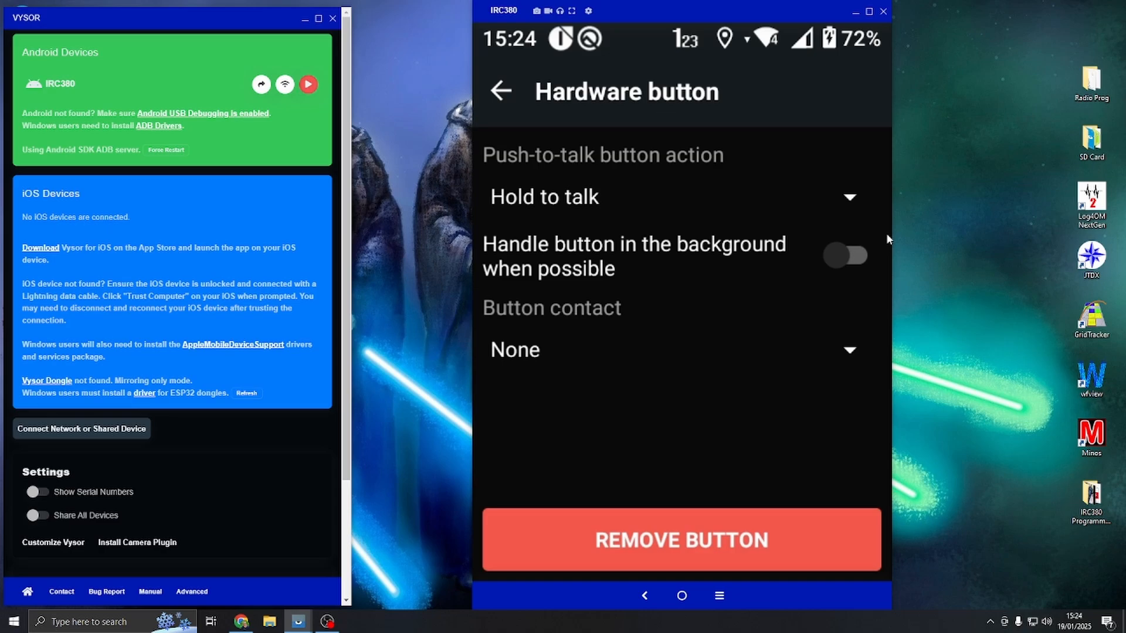
{"action": "mouse_move", "coordinate": [904, 246]}
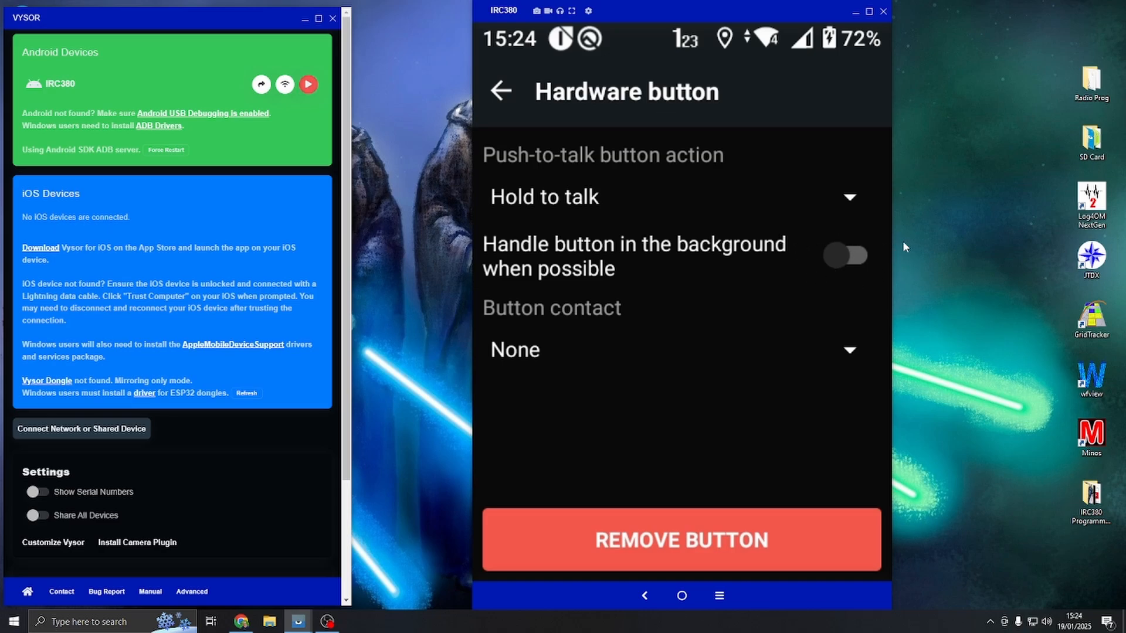
{"action": "mouse_move", "coordinate": [865, 279]}
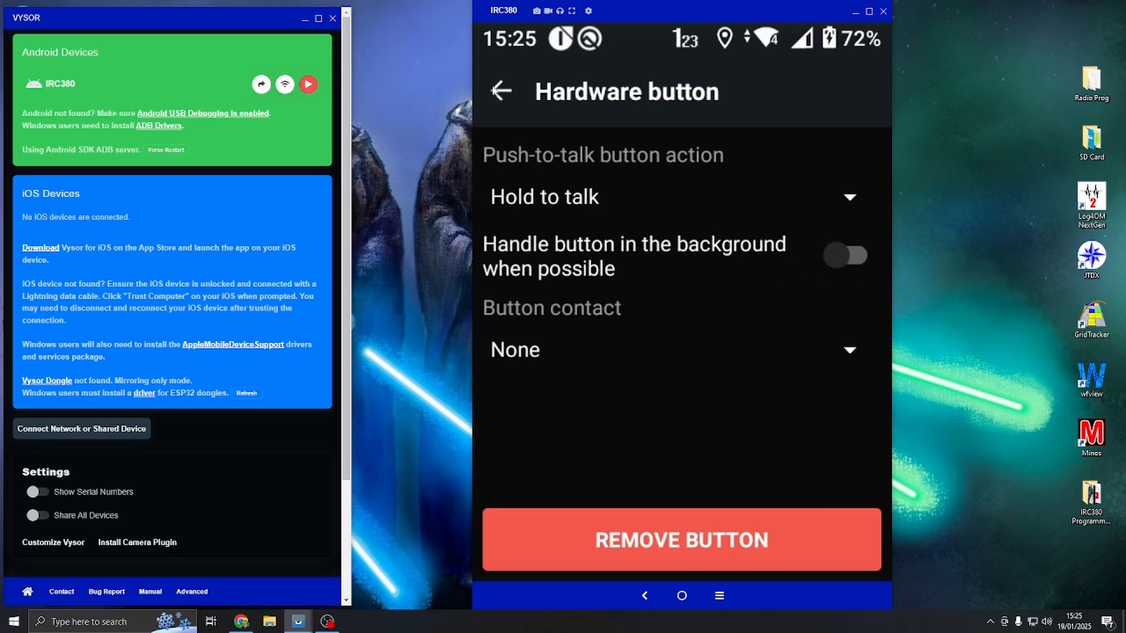
Go back to the echo channel's talk screen, now showing a replay option.
{"action": "left_click", "coordinate": [500, 92]}
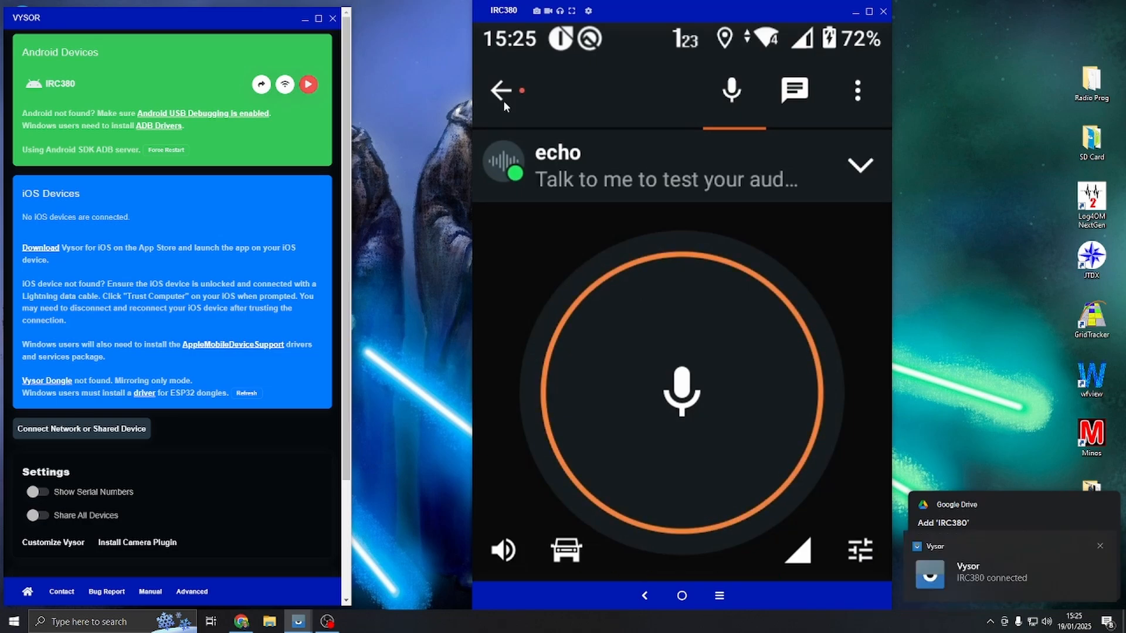
{"action": "left_click", "coordinate": [680, 393]}
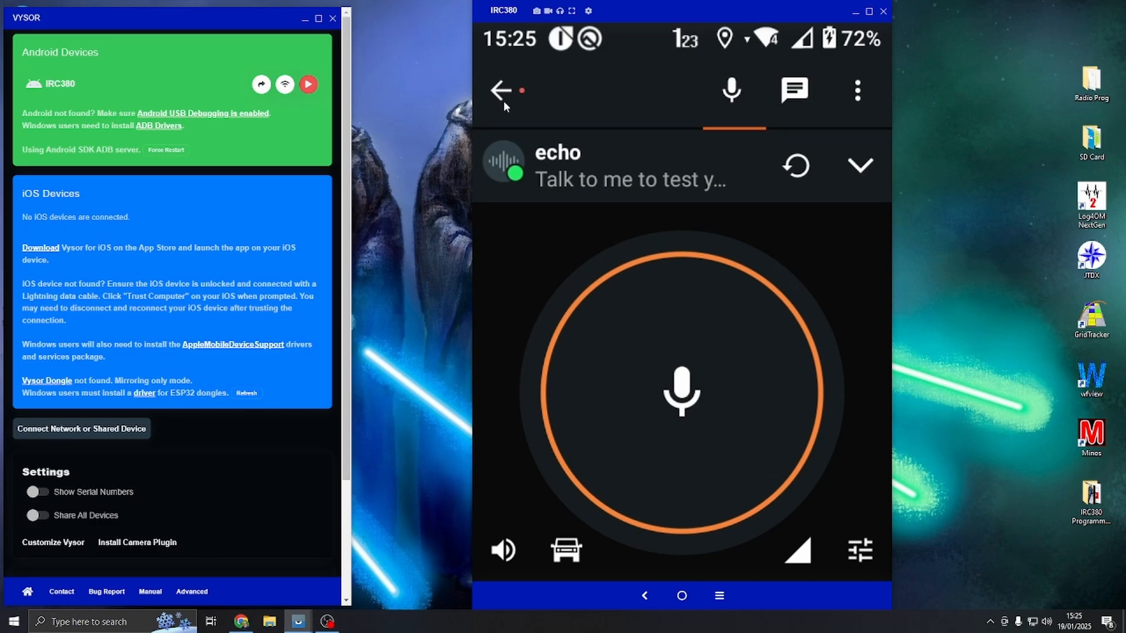
{"action": "mouse_move", "coordinate": [624, 183]}
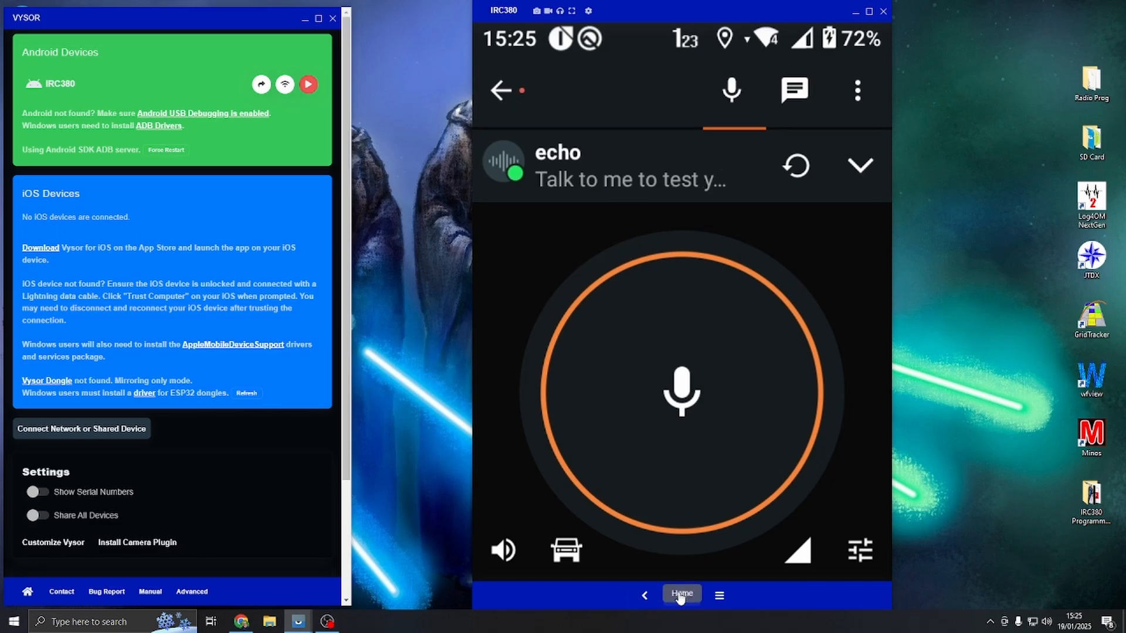
Leave Zello for the home screen page with DMR, Linkpoon, Zello and DVSwitch.
{"action": "left_click", "coordinate": [680, 595]}
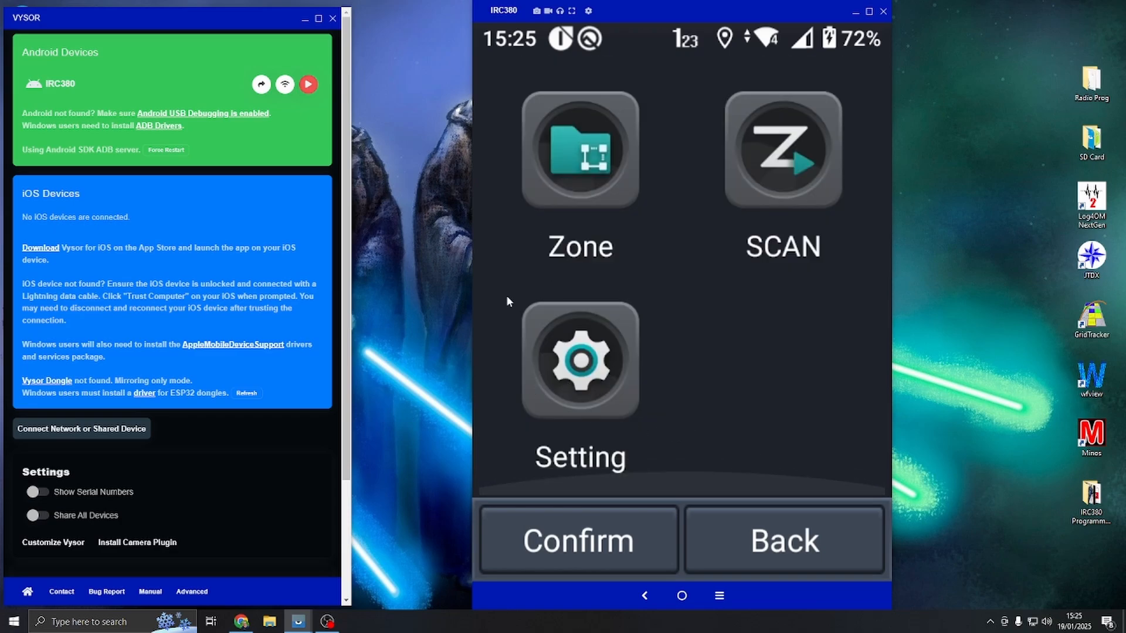
{"action": "mouse_move", "coordinate": [541, 340]}
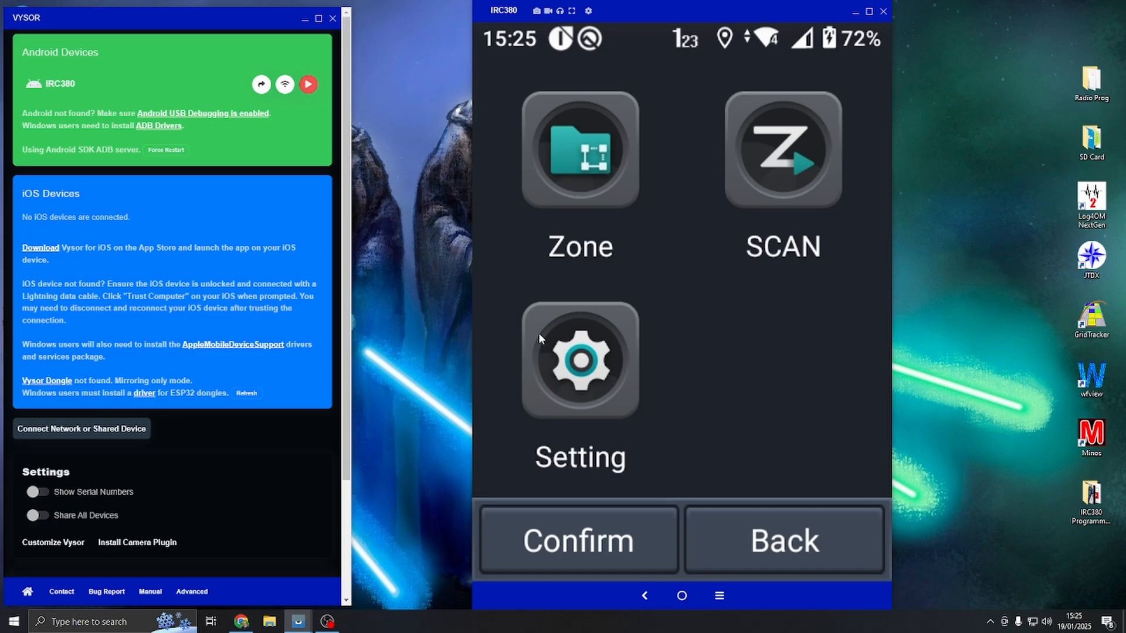
{"action": "mouse_move", "coordinate": [710, 475]}
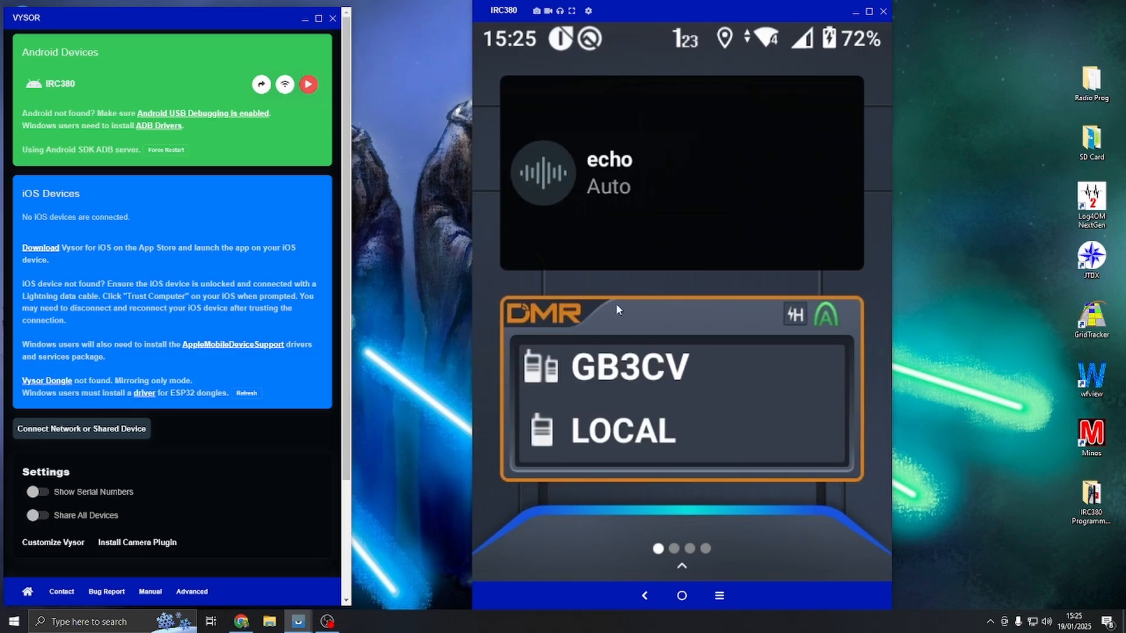
{"action": "mouse_move", "coordinate": [528, 305]}
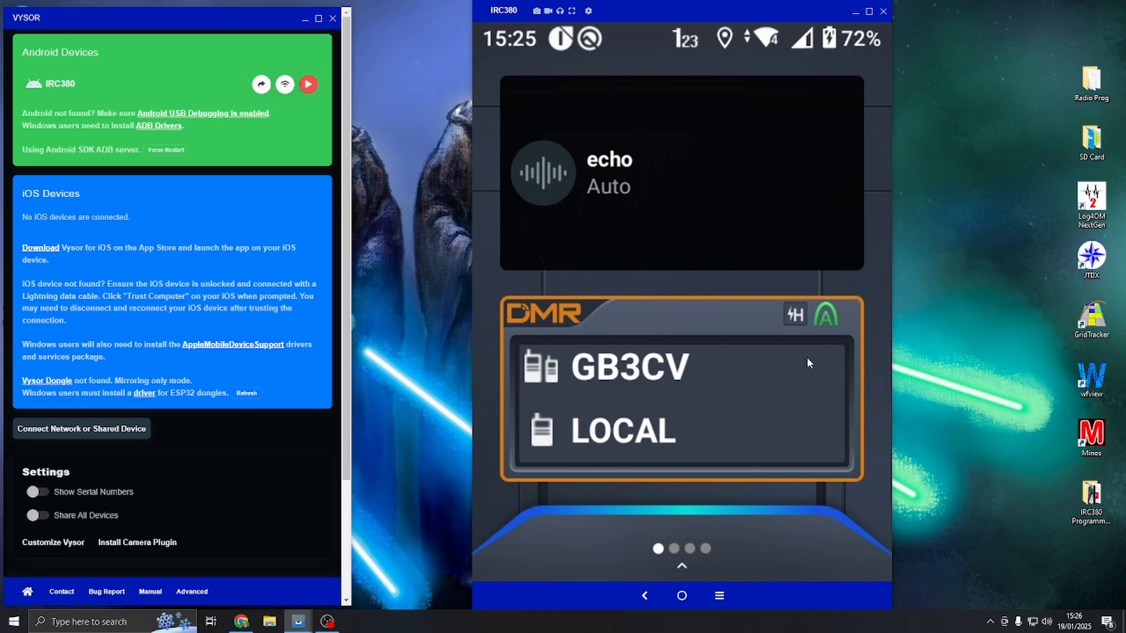
{"action": "scroll", "scroll_direction": "left", "scroll_amount": 3}
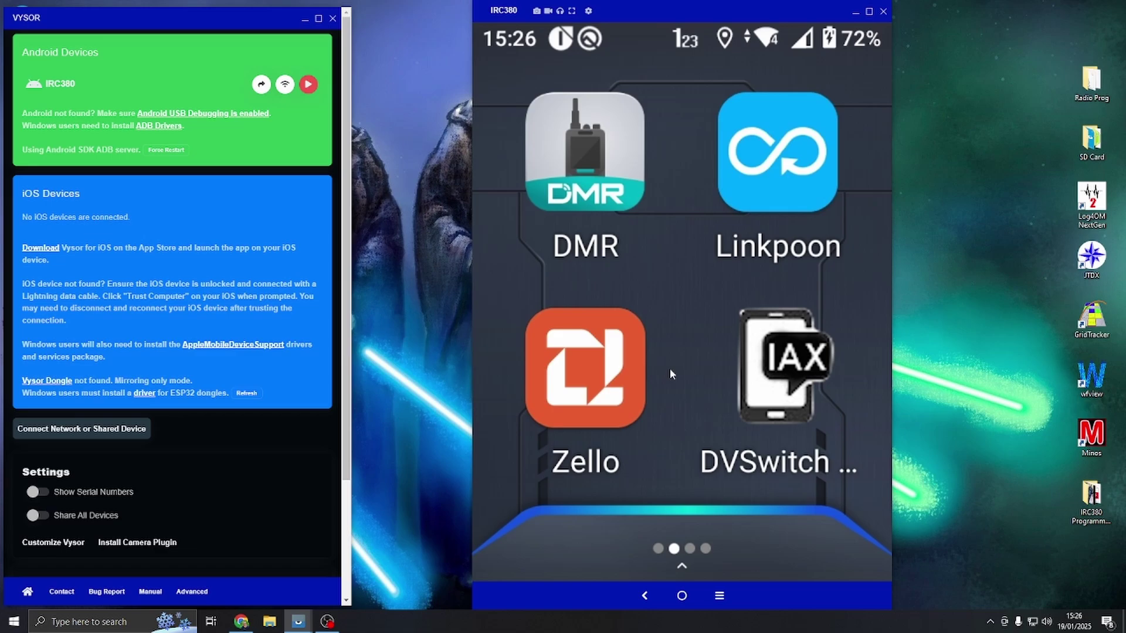
Relaunch Zello on the echo channel and retry the disconnected mirroring.
{"action": "left_click", "coordinate": [584, 374]}
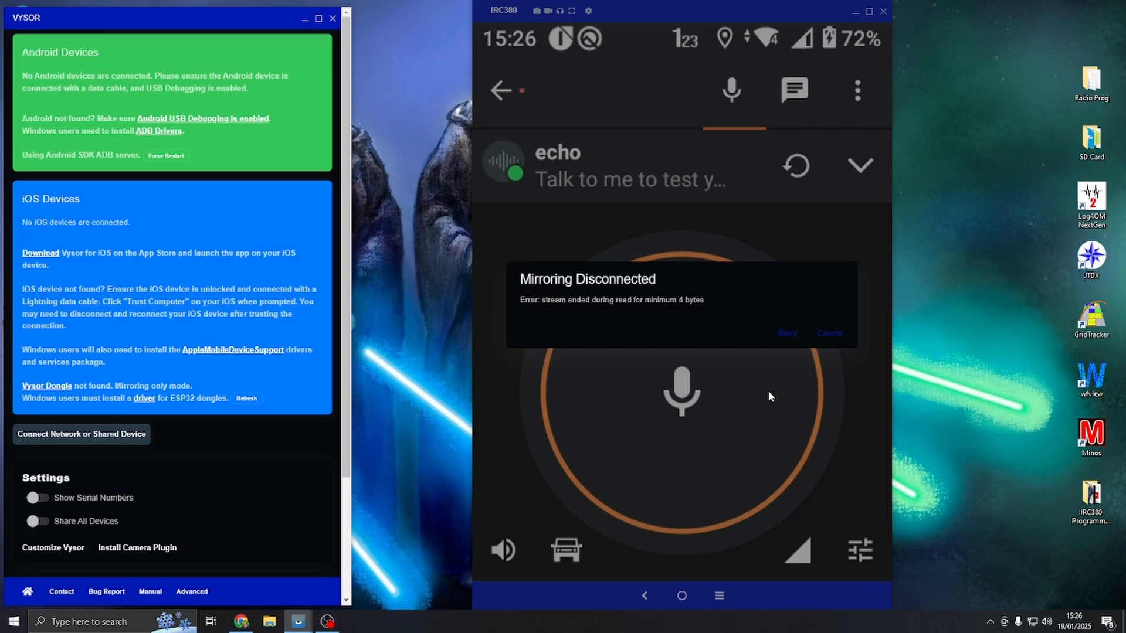
{"action": "mouse_move", "coordinate": [788, 340]}
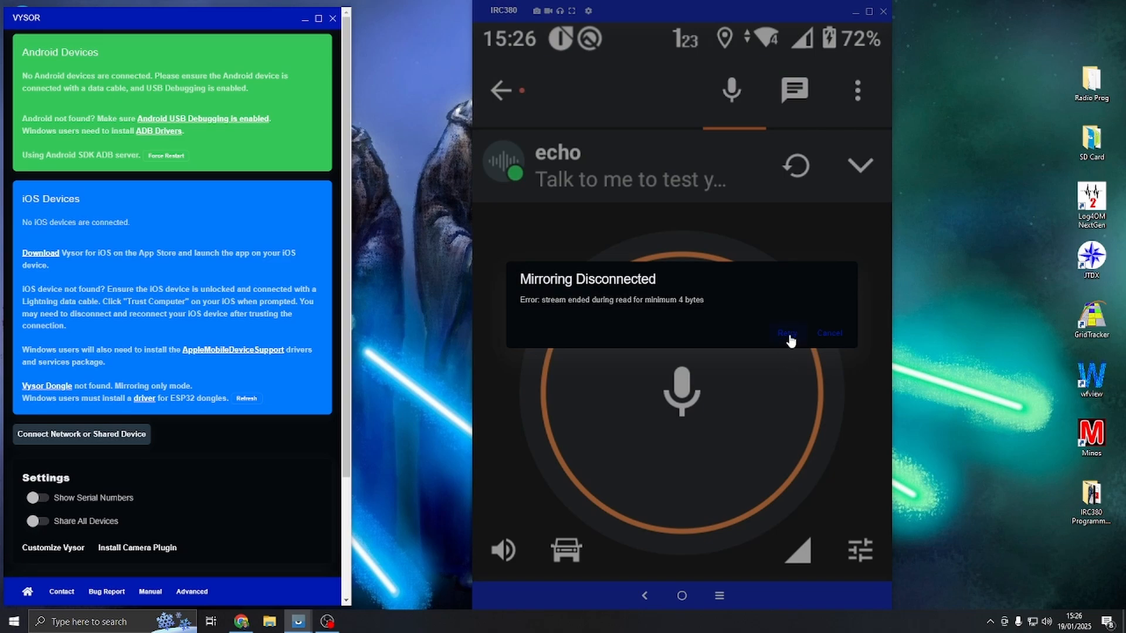
{"action": "left_click", "coordinate": [787, 333]}
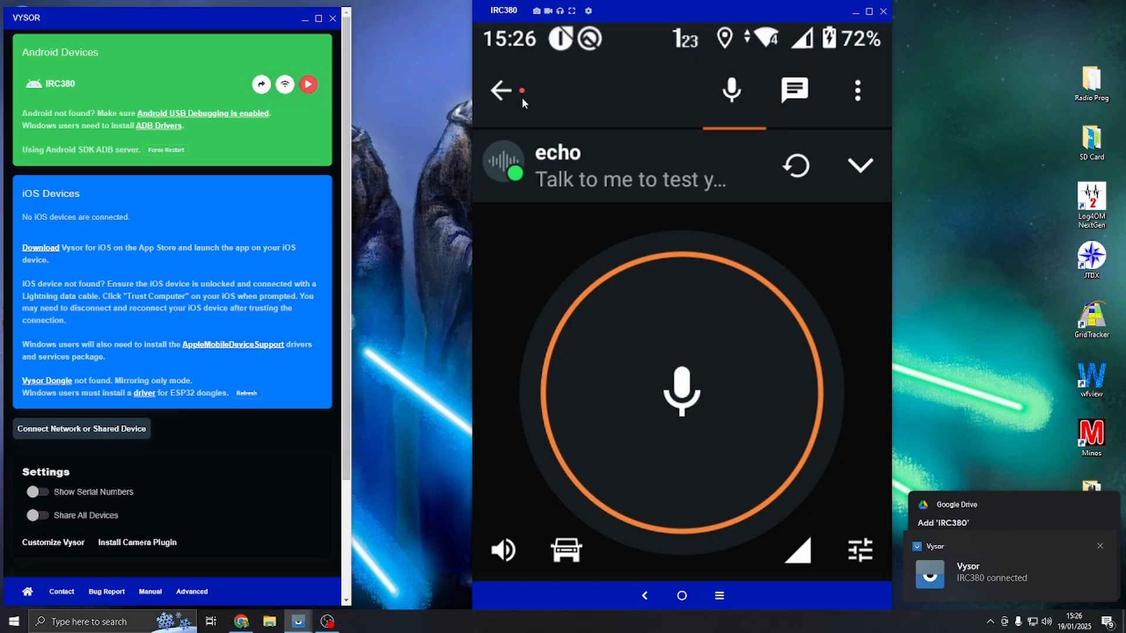
Close the DMR app from its Setting page, confirming the shutdown.
{"action": "left_click", "coordinate": [682, 612]}
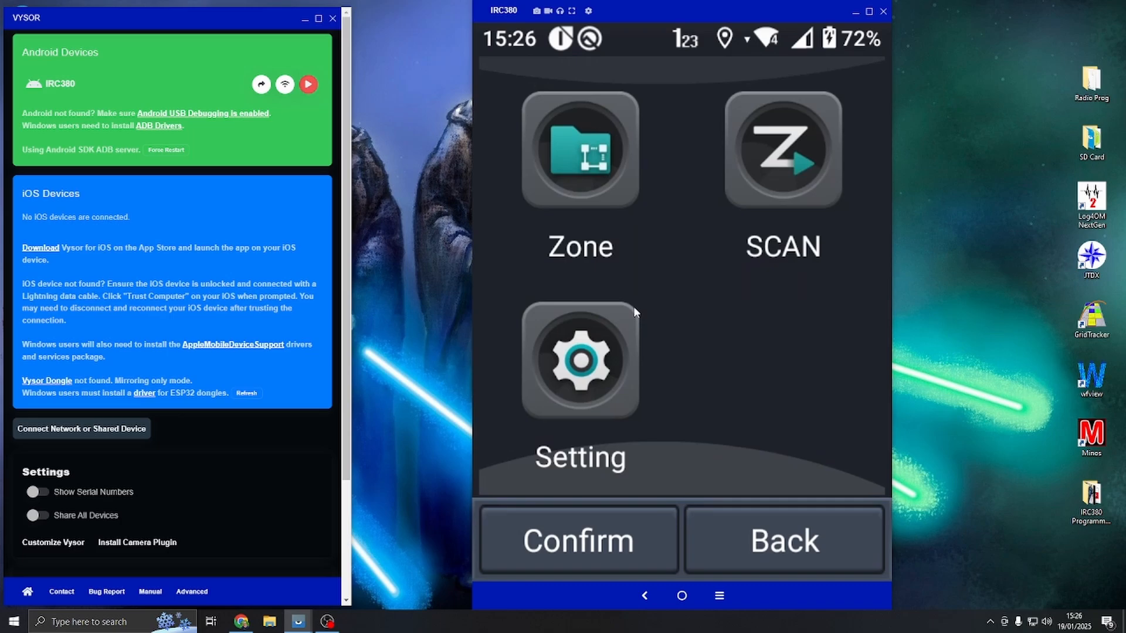
{"action": "left_click", "coordinate": [579, 360]}
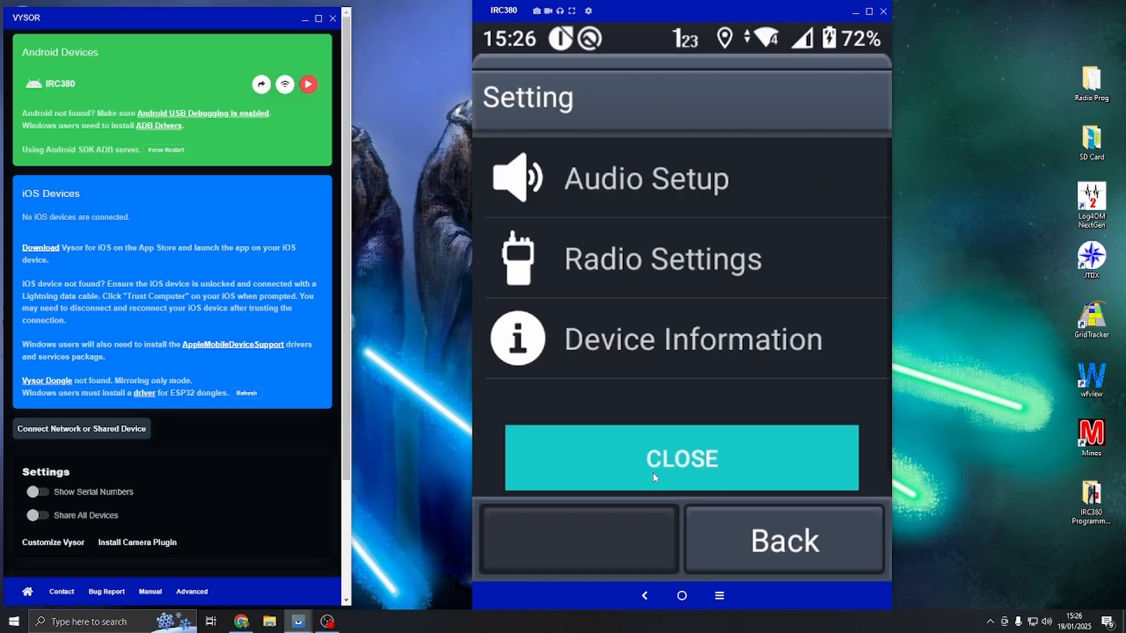
{"action": "left_click", "coordinate": [683, 459]}
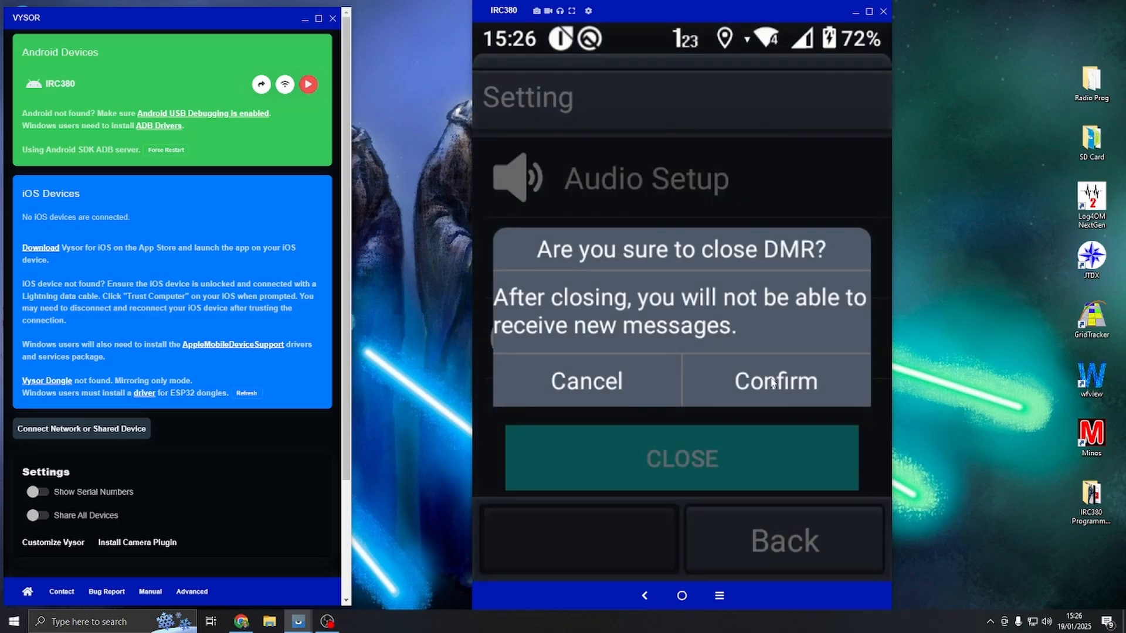
{"action": "left_click", "coordinate": [775, 381]}
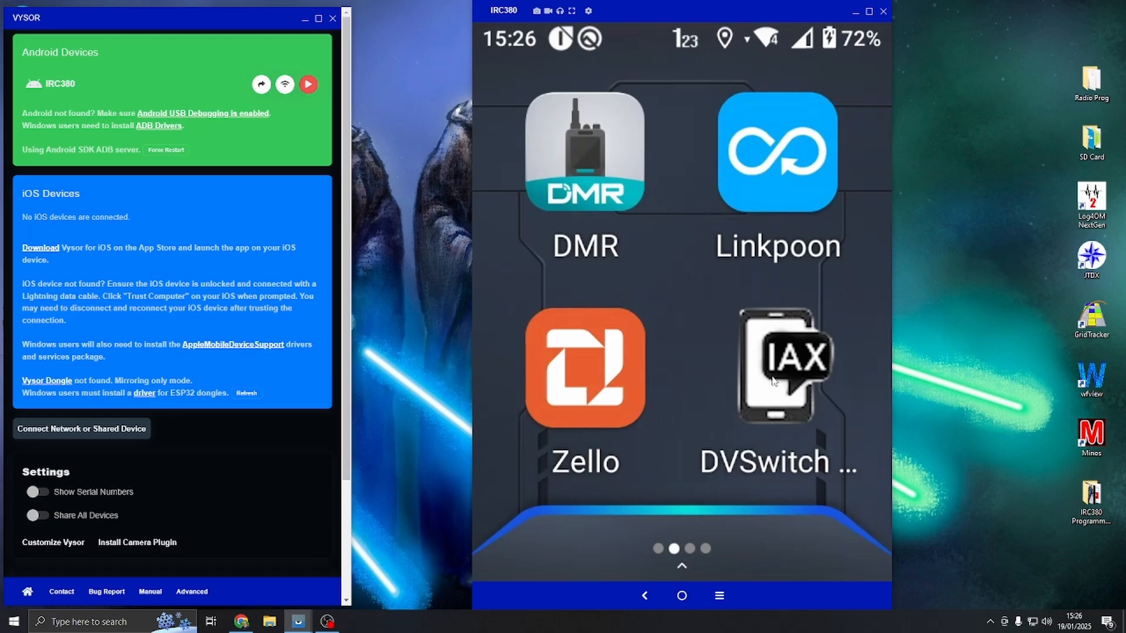
{"action": "mouse_move", "coordinate": [818, 394]}
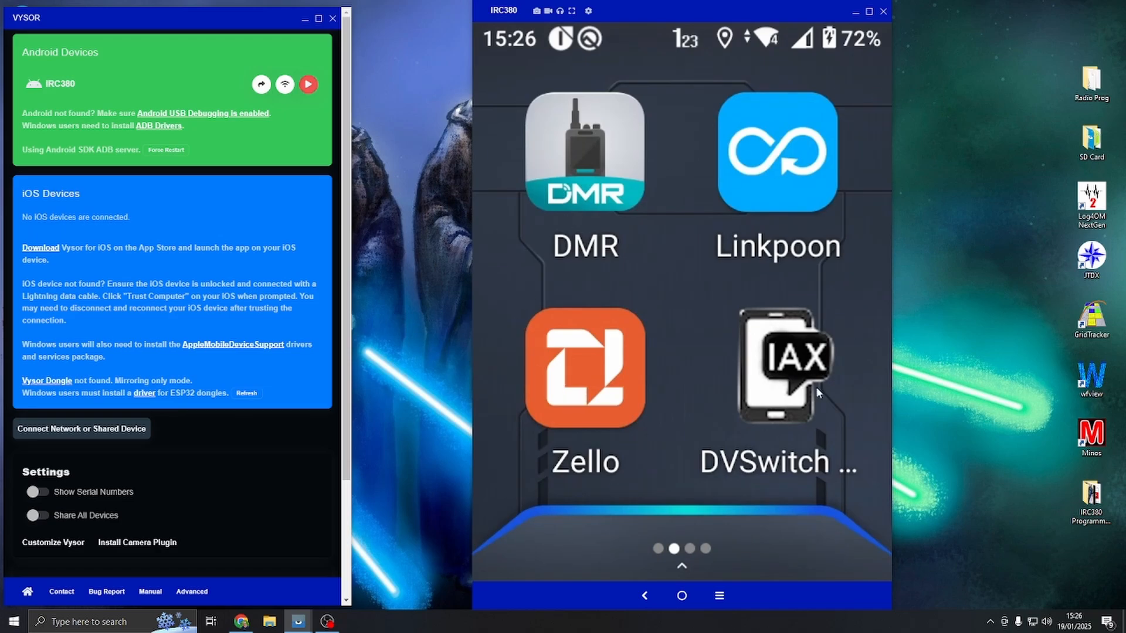
{"action": "mouse_move", "coordinate": [739, 401]}
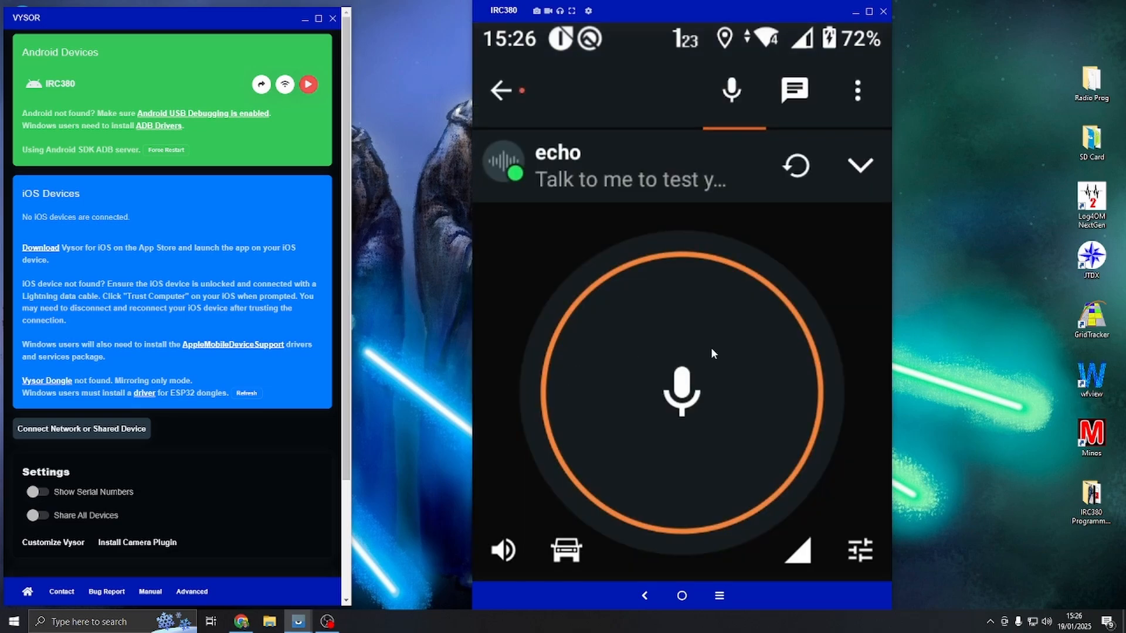
Return from Zello to the home screen app page.
{"action": "left_click", "coordinate": [682, 391]}
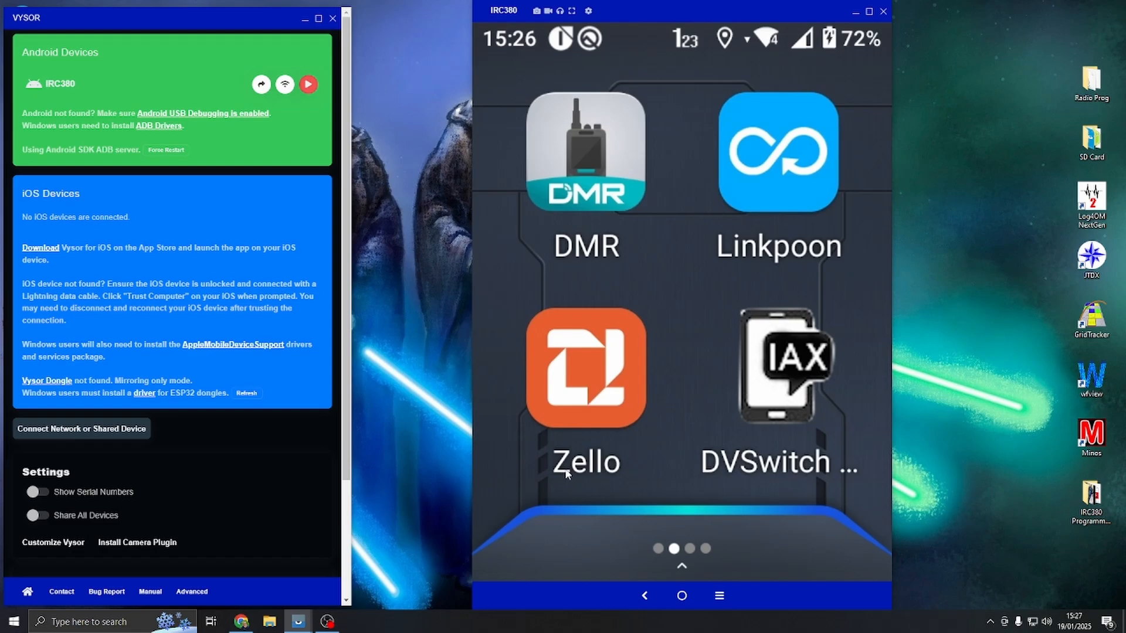
{"action": "mouse_move", "coordinate": [667, 375]}
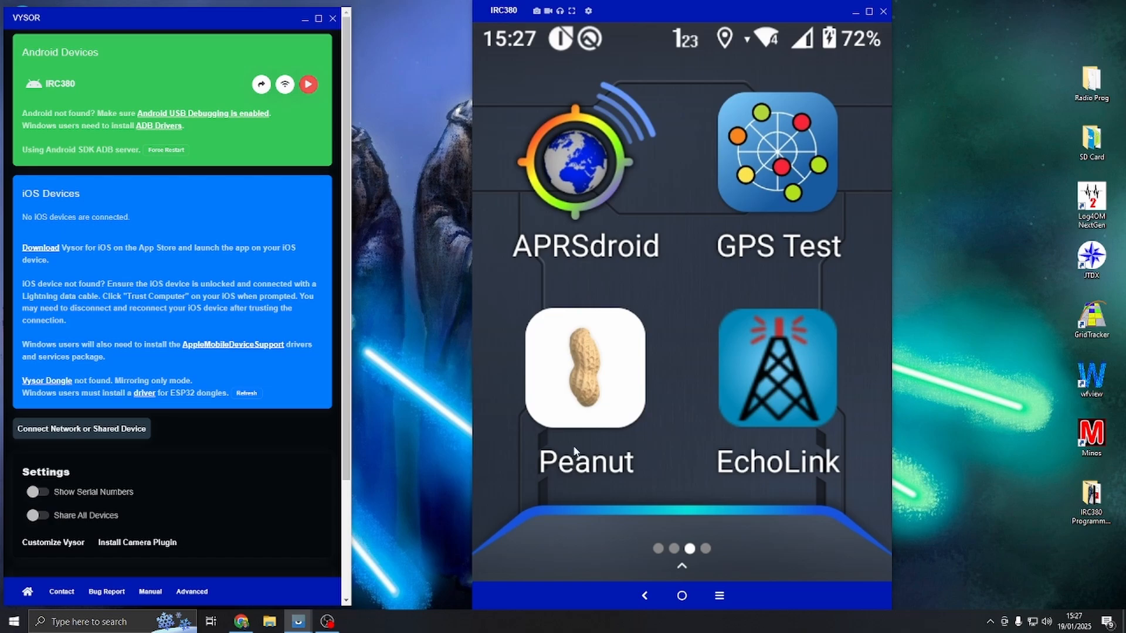
{"action": "mouse_move", "coordinate": [732, 394]}
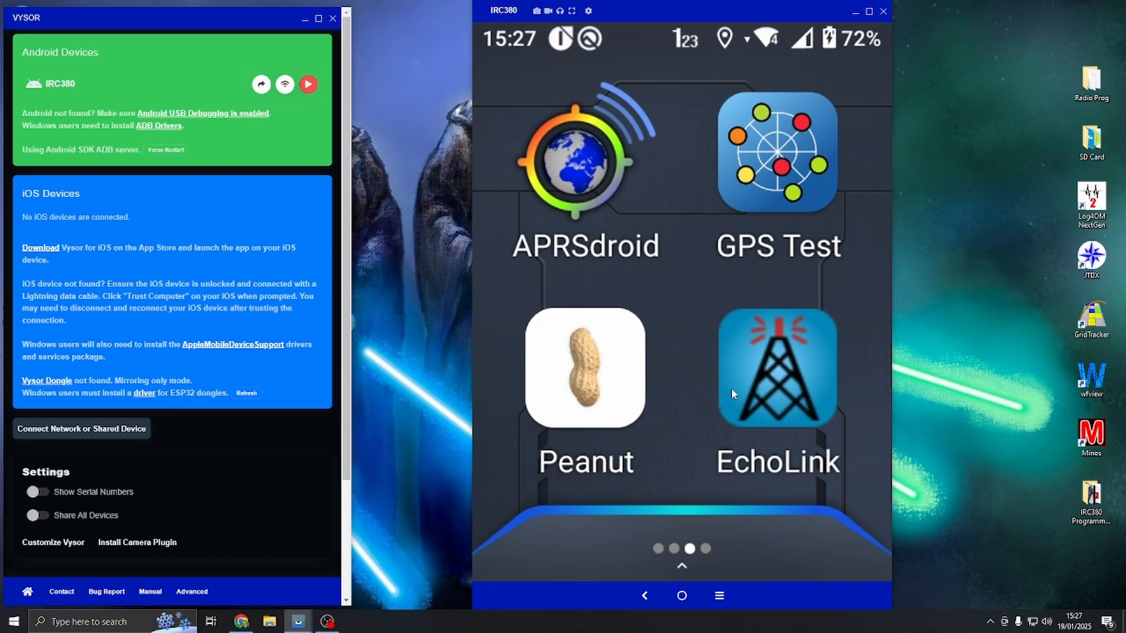
{"action": "mouse_move", "coordinate": [768, 390]}
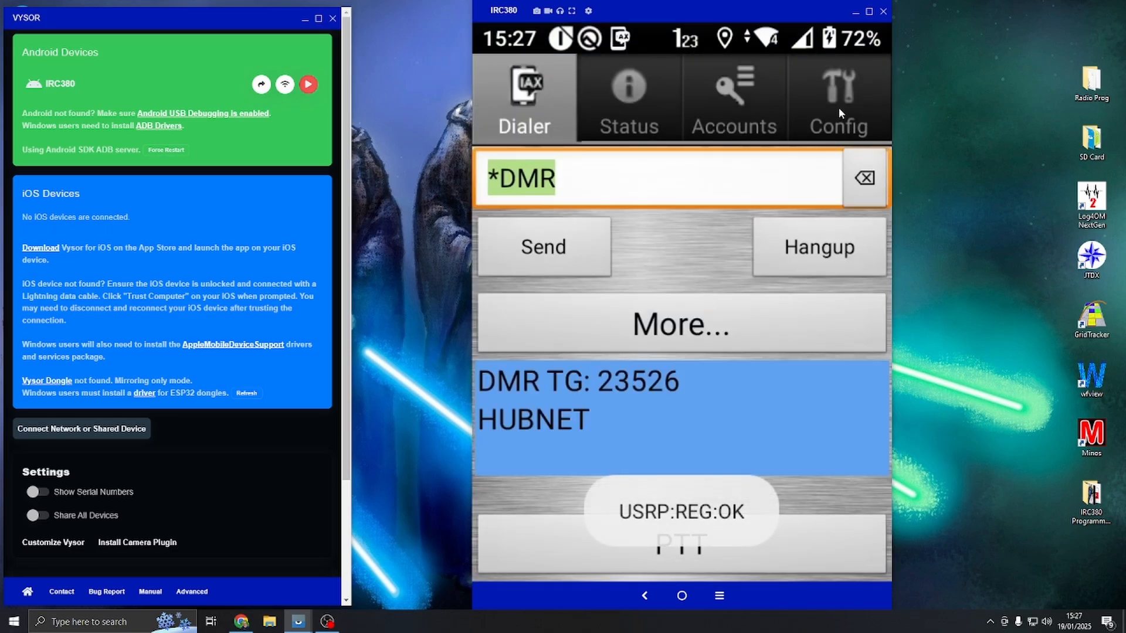
Check PTT Keycode 290 in Config, return to Dialer, and request exiting DVSwitch Mobile.
{"action": "left_click", "coordinate": [838, 94]}
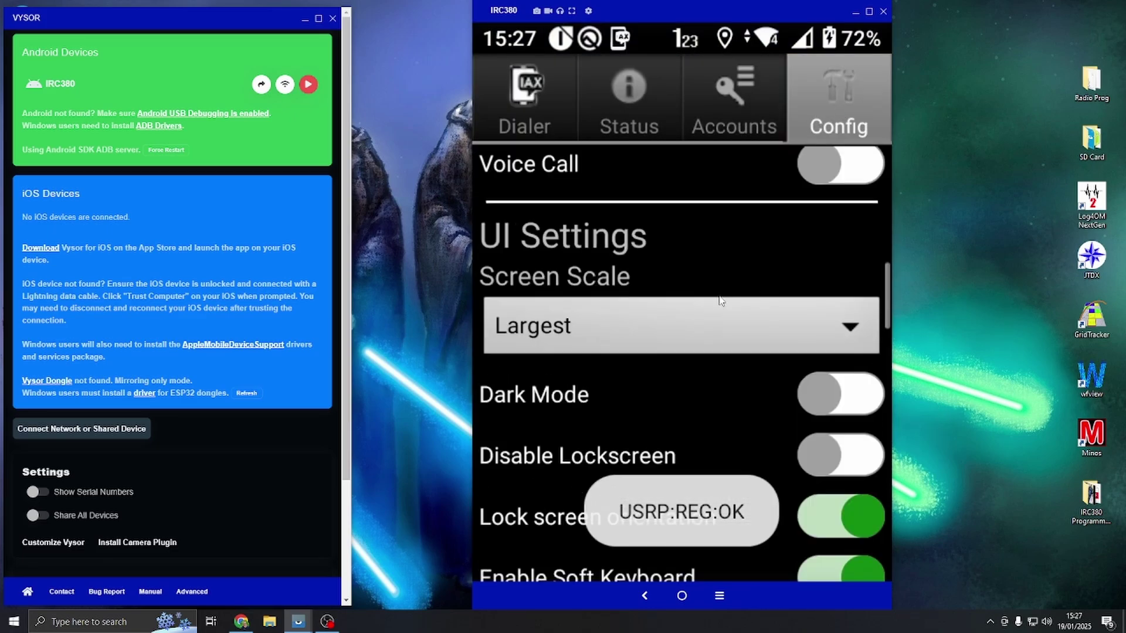
{"action": "scroll", "scroll_direction": "down", "scroll_amount": 3}
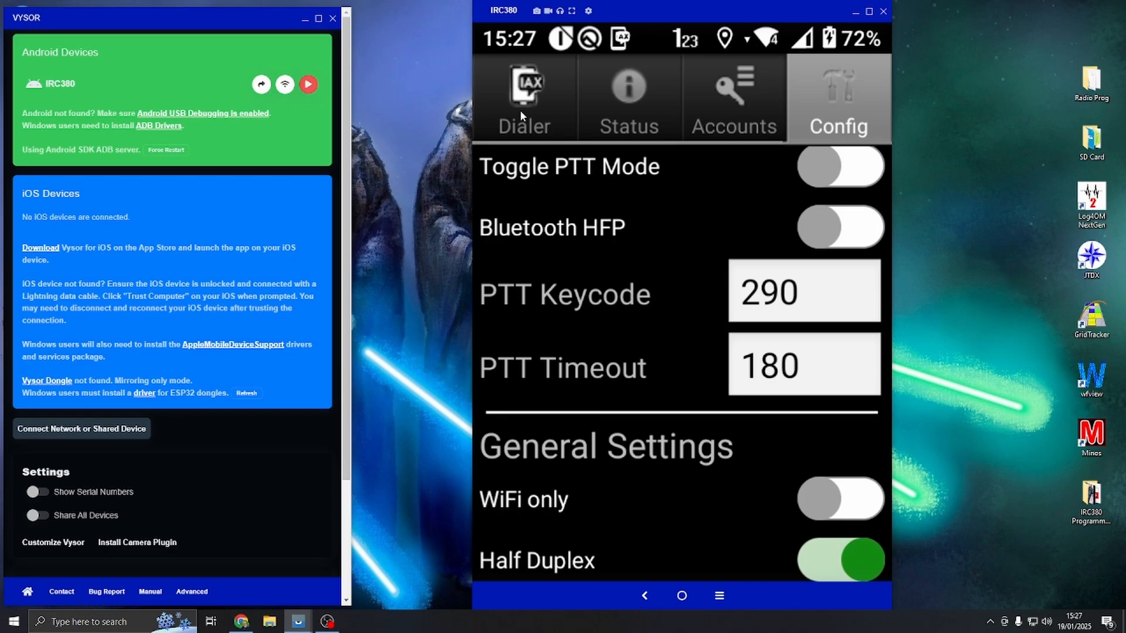
{"action": "left_click", "coordinate": [524, 94]}
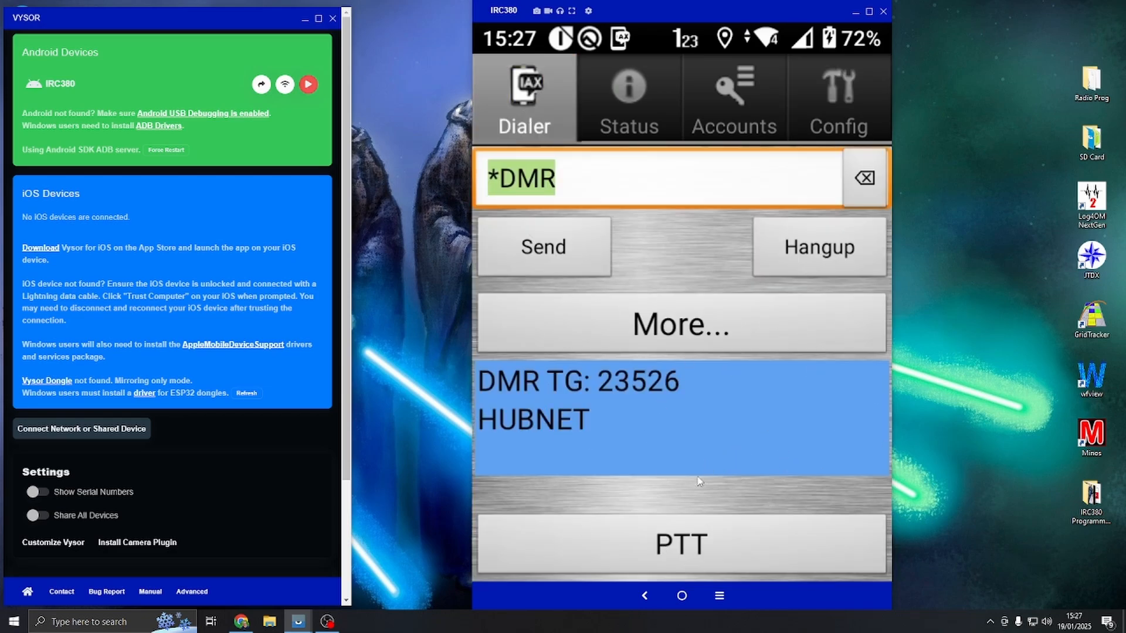
{"action": "mouse_move", "coordinate": [508, 501]}
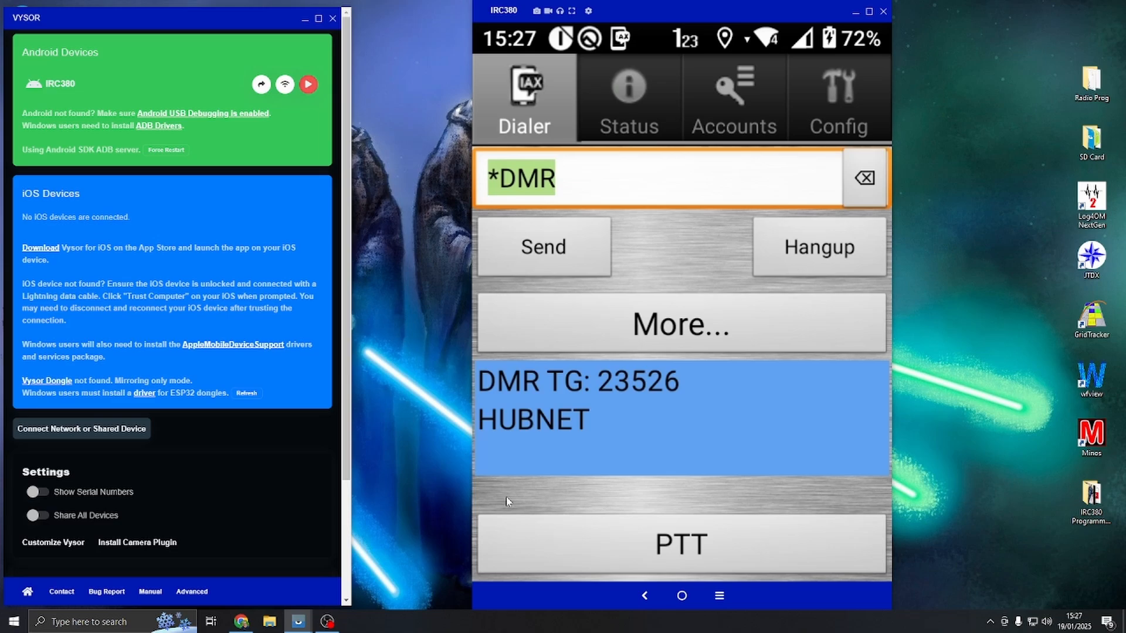
{"action": "mouse_move", "coordinate": [610, 272]}
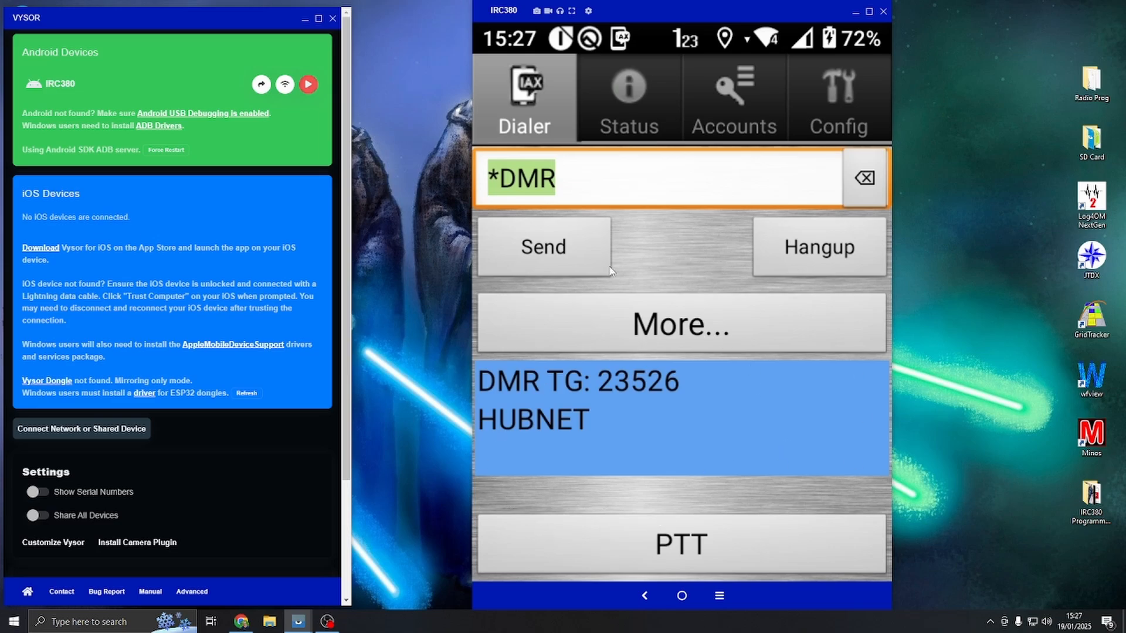
{"action": "mouse_move", "coordinate": [627, 102]}
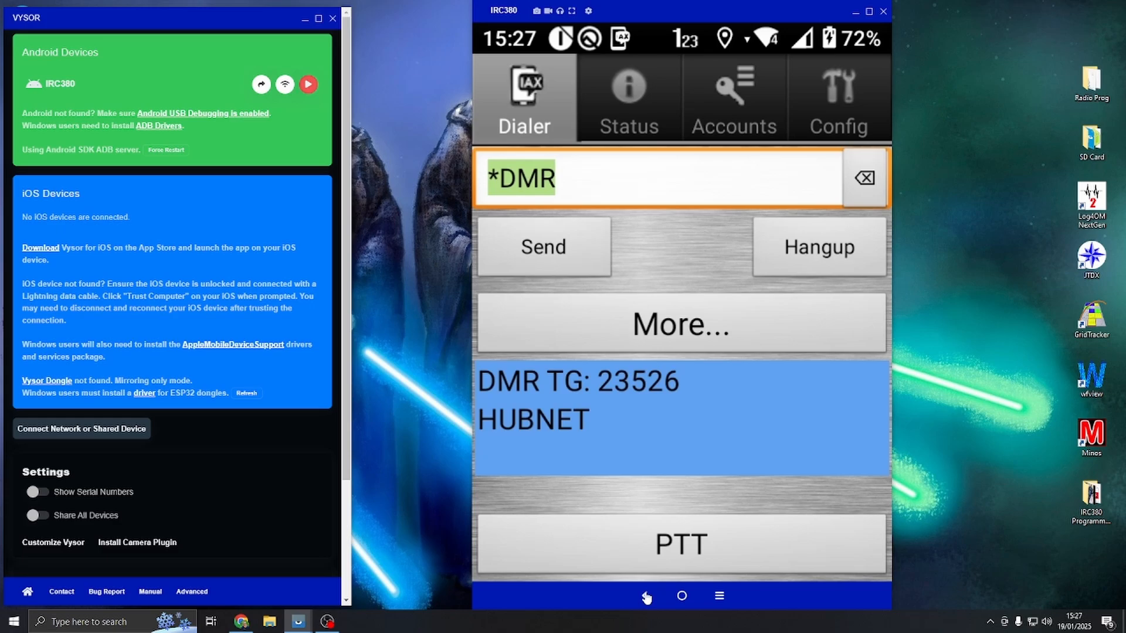
{"action": "left_click", "coordinate": [645, 596]}
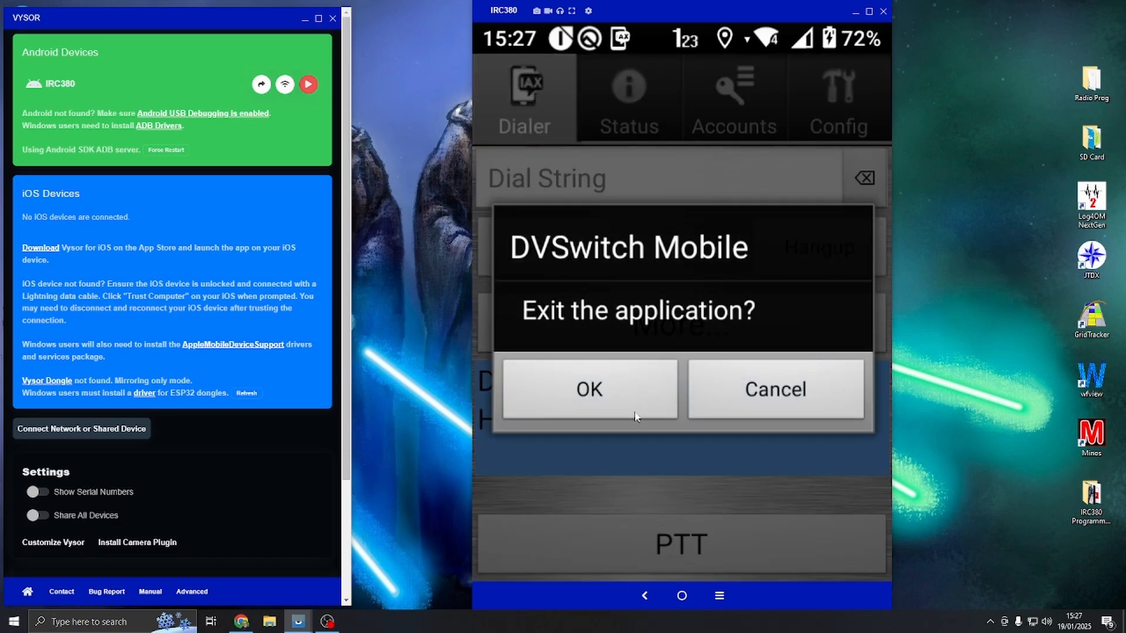
Confirm exiting, then reconnect the relaunched DVSwitch Mobile to the DMR network.
{"action": "left_click", "coordinate": [776, 390]}
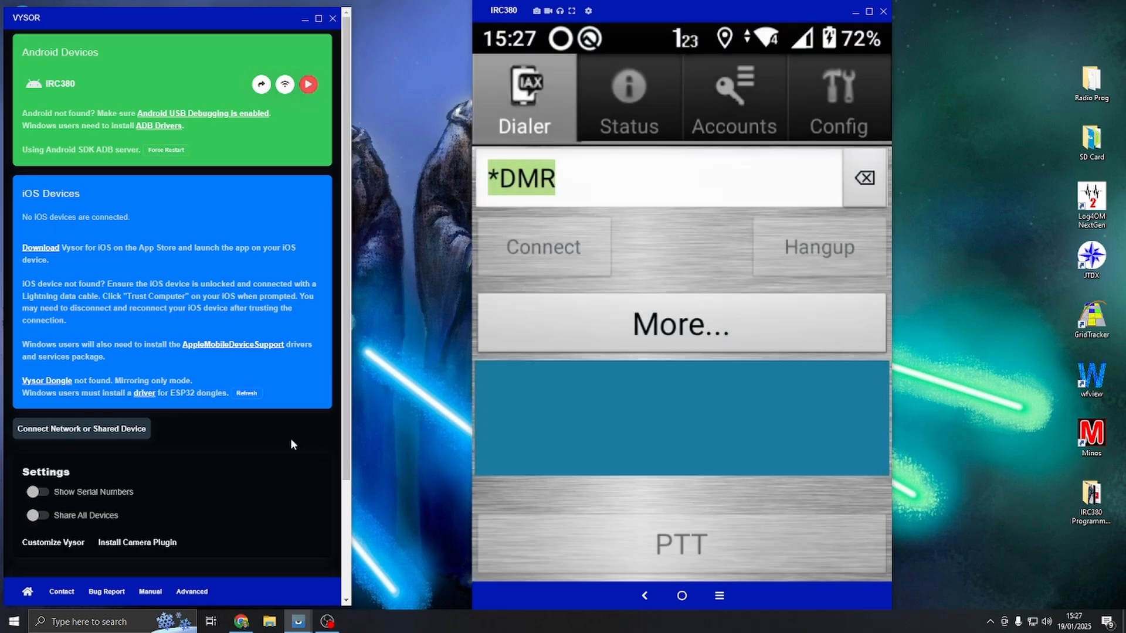
{"action": "left_click", "coordinate": [543, 247]}
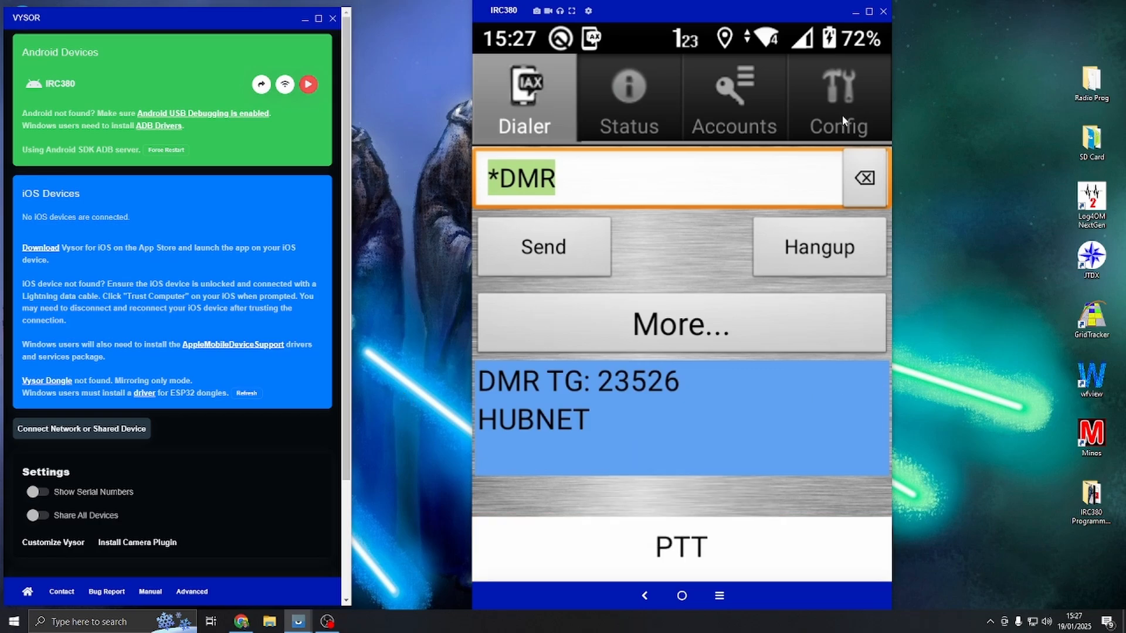
Clear the dial string on talkgroup 23526 HUBNET and leave DVSwitch.
{"action": "left_click", "coordinate": [866, 178]}
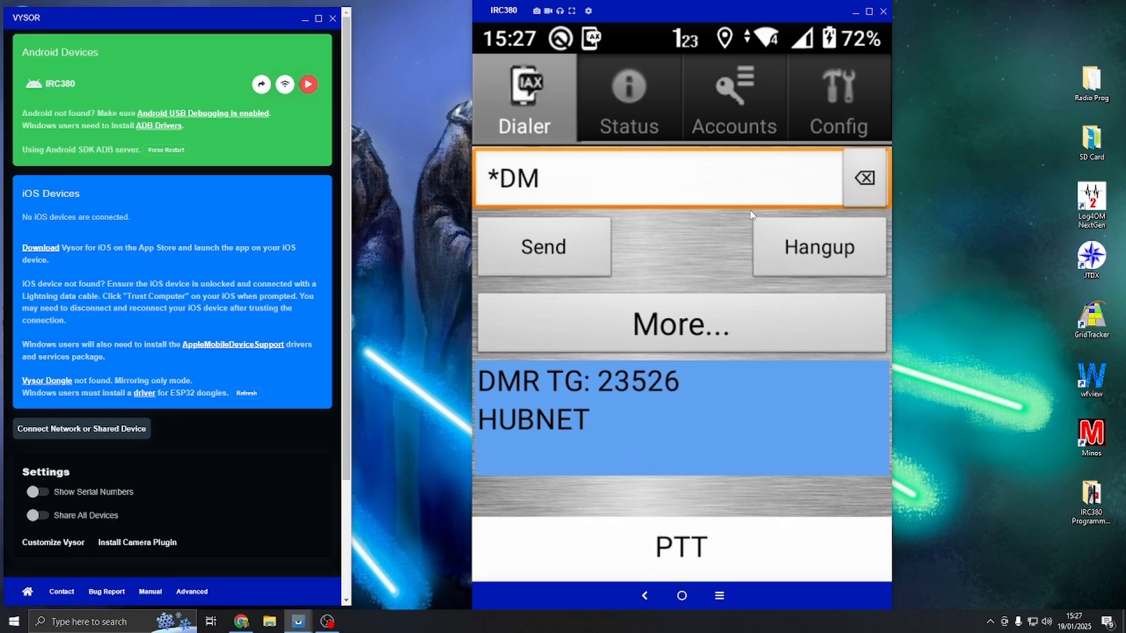
{"action": "left_click", "coordinate": [865, 177]}
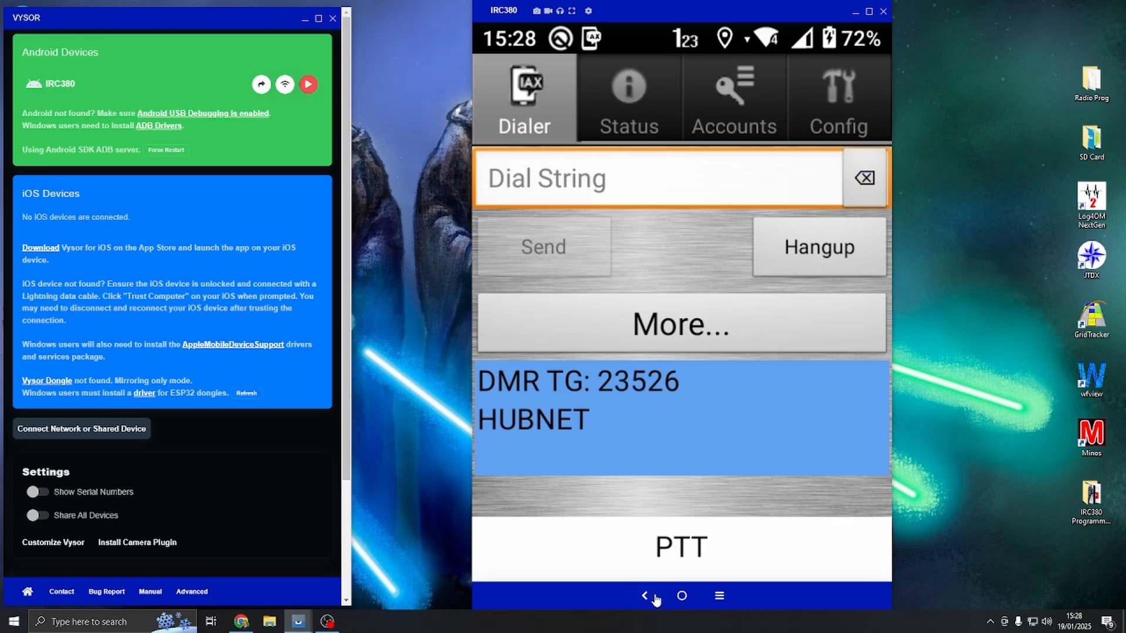
{"action": "left_click", "coordinate": [645, 596]}
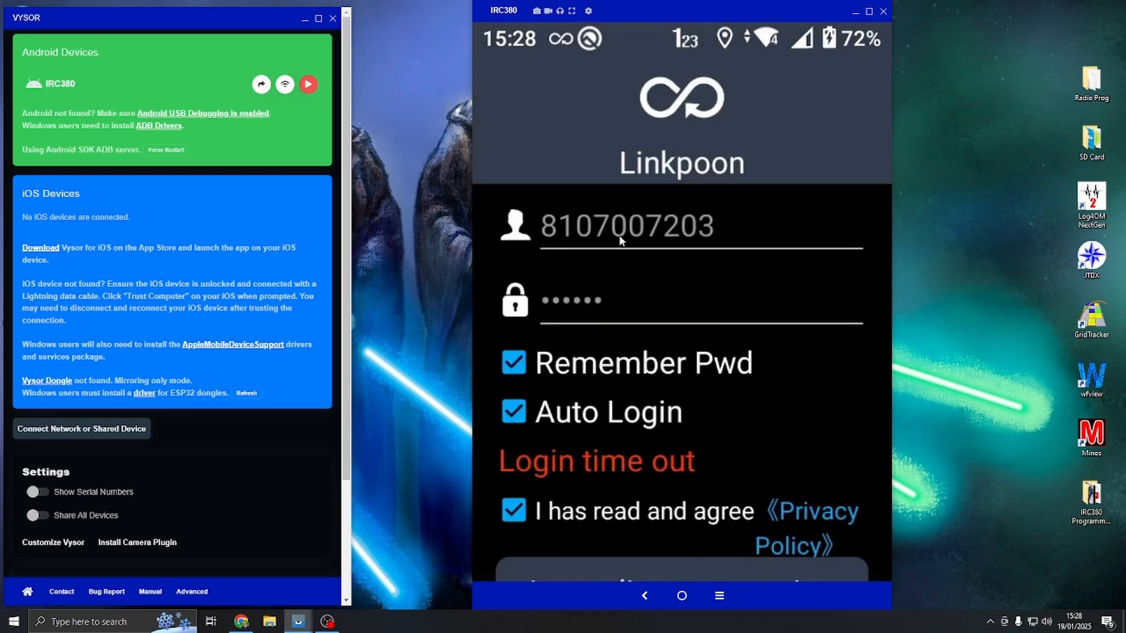
Connect immediately past the login time-out and toggle A/B on the radio screen for 145500 UK CALL.
{"action": "left_click", "coordinate": [645, 596]}
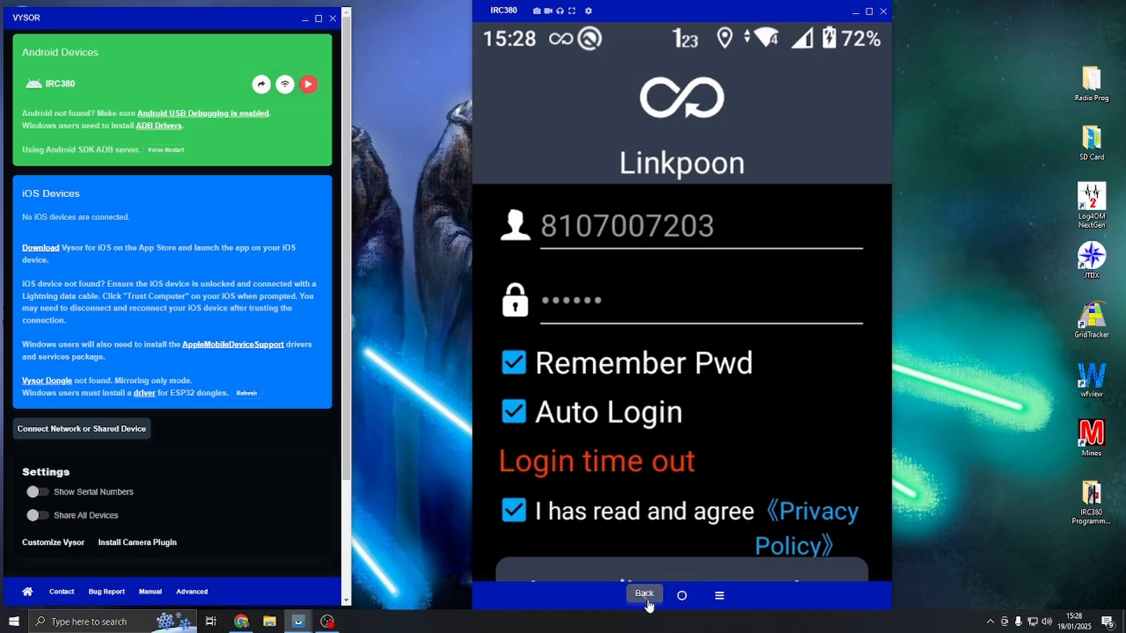
{"action": "scroll", "scroll_direction": "down", "scroll_amount": 3}
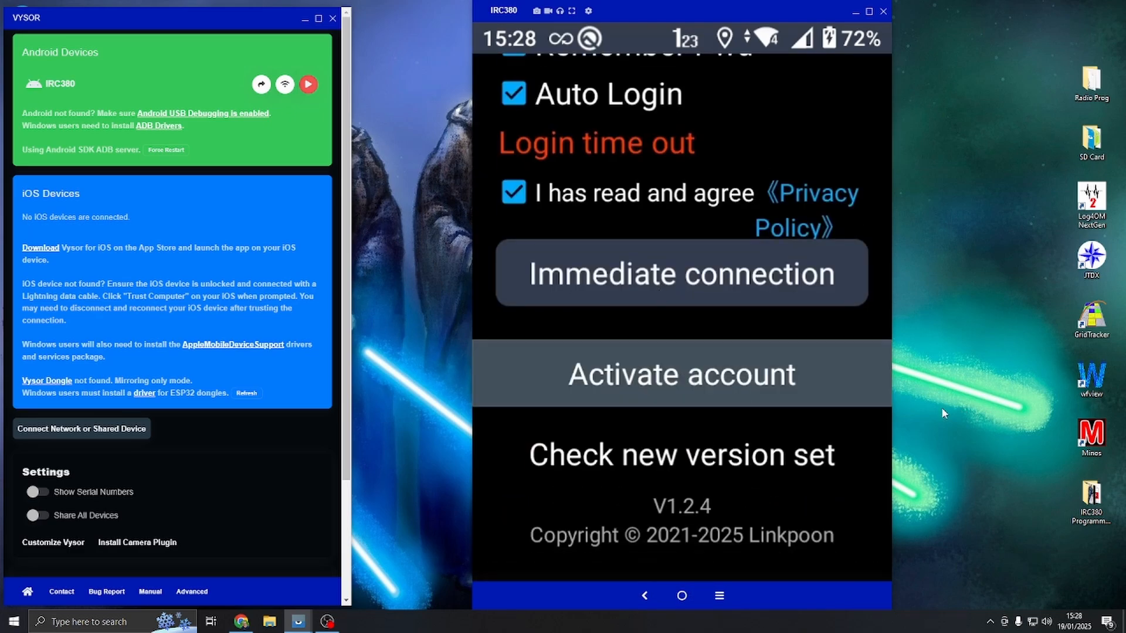
{"action": "left_click", "coordinate": [681, 272]}
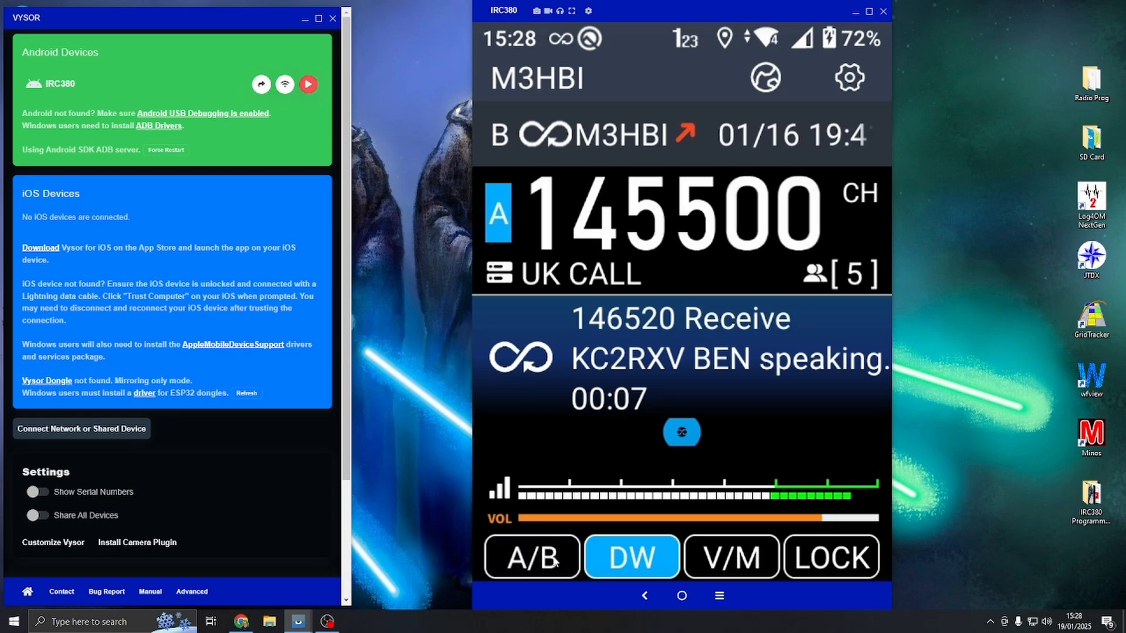
{"action": "left_click", "coordinate": [631, 556]}
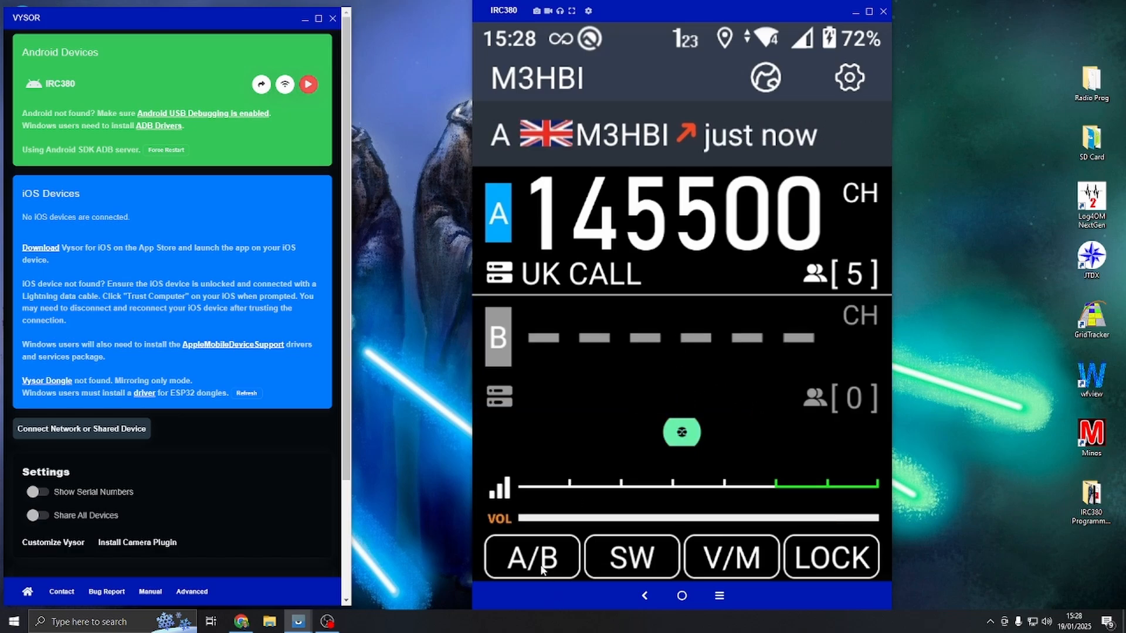
{"action": "mouse_move", "coordinate": [668, 600]}
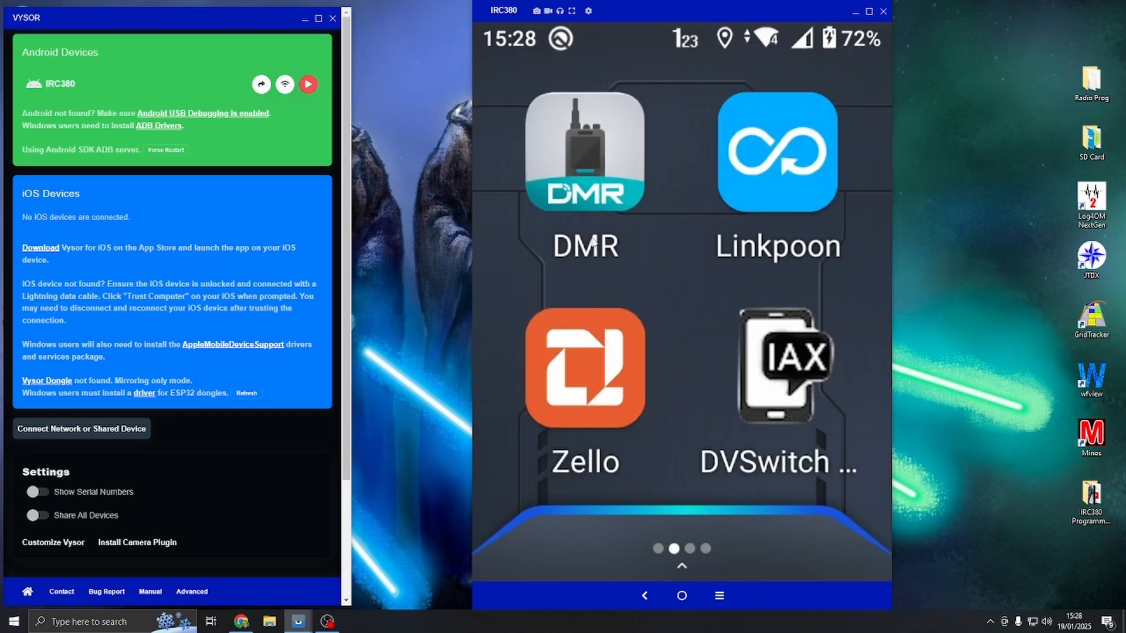
{"action": "mouse_move", "coordinate": [516, 173]}
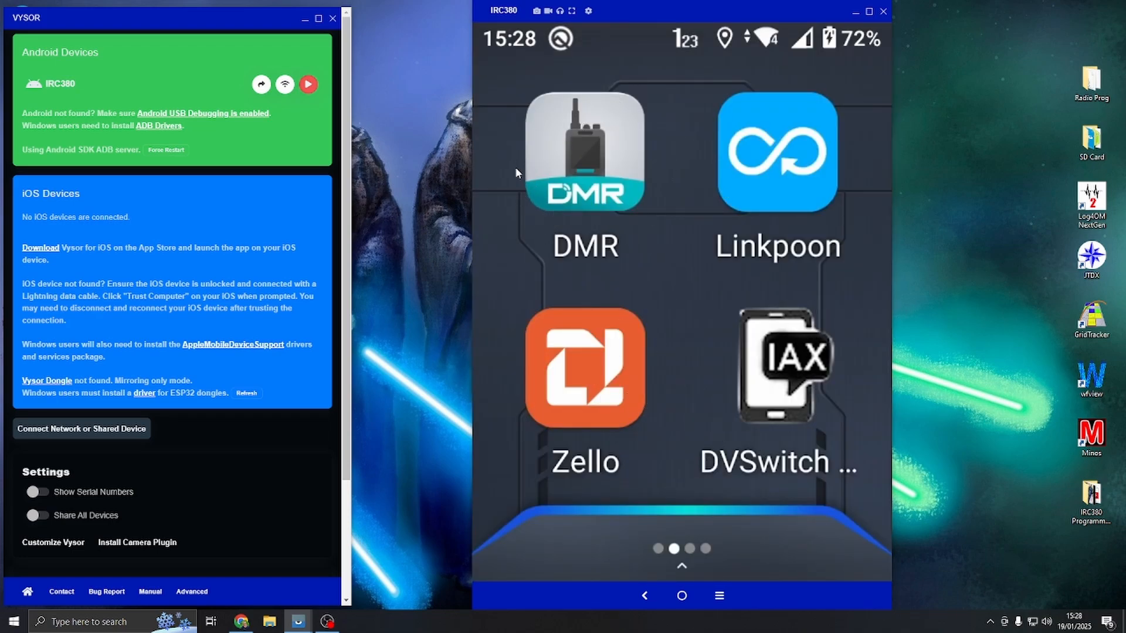
{"action": "mouse_move", "coordinate": [575, 295]}
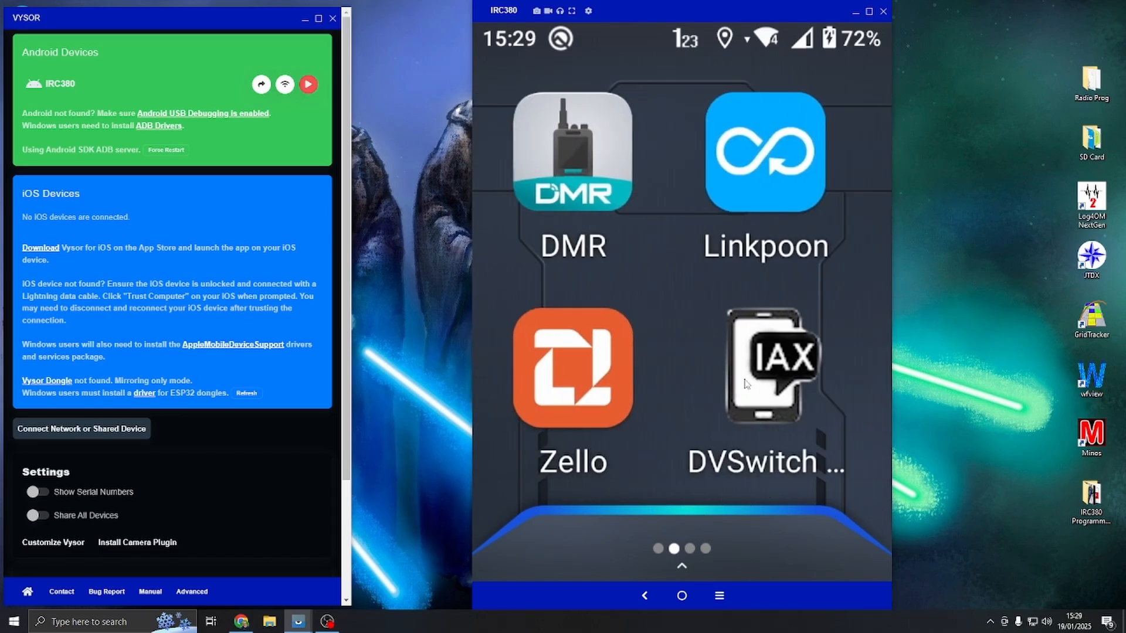
{"action": "scroll", "scroll_direction": "left", "scroll_amount": 3}
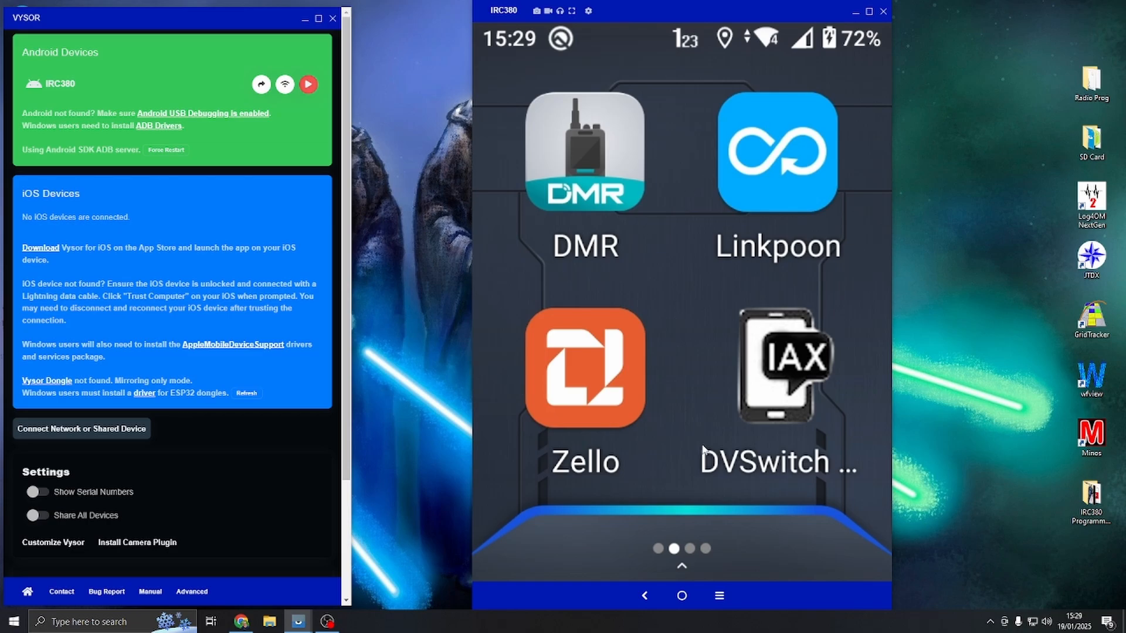
{"action": "mouse_move", "coordinate": [731, 139]}
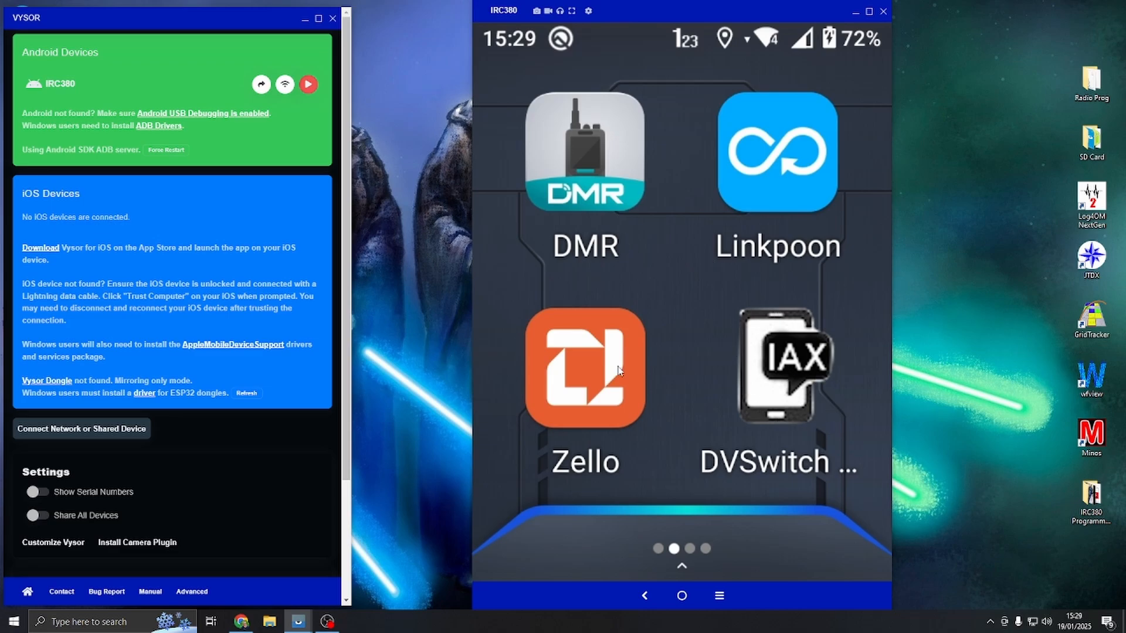
{"action": "left_click", "coordinate": [584, 160]}
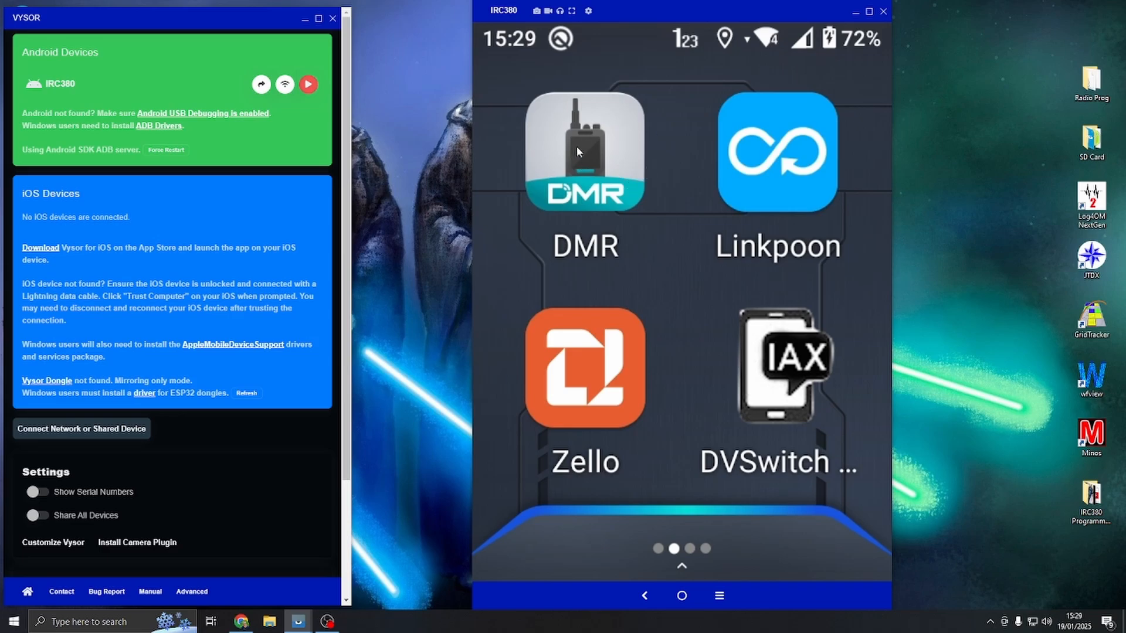
{"action": "mouse_move", "coordinate": [573, 103]}
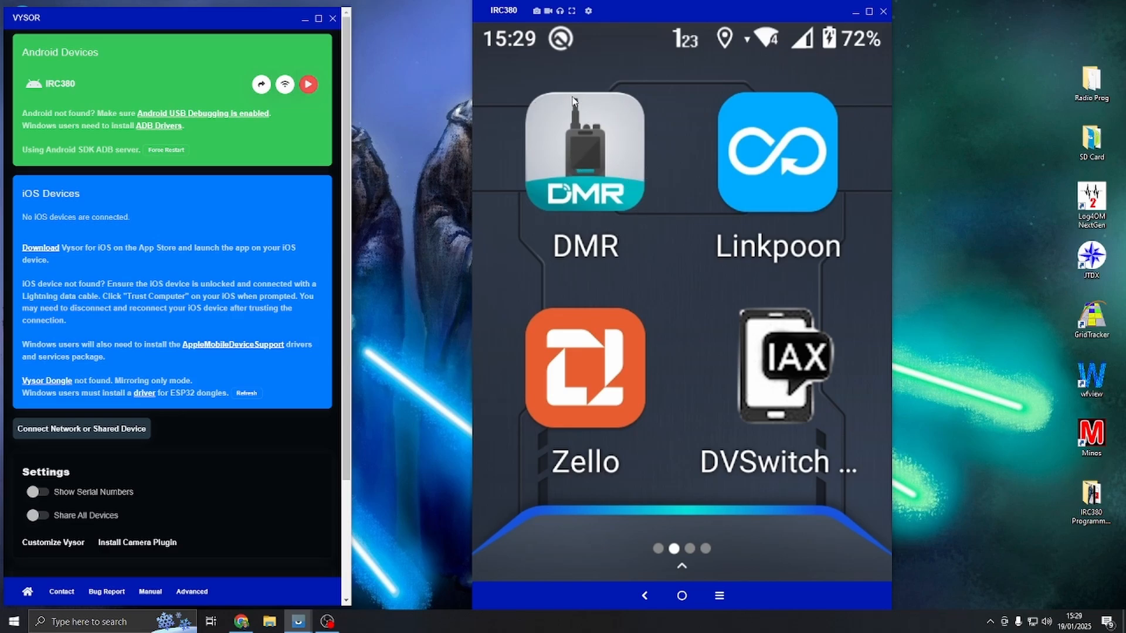
{"action": "mouse_move", "coordinate": [585, 247]}
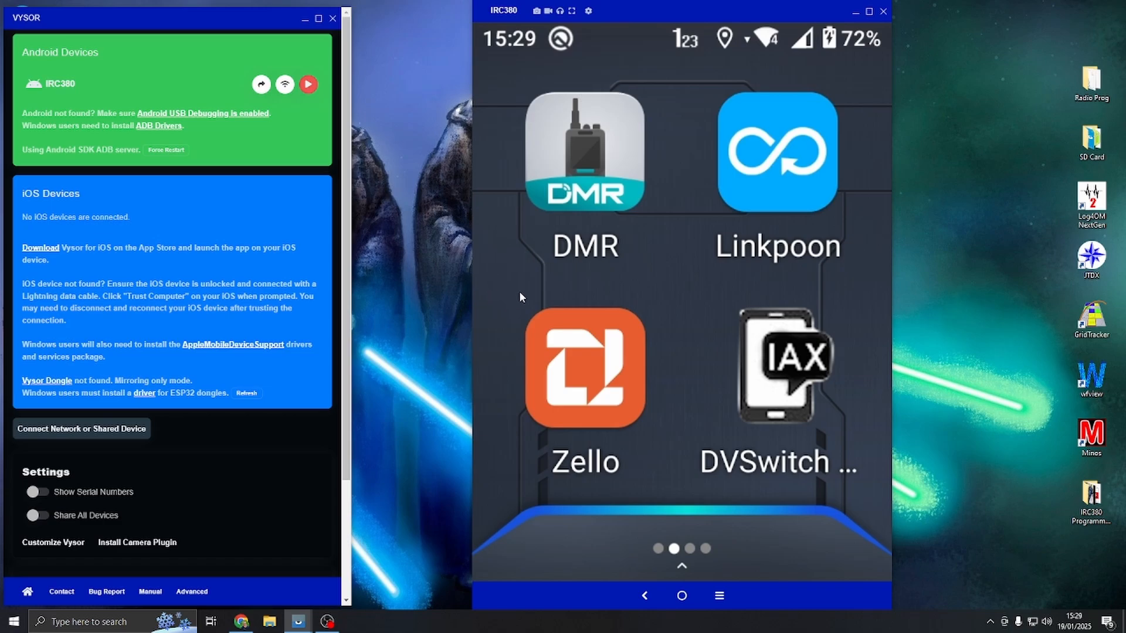
{"action": "mouse_move", "coordinate": [615, 242]}
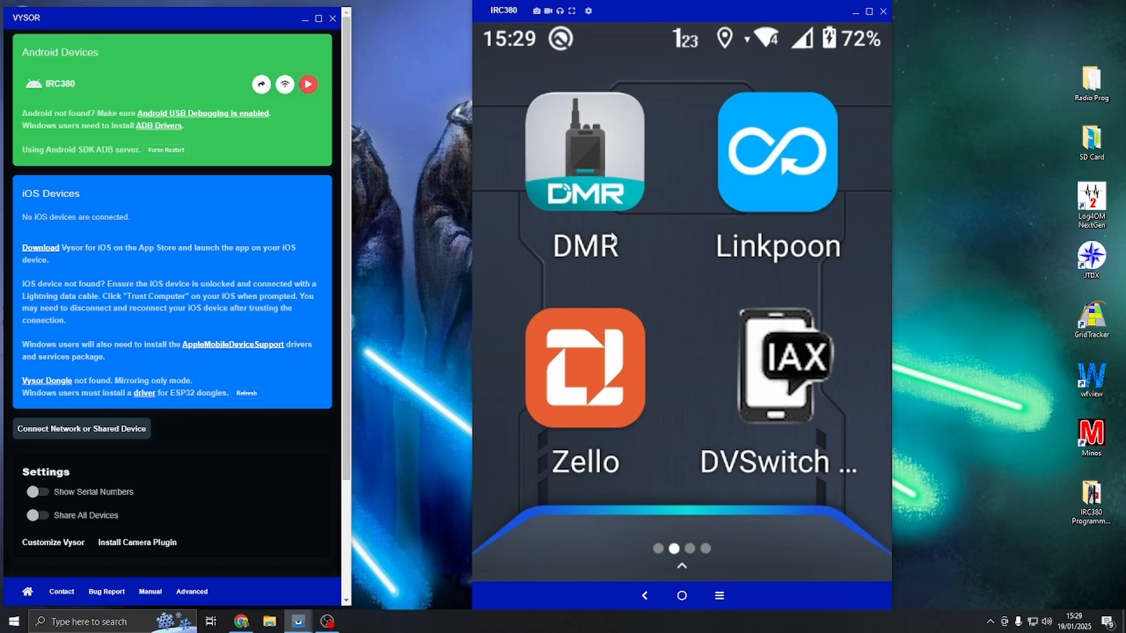
{"action": "mouse_move", "coordinate": [635, 207]}
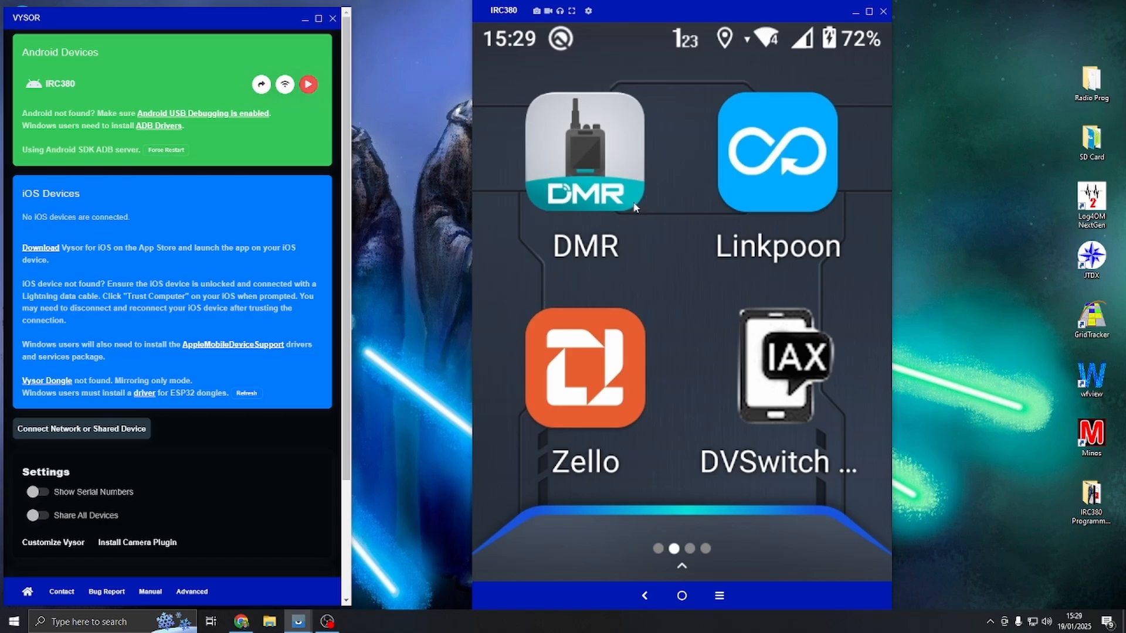
{"action": "mouse_move", "coordinate": [802, 58]}
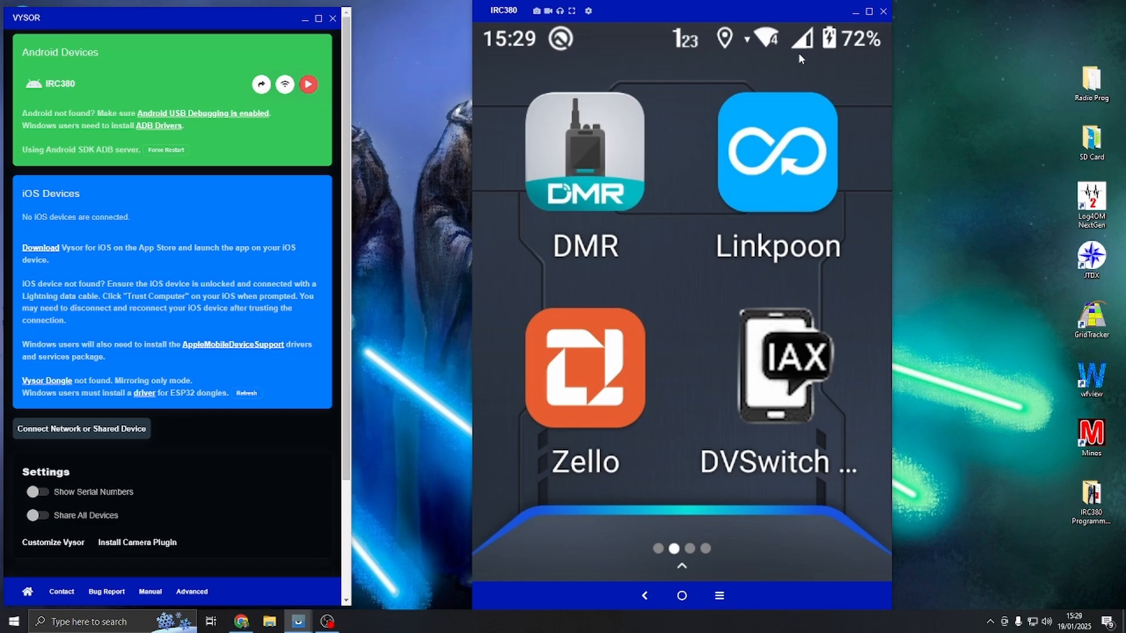
{"action": "mouse_move", "coordinate": [620, 182]}
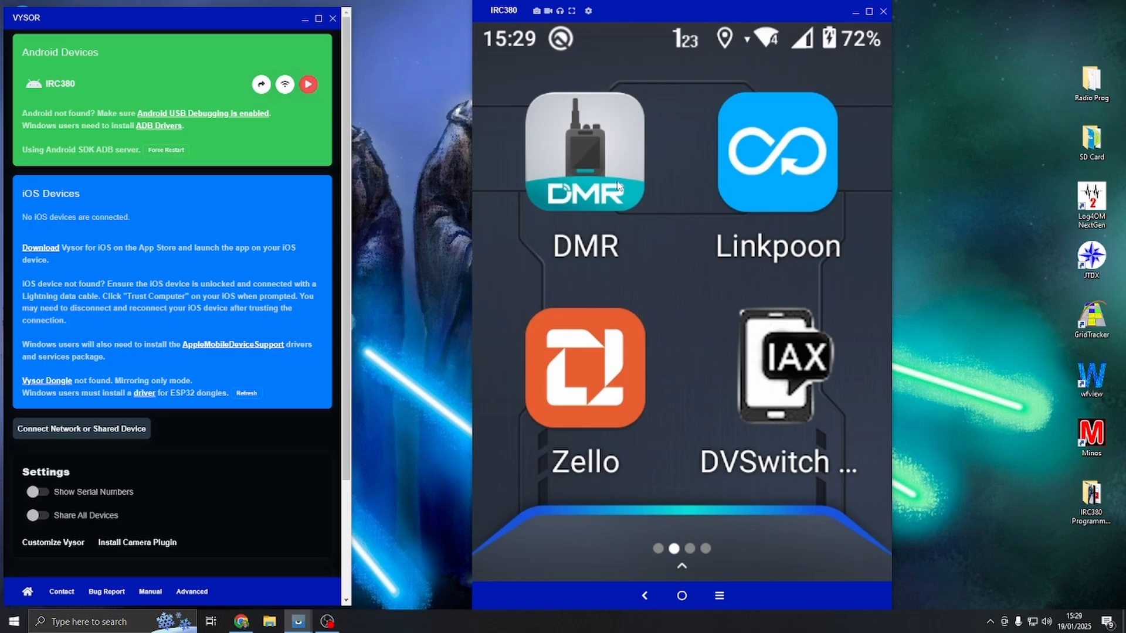
{"action": "mouse_move", "coordinate": [603, 209]}
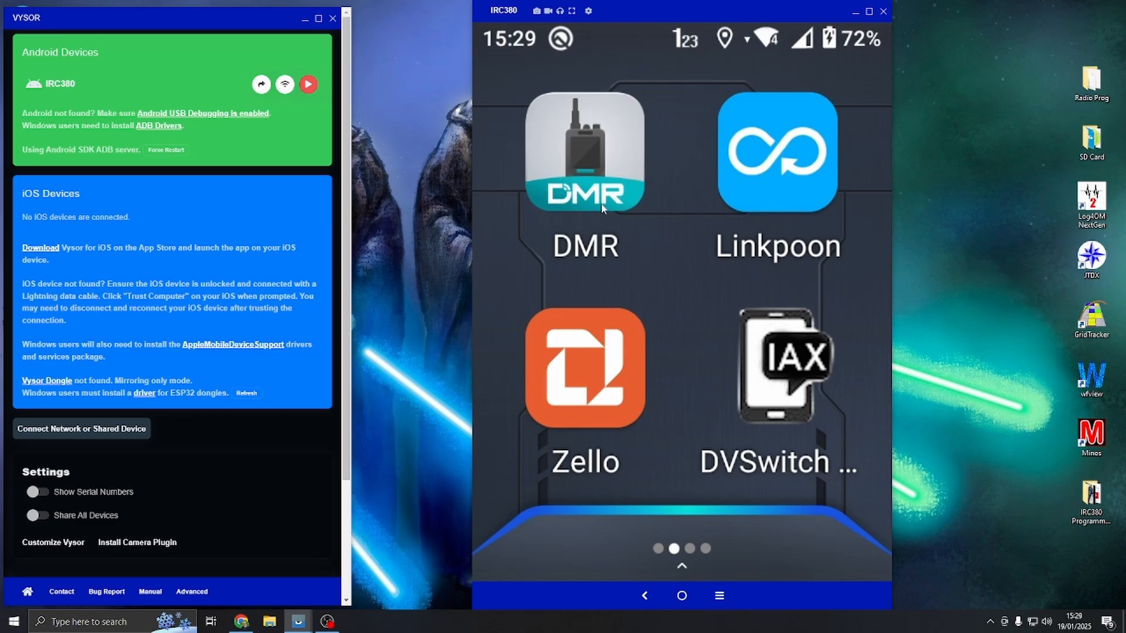
{"action": "mouse_move", "coordinate": [546, 352]}
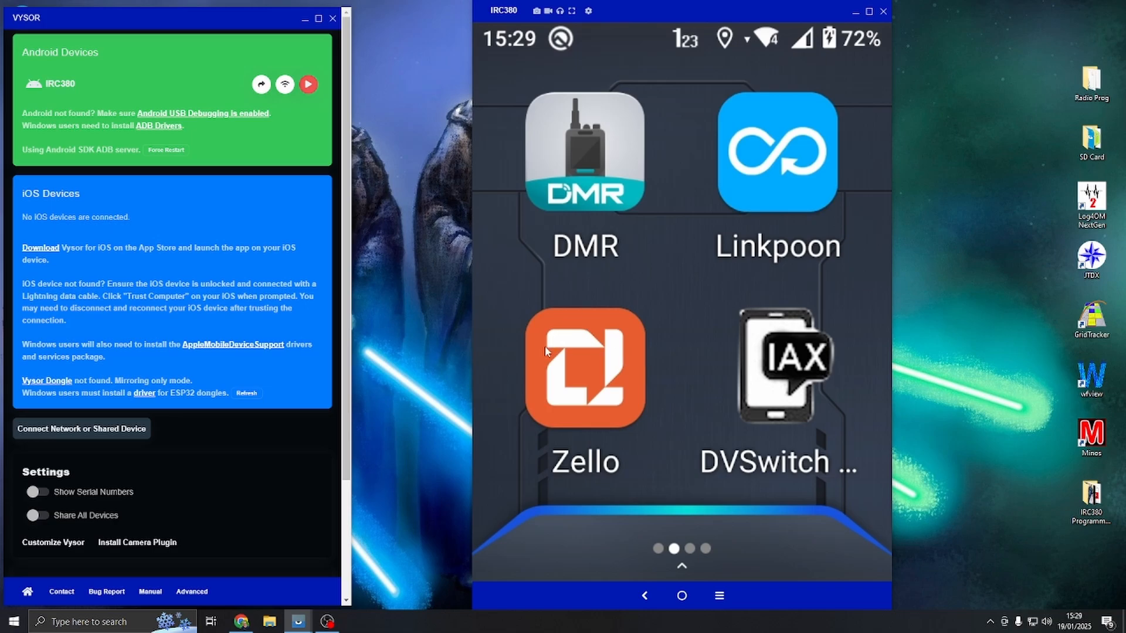
{"action": "scroll", "scroll_direction": "left", "scroll_amount": 3}
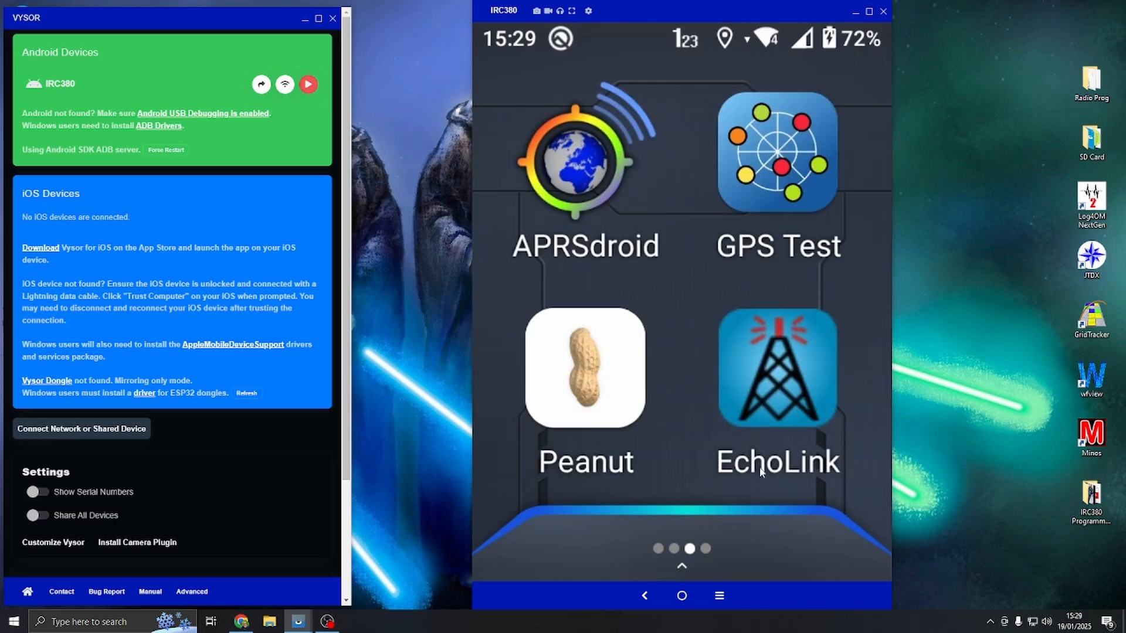
{"action": "mouse_move", "coordinate": [746, 472]}
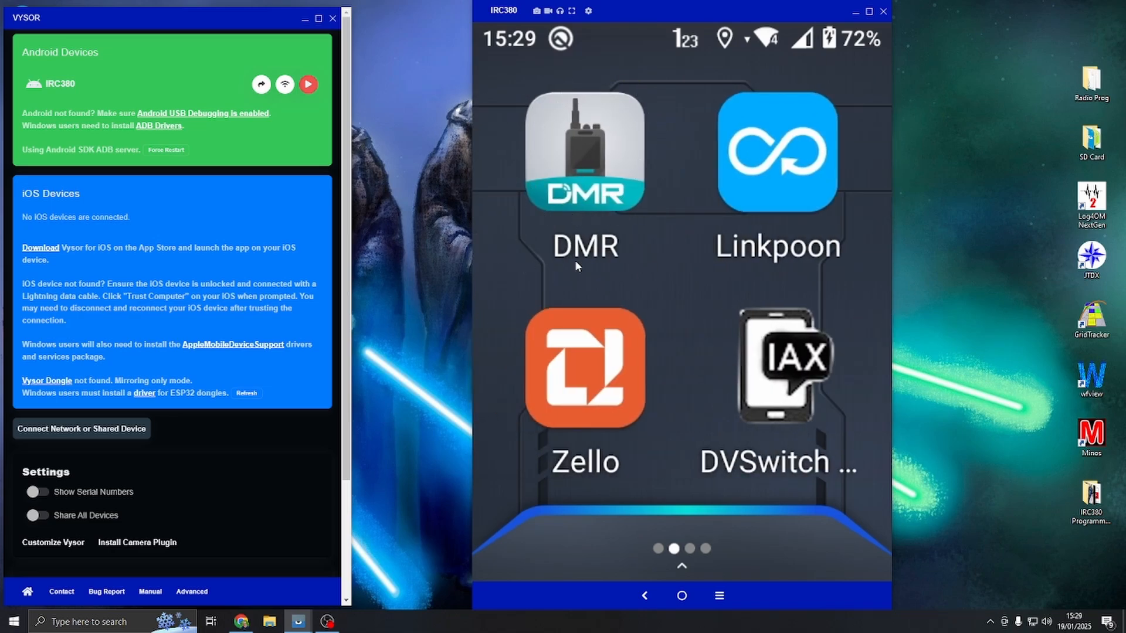
{"action": "mouse_move", "coordinate": [639, 160]}
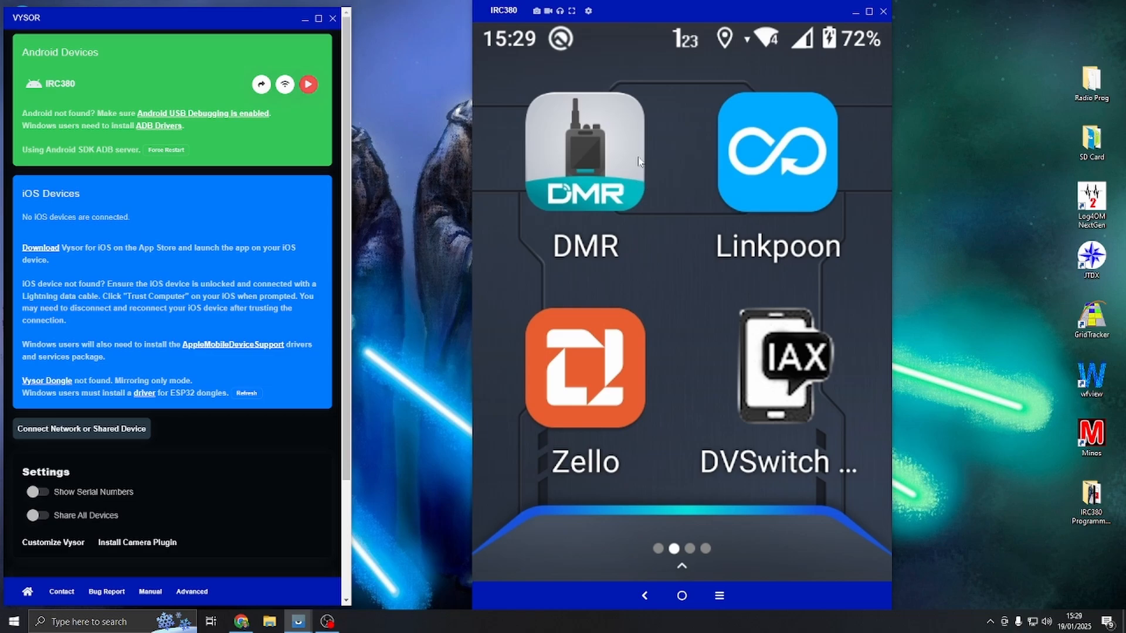
{"action": "mouse_move", "coordinate": [714, 307]}
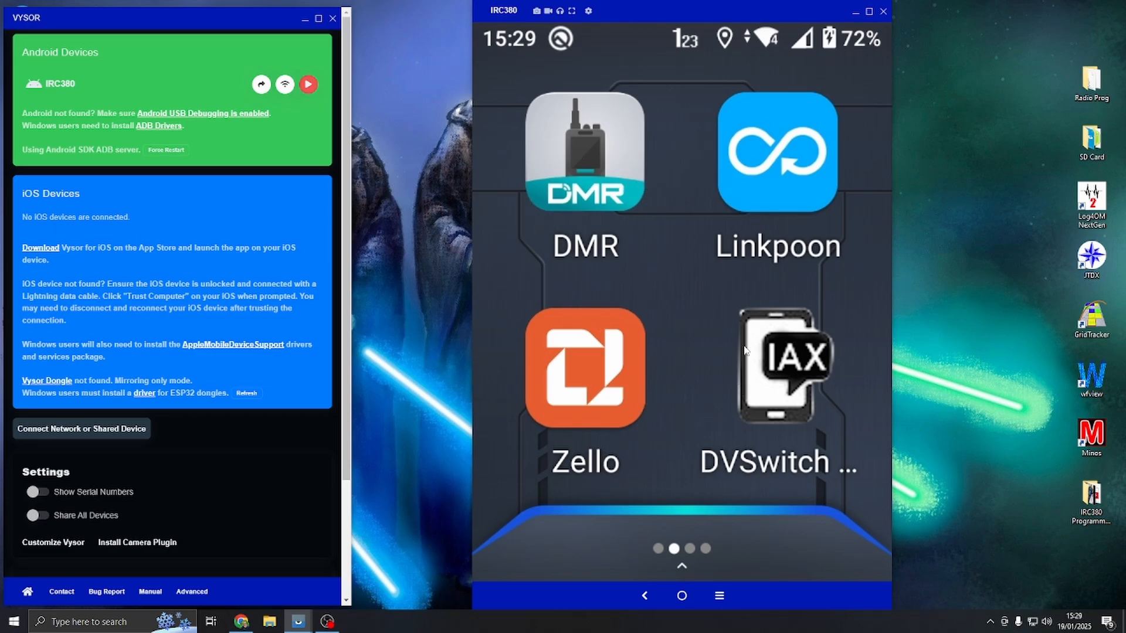
{"action": "mouse_move", "coordinate": [612, 167]}
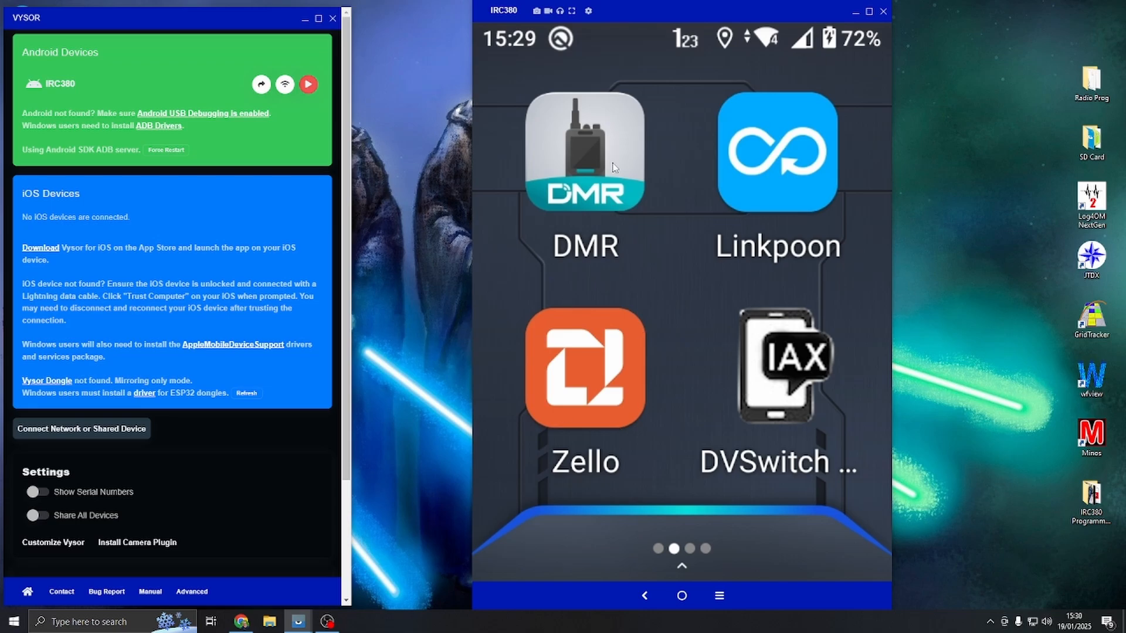
{"action": "mouse_move", "coordinate": [538, 360]}
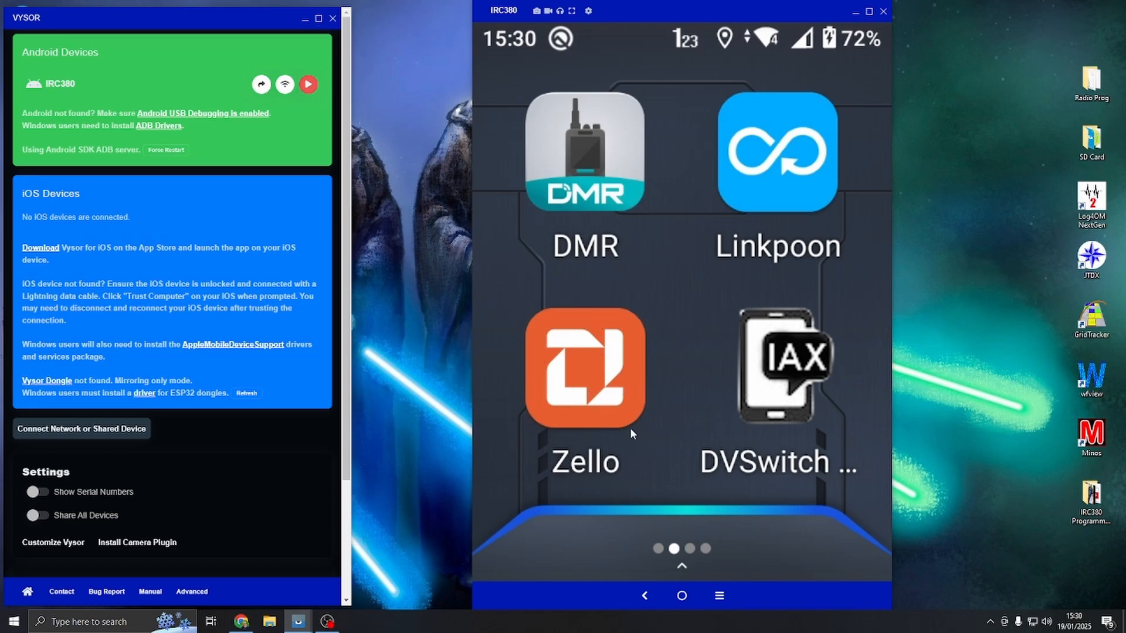
{"action": "mouse_move", "coordinate": [445, 392]}
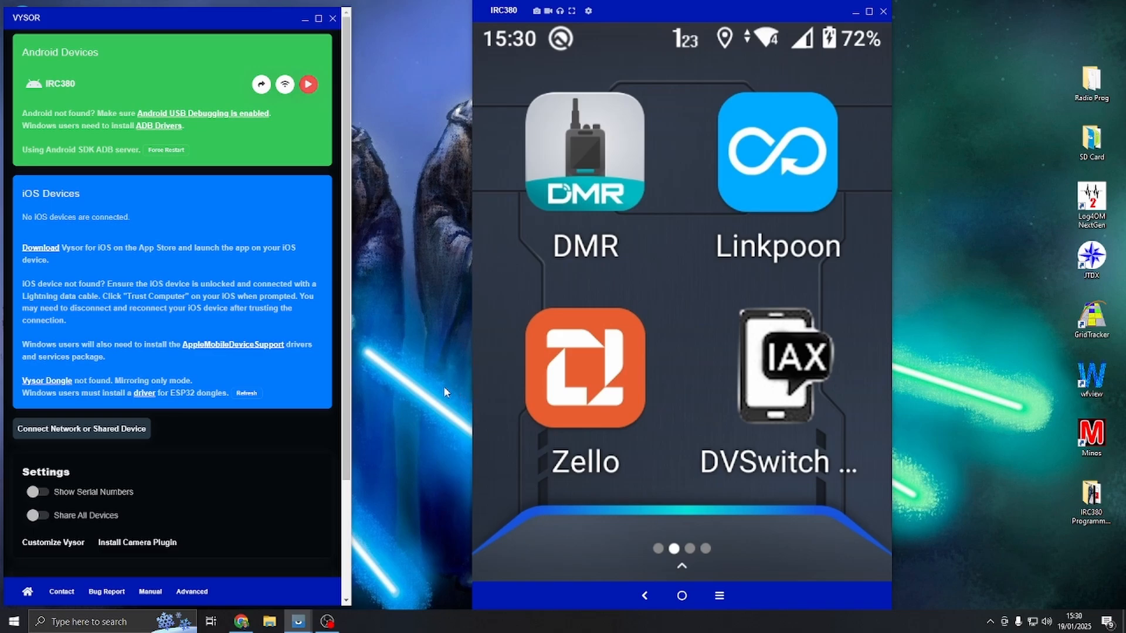
{"action": "mouse_move", "coordinate": [533, 490]}
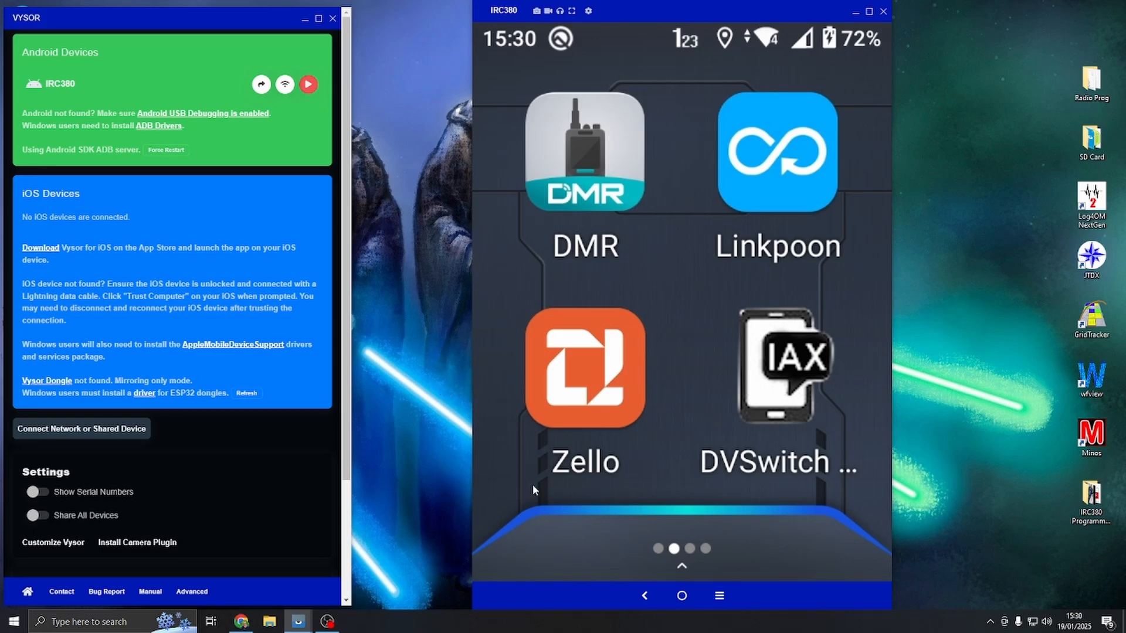
{"action": "mouse_move", "coordinate": [345, 420]}
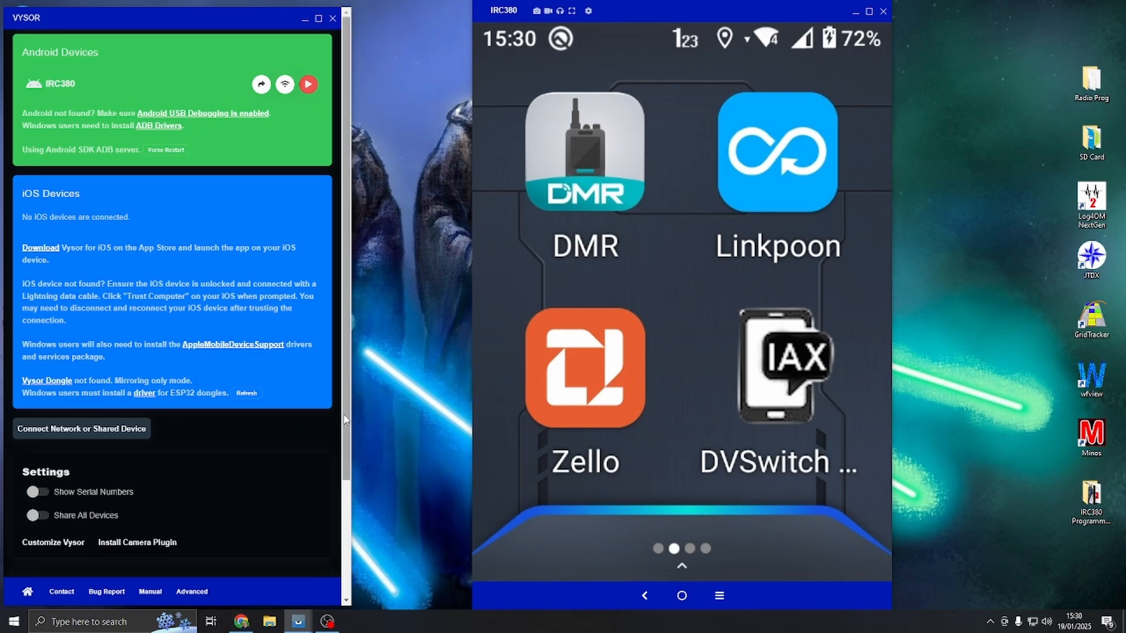